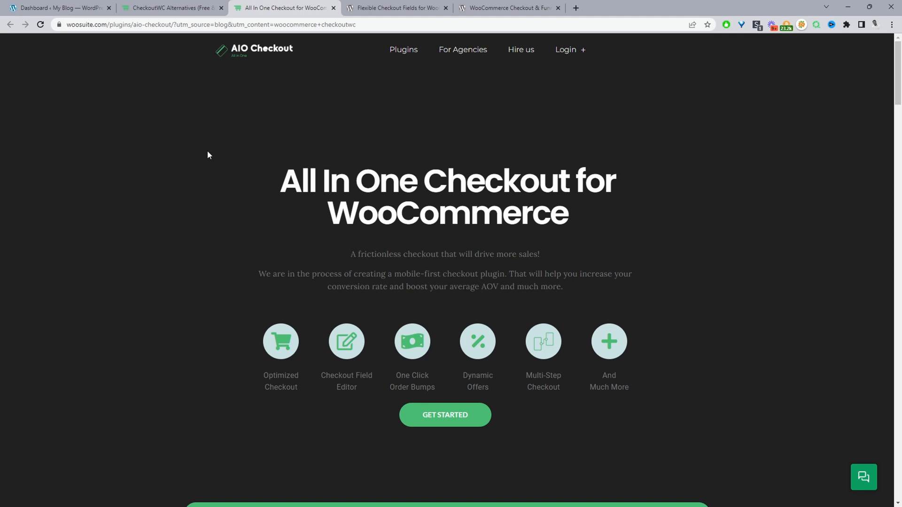
mouse_move(269, 139)
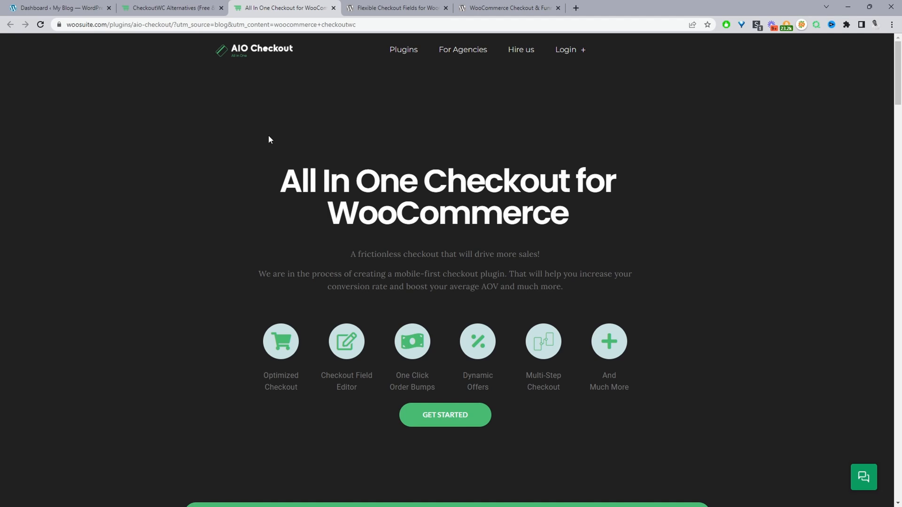
mouse_move(465, 353)
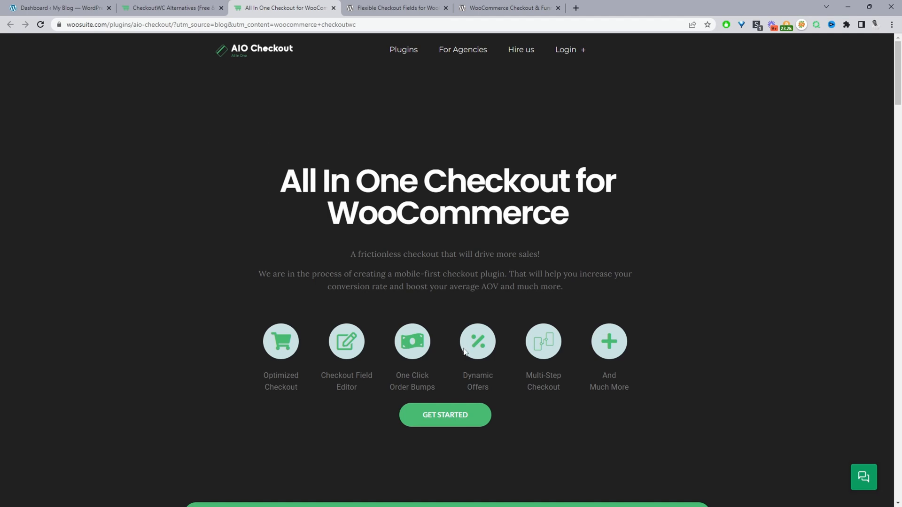
mouse_move(463, 355)
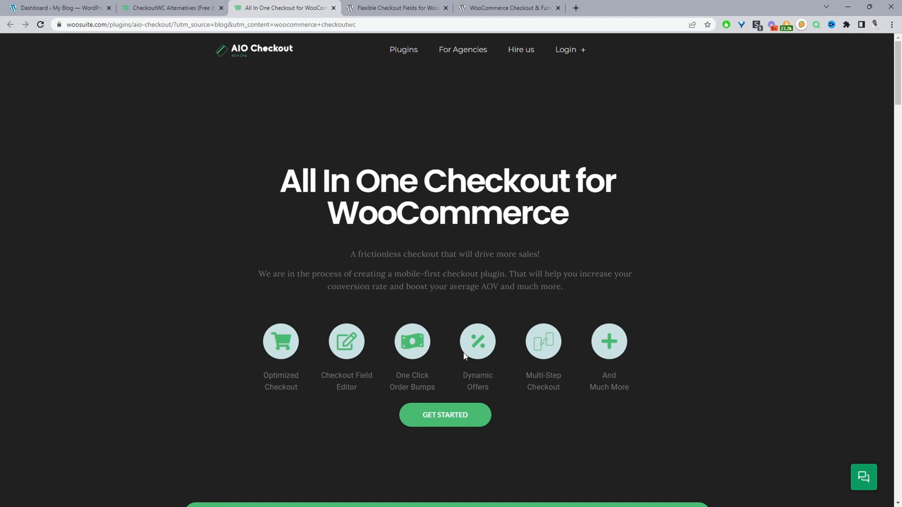
mouse_move(469, 357)
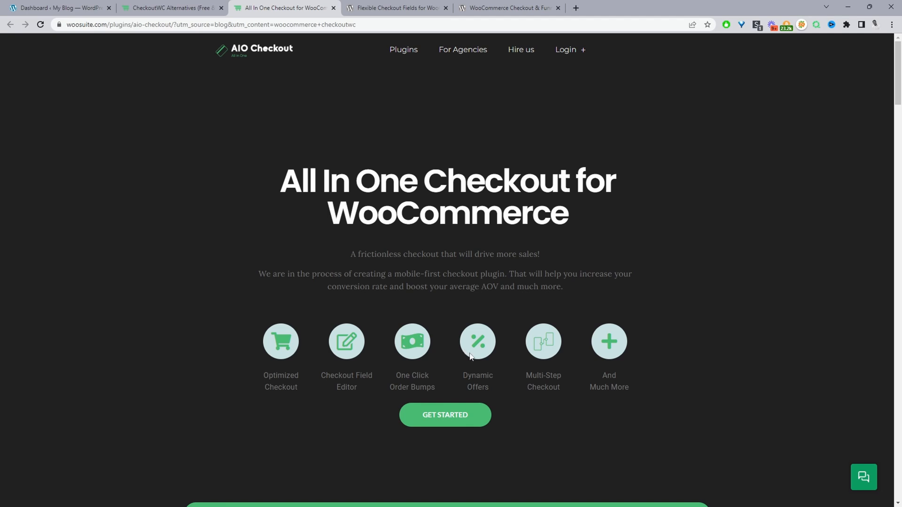
- Reach the All in One Checkout overview from the WordPress dashboard's Woosuite menu
left_click(58, 8)
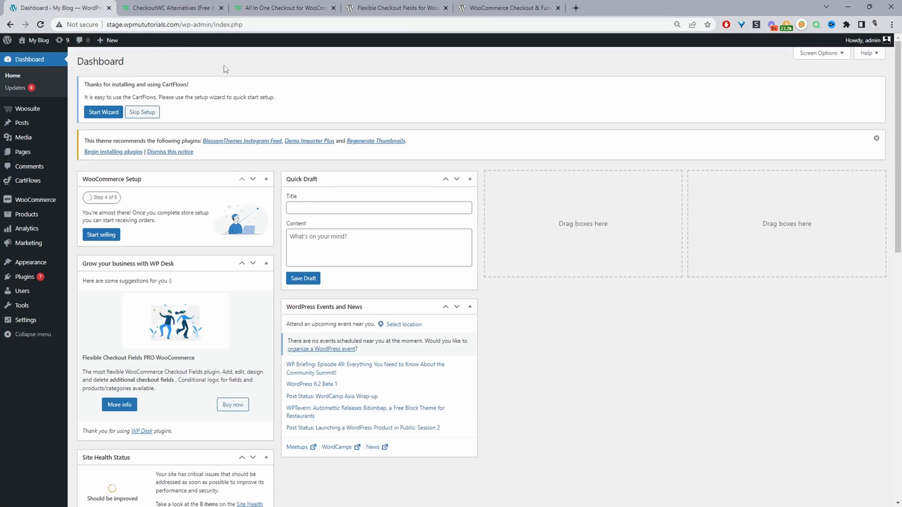
mouse_move(106, 67)
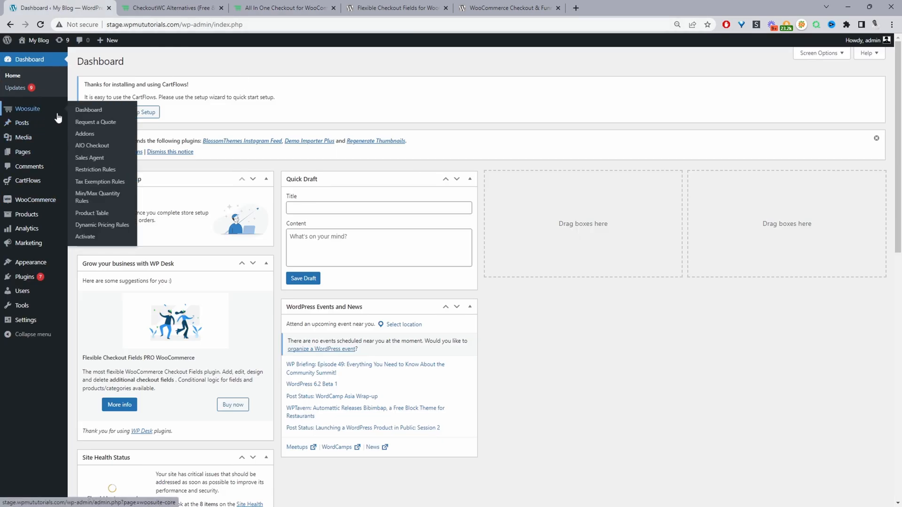
left_click(91, 146)
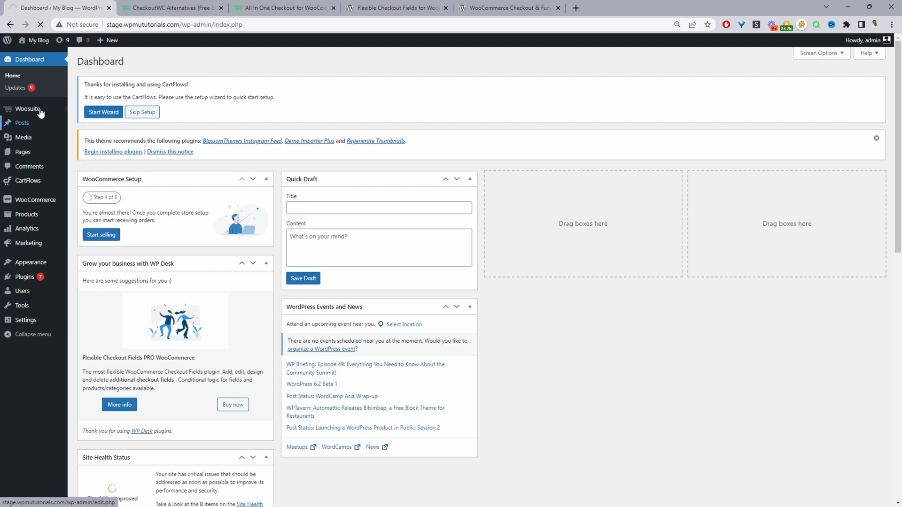
left_click(27, 109)
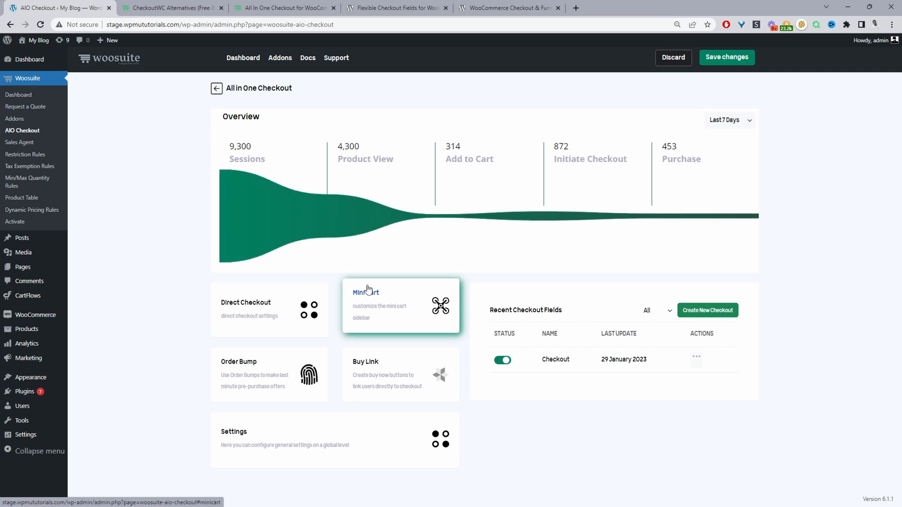
mouse_move(242, 325)
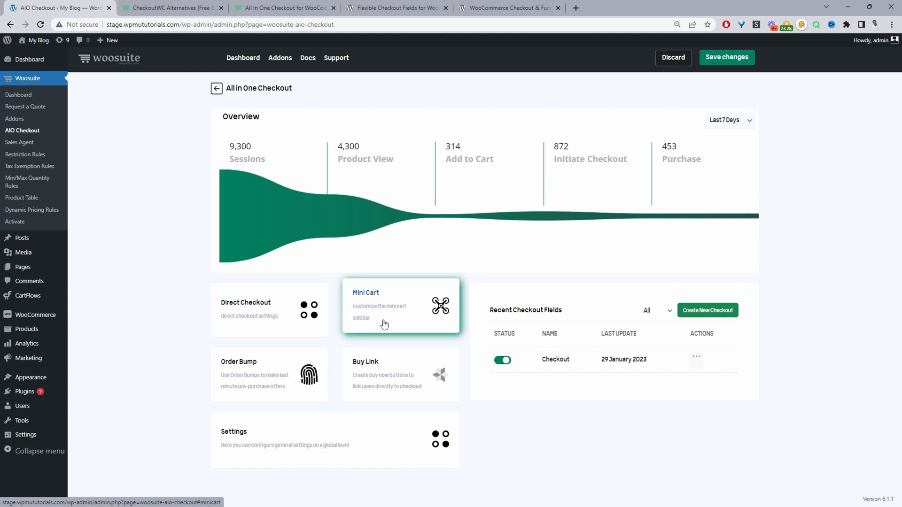
- Review the Mini cart settings down through order bump and free shipping options to Save
left_click(400, 305)
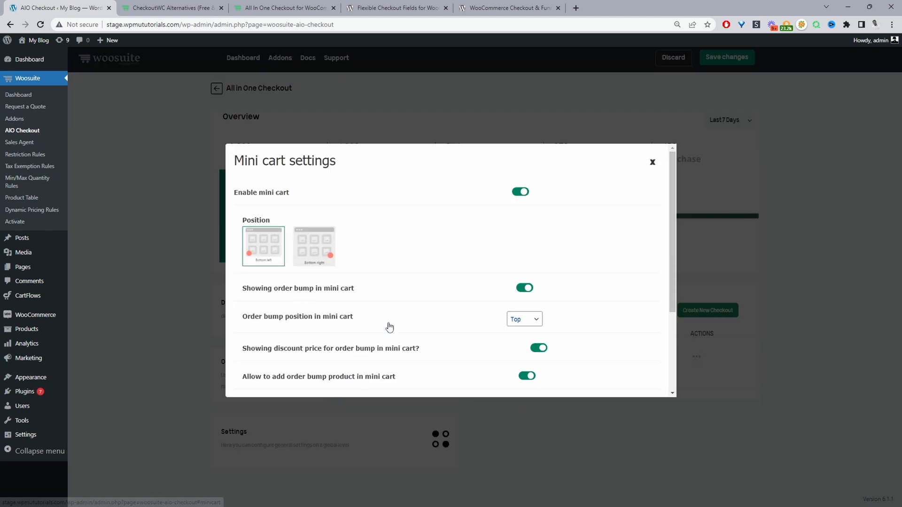
scroll("down", 3)
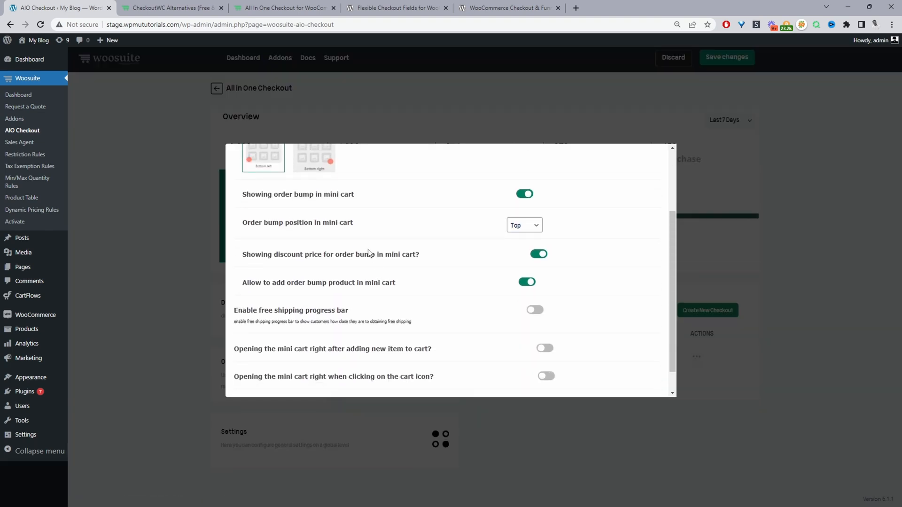
scroll("down", 3)
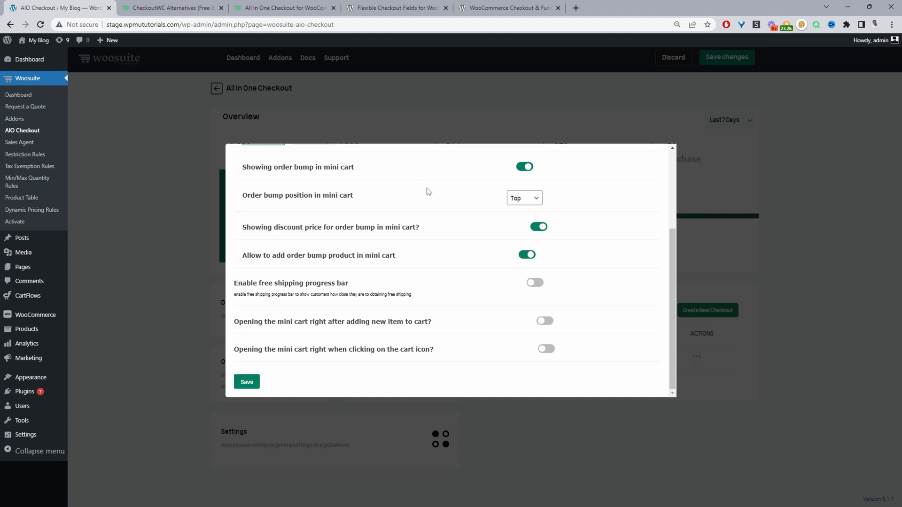
mouse_move(297, 281)
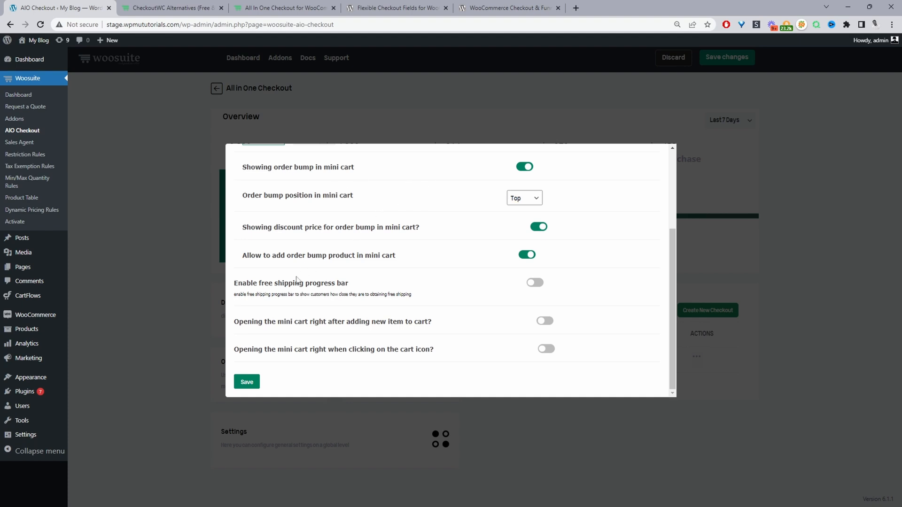
mouse_move(271, 287)
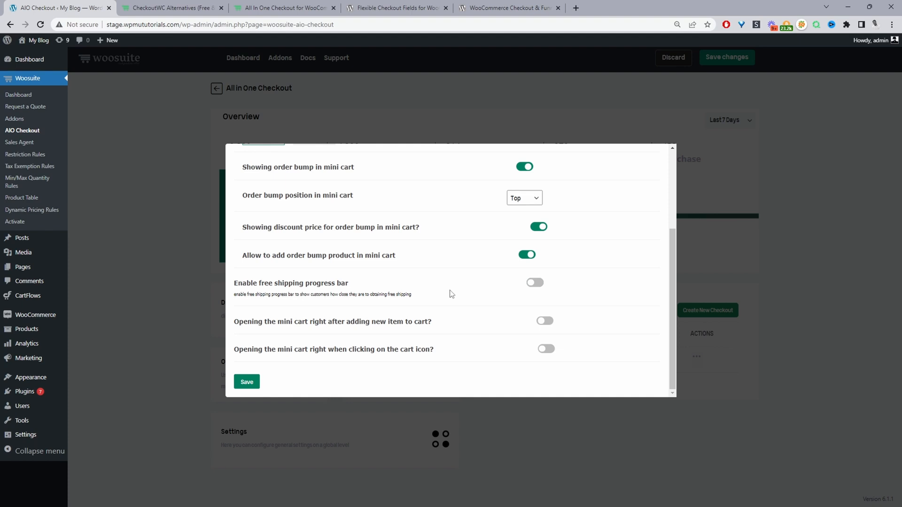
mouse_move(403, 236)
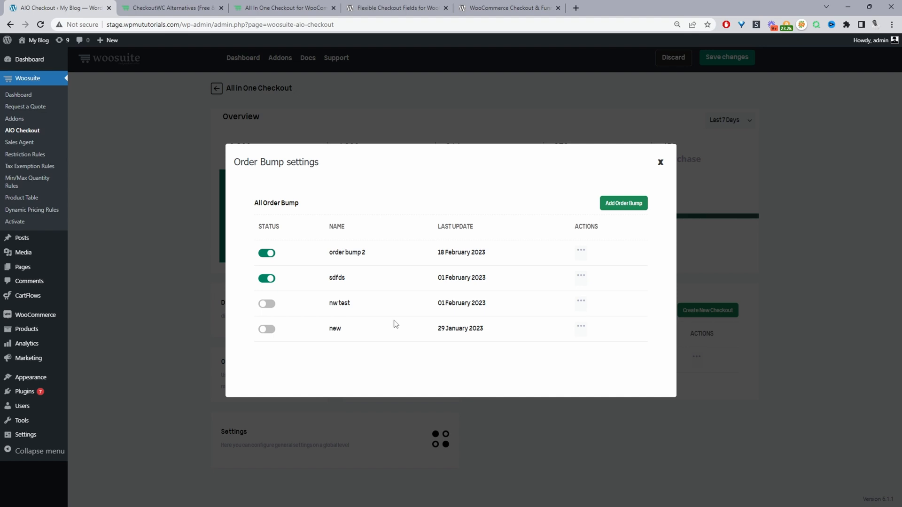
mouse_move(363, 263)
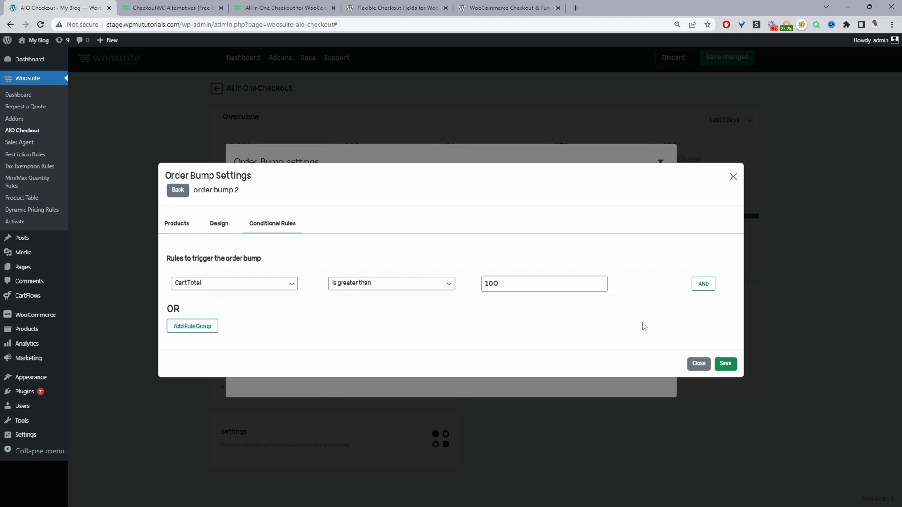
mouse_move(258, 327)
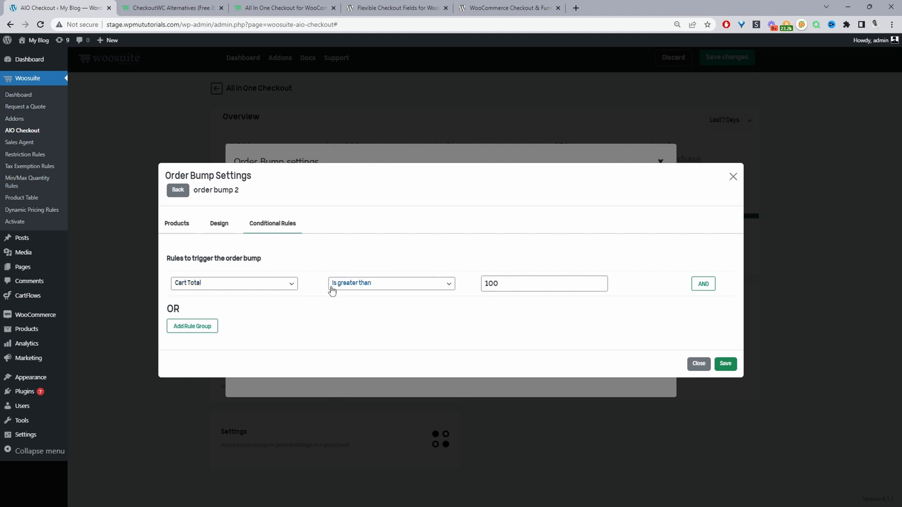
- Change order bump 2's design style to Default and go back to the order bump list
left_click(219, 163)
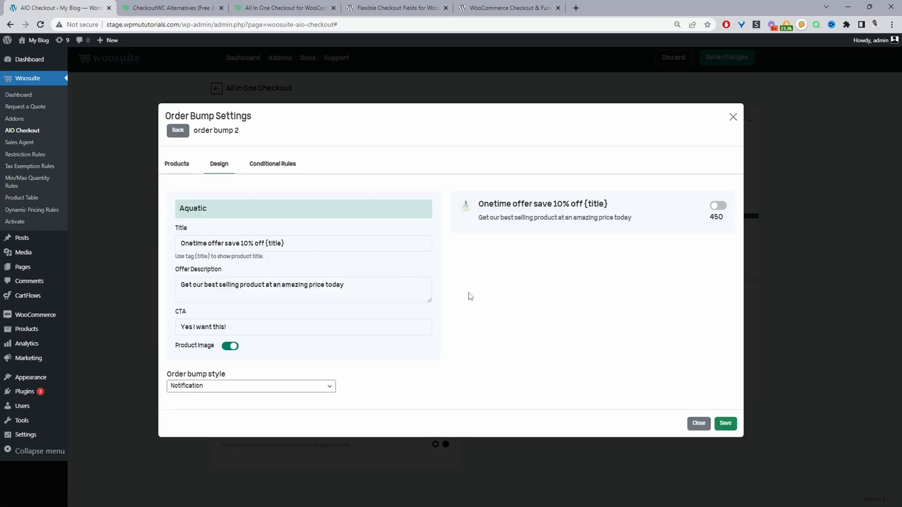
mouse_move(242, 285)
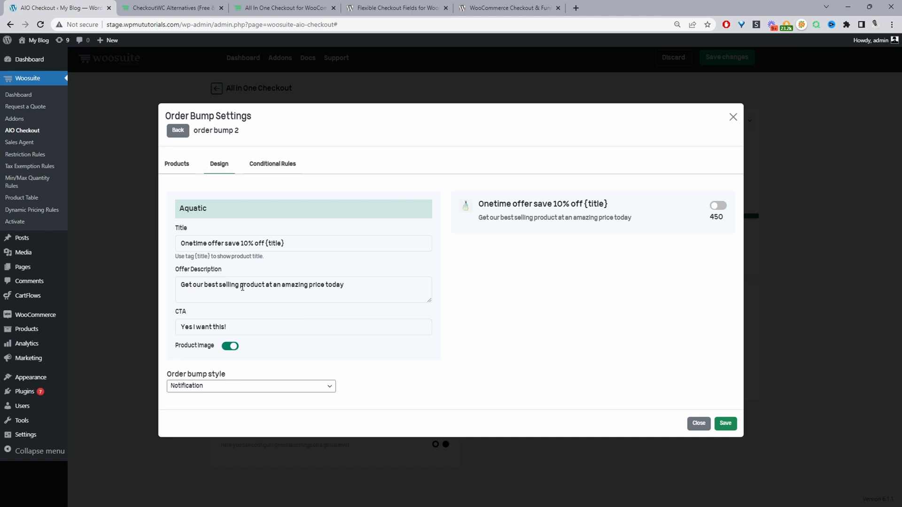
left_click(250, 386)
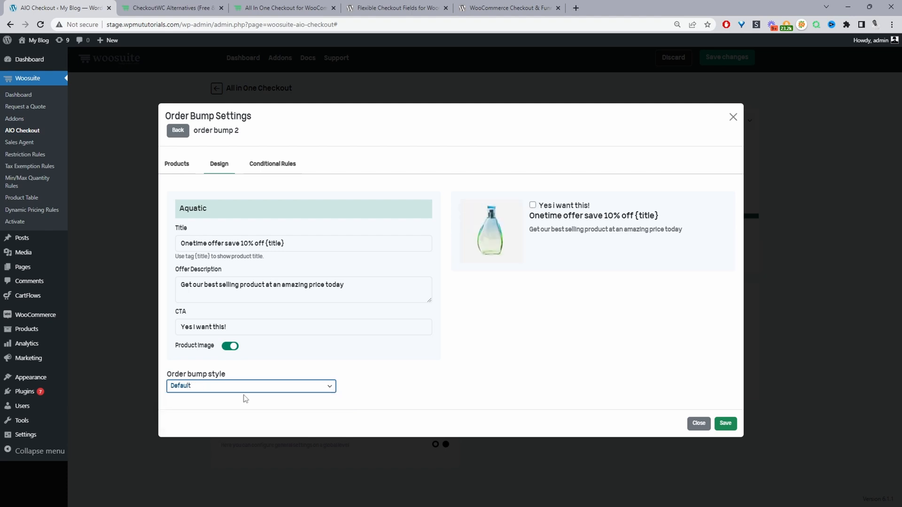
mouse_move(241, 391)
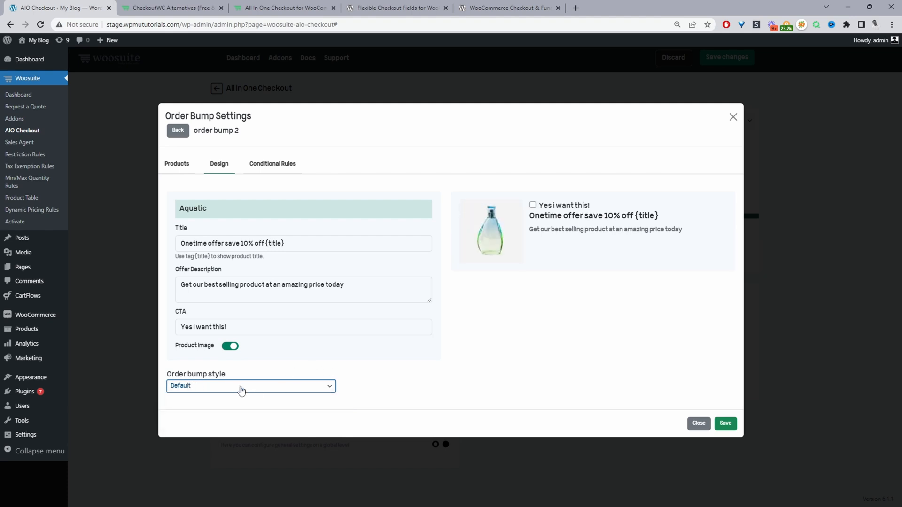
left_click(250, 387)
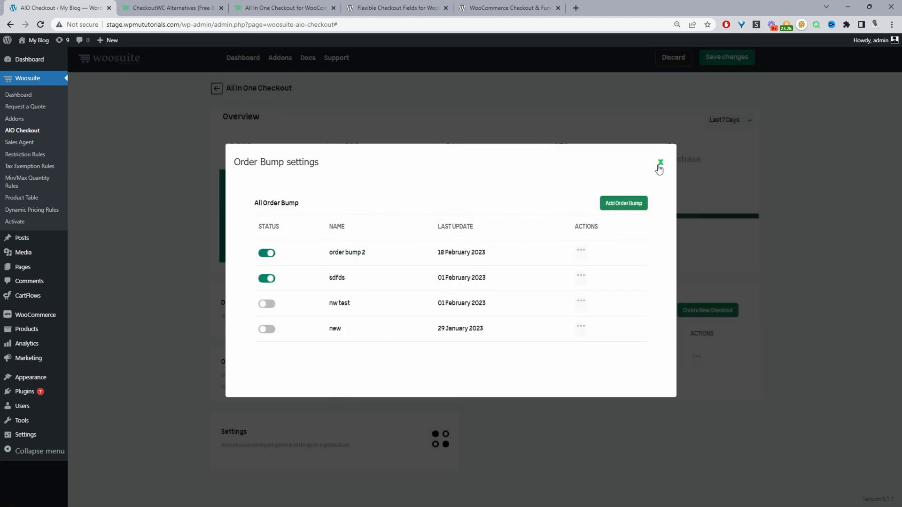
- Set the add-to-cart animation interval time to 3 and close General settings
left_click(659, 163)
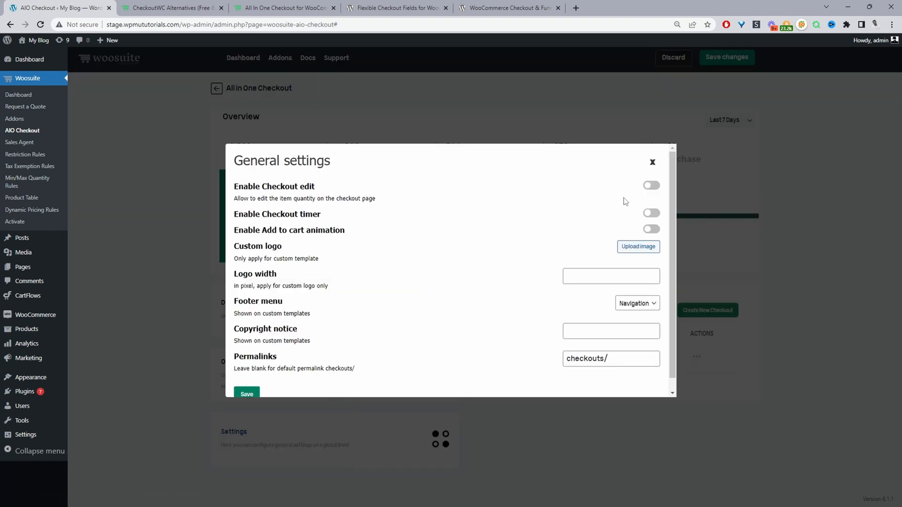
mouse_move(330, 191)
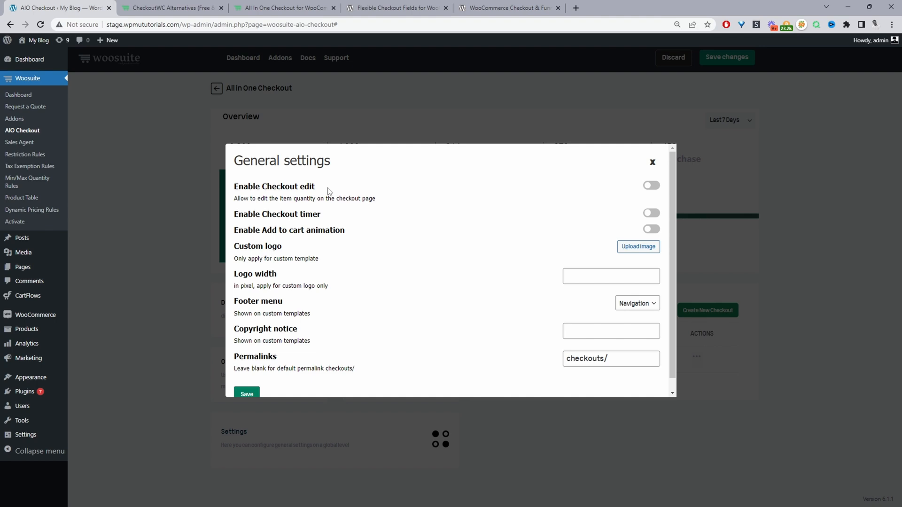
mouse_move(298, 229)
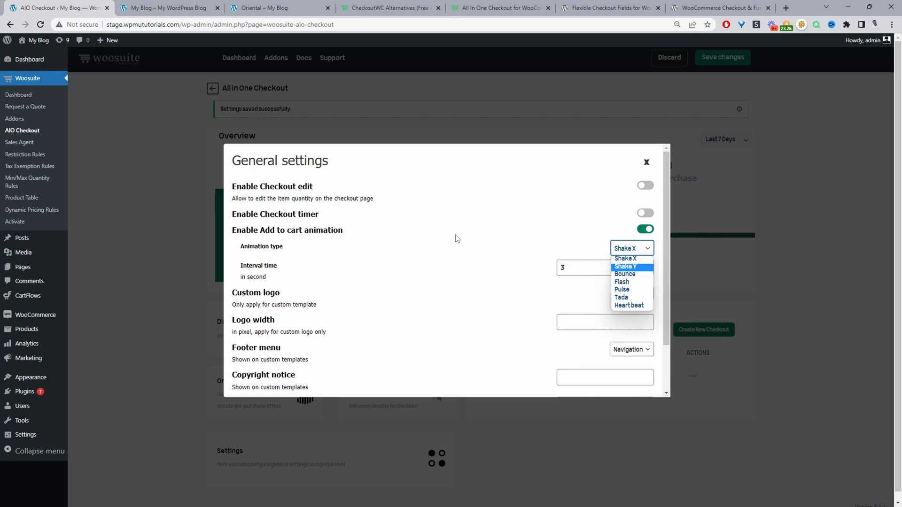
mouse_move(652, 240)
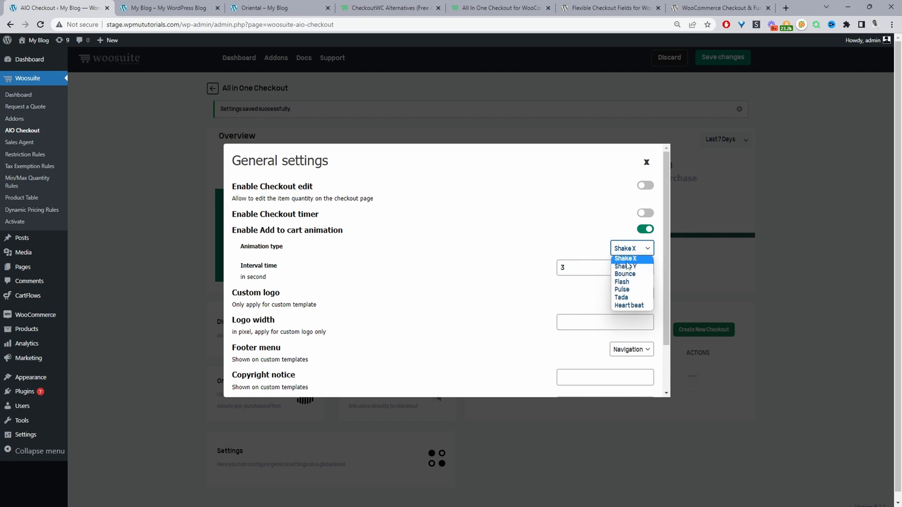
mouse_move(632, 282)
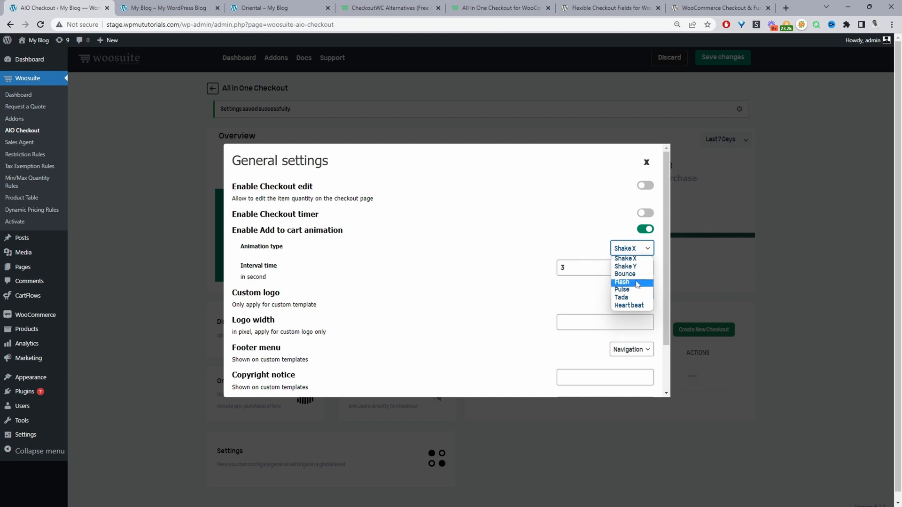
mouse_move(628, 305)
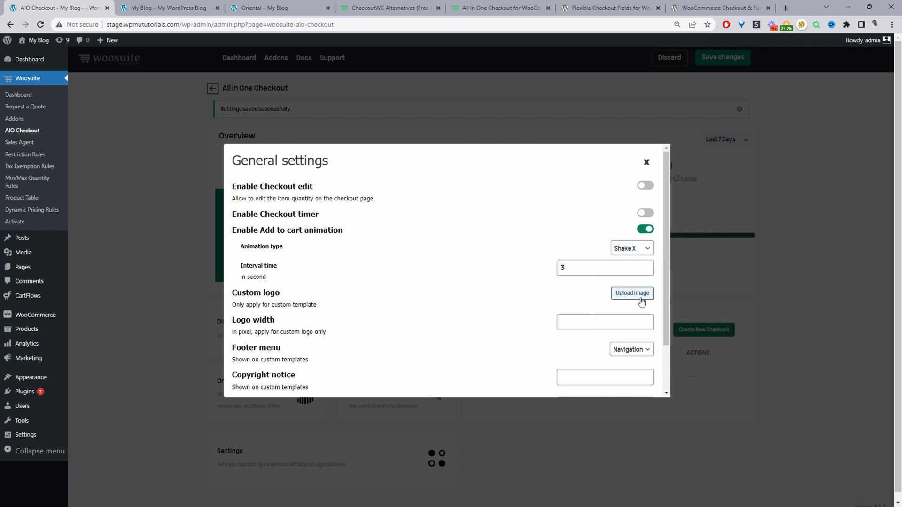
left_click(604, 268)
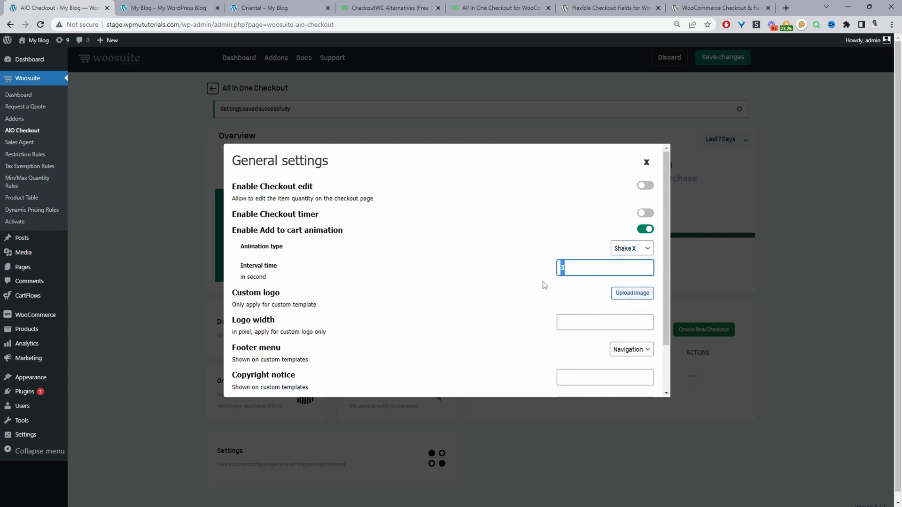
mouse_move(507, 293)
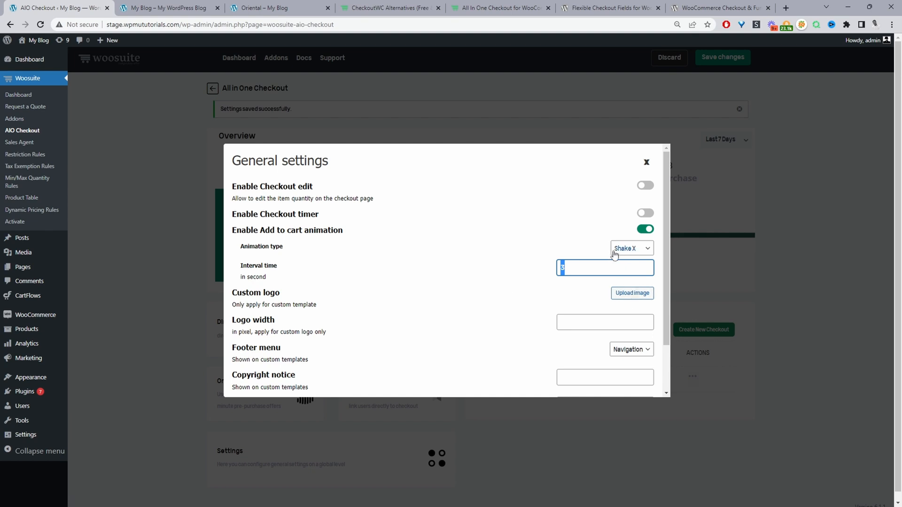
type("3")
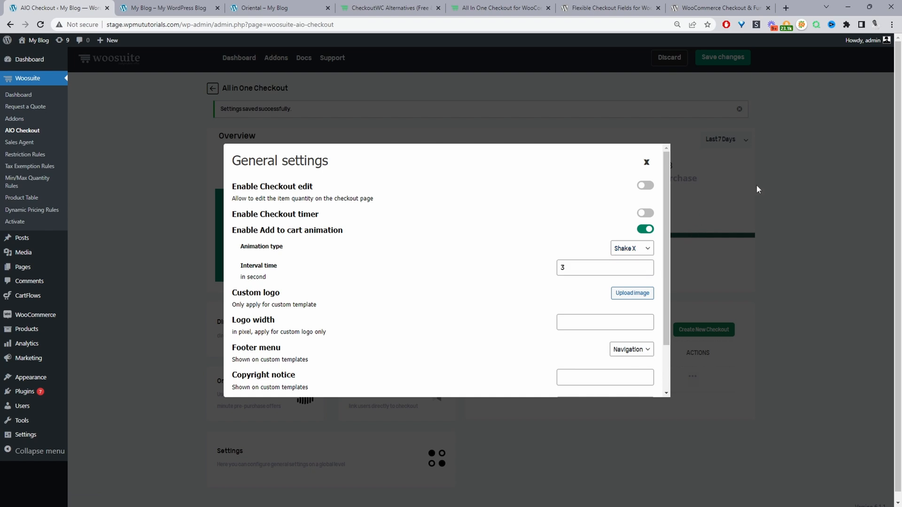
left_click(646, 162)
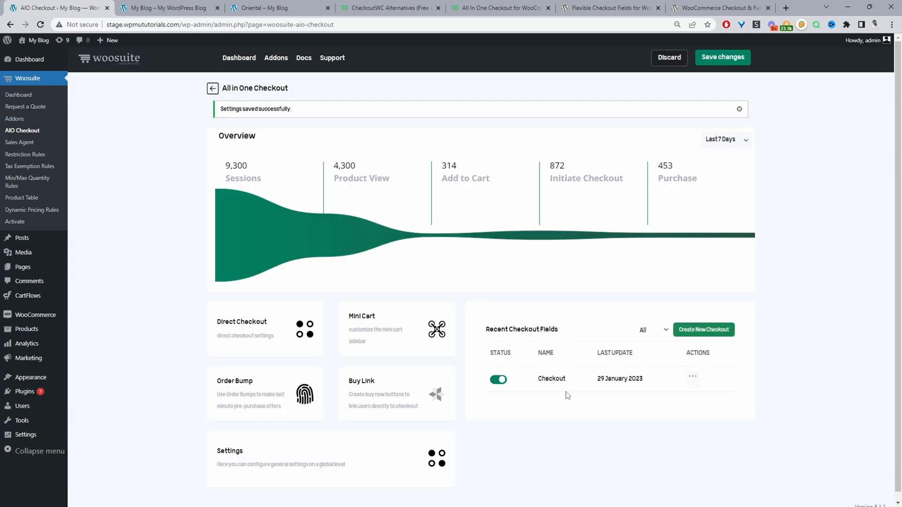
mouse_move(562, 387)
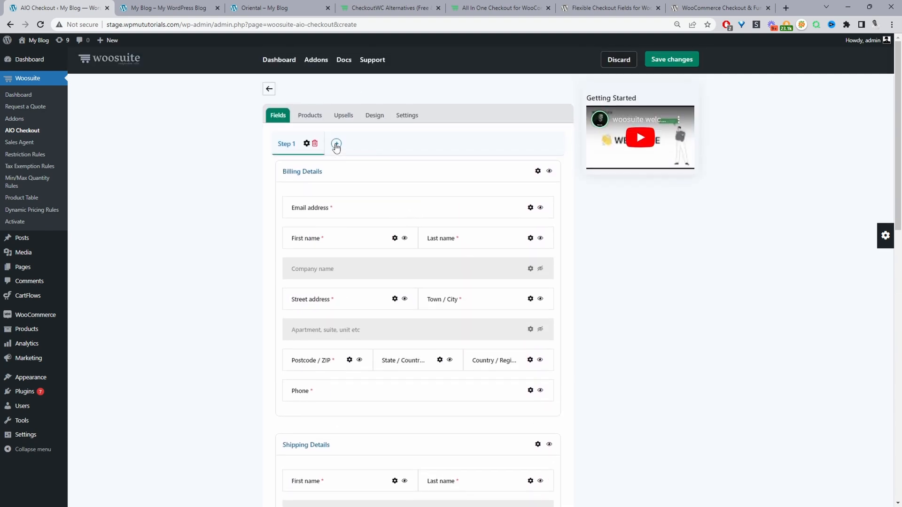
mouse_move(798, 272)
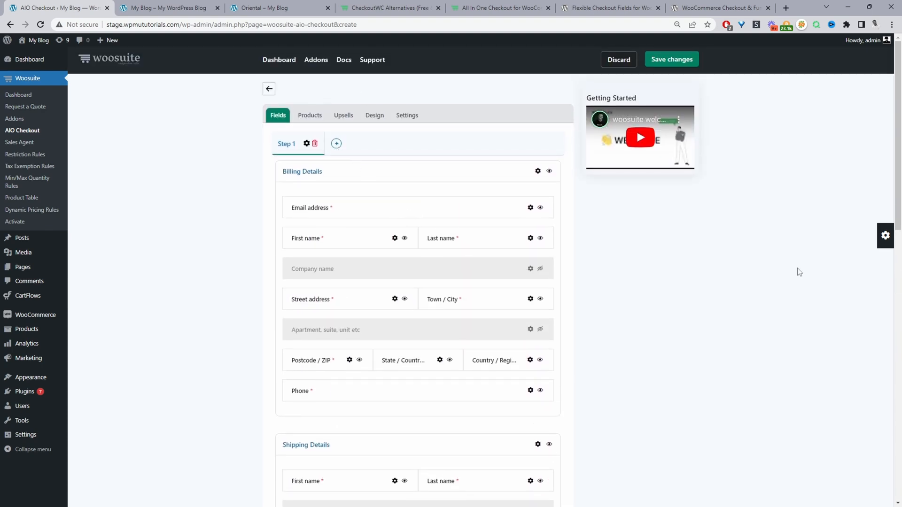
mouse_move(578, 237)
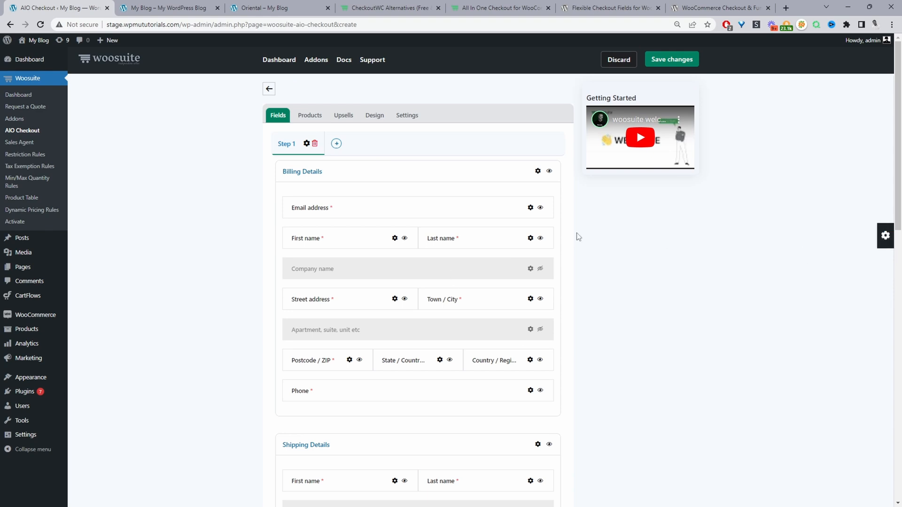
- Place a Text field at the top of Billing Details and edit the Email address field
left_click(885, 234)
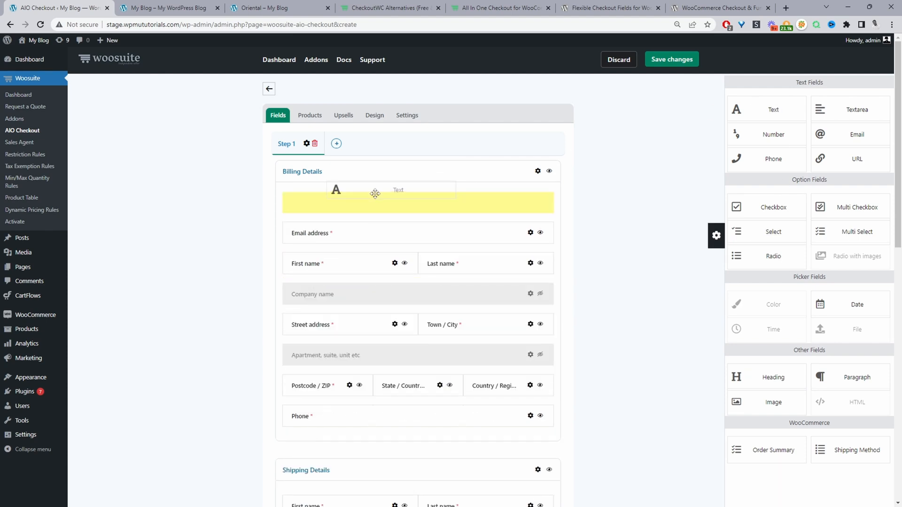
left_click_drag(375, 193, 417, 207)
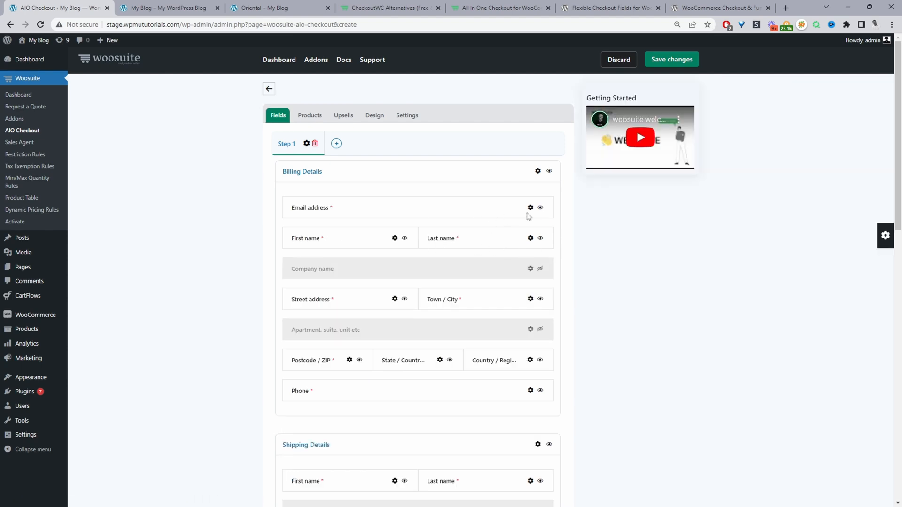
left_click(530, 207)
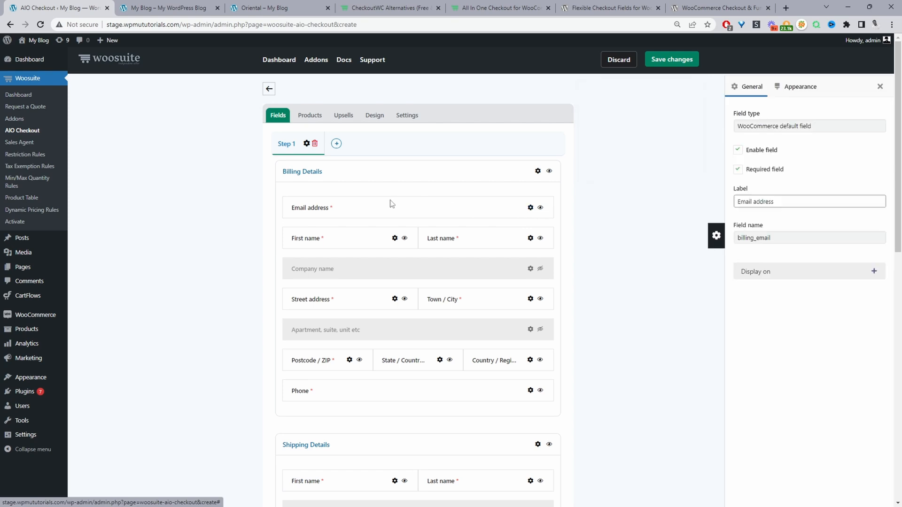
mouse_move(806, 169)
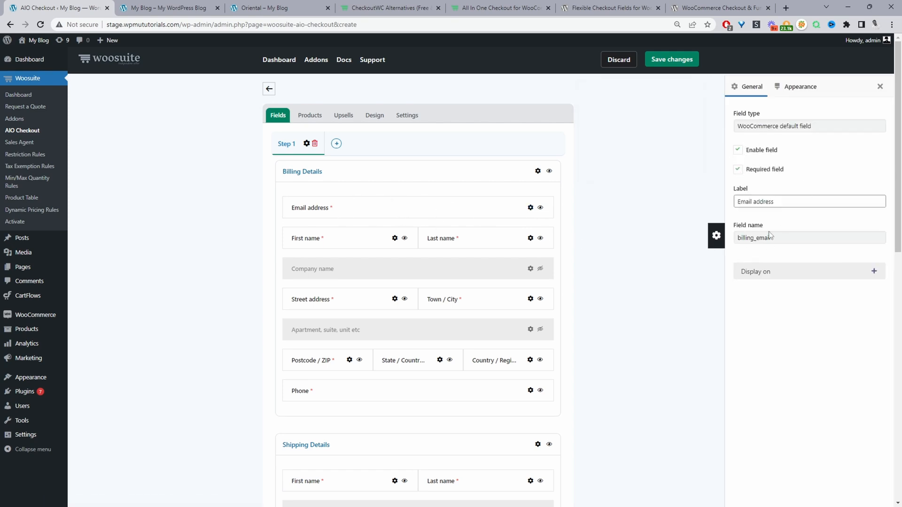
- Keep the Email address field's appearance size at Full width and return to its general options
left_click(799, 86)
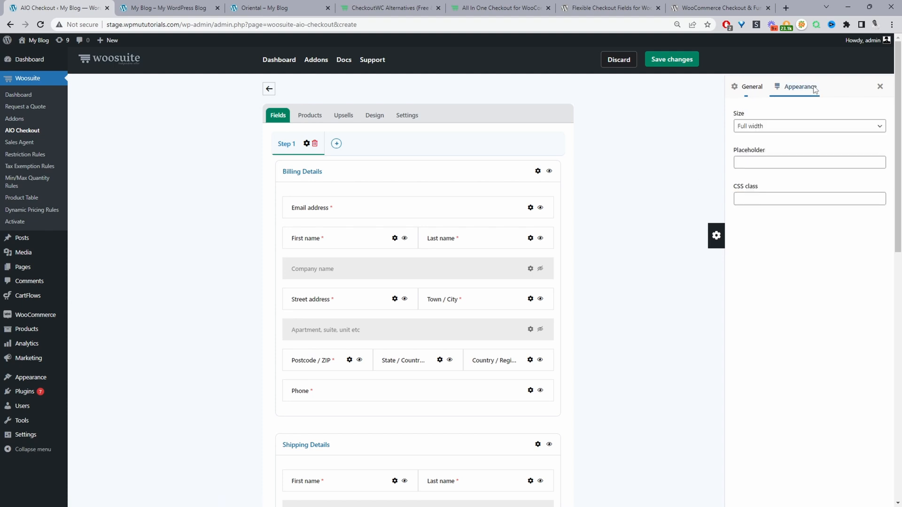
left_click(808, 125)
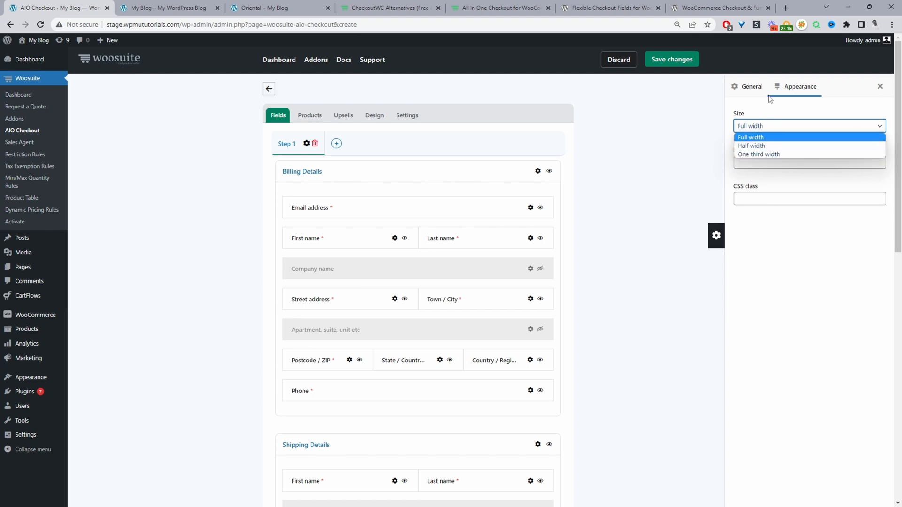
left_click(751, 137)
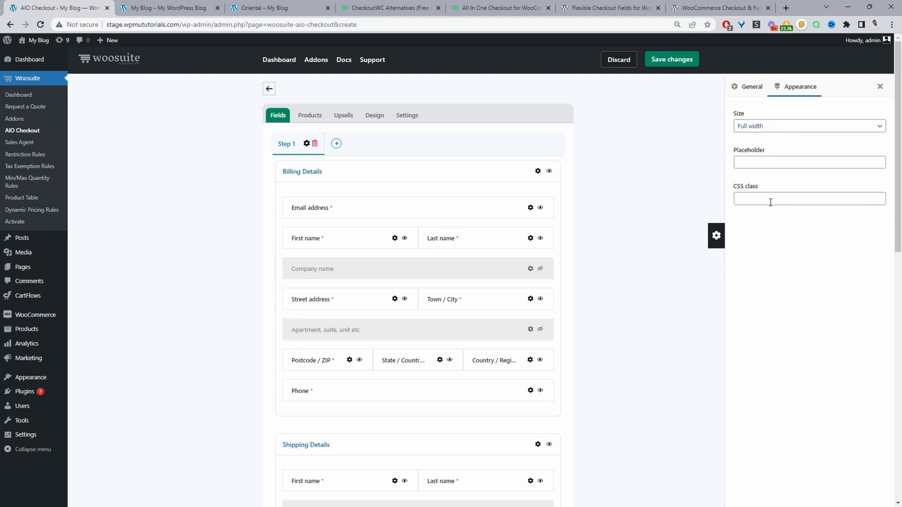
left_click(752, 87)
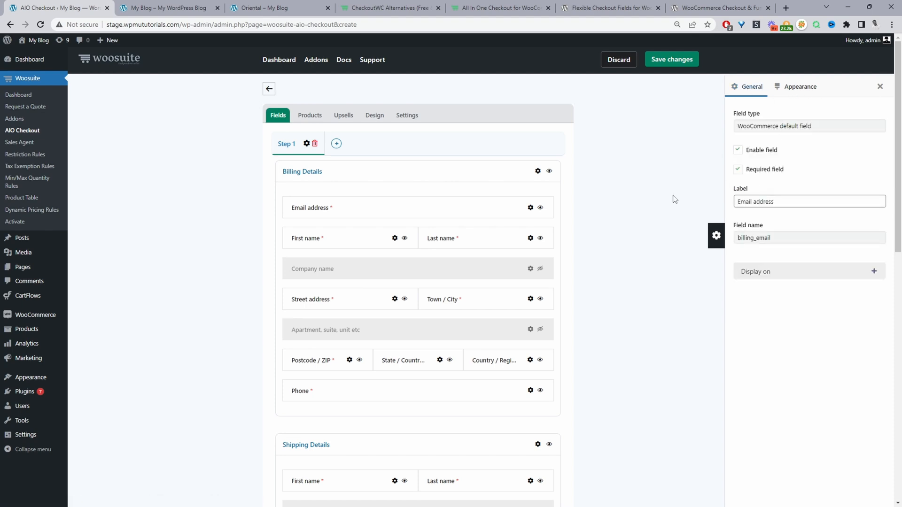
mouse_move(609, 229)
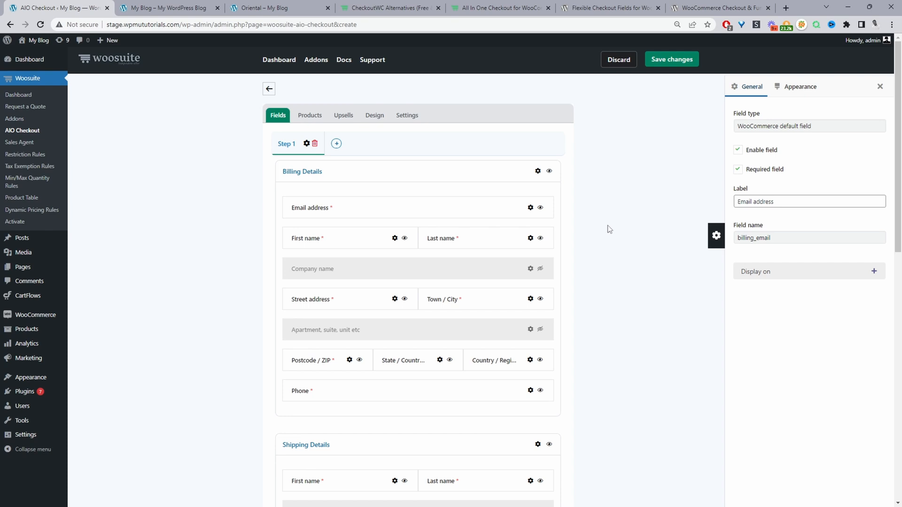
mouse_move(783, 274)
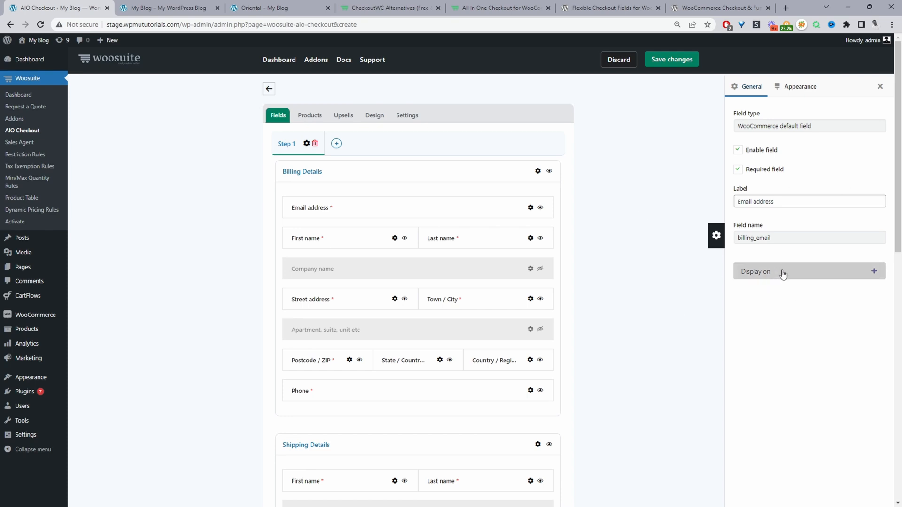
mouse_move(834, 271)
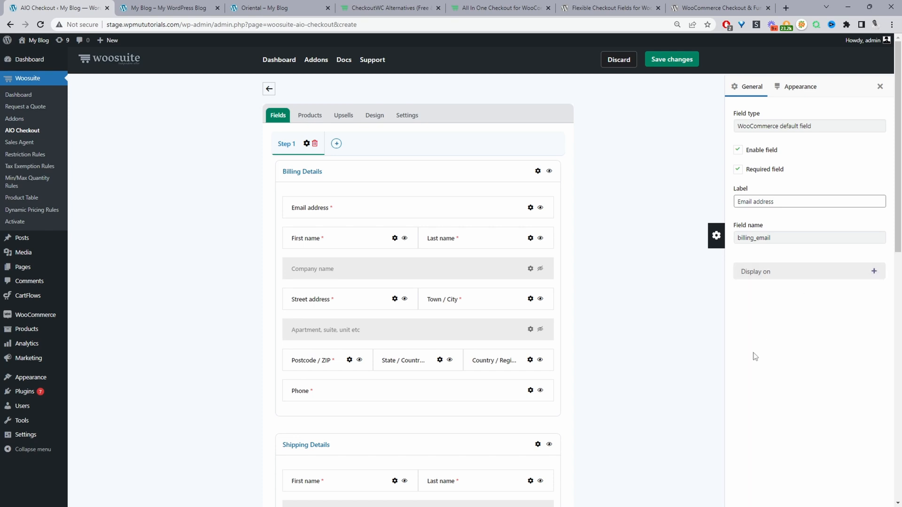
mouse_move(836, 112)
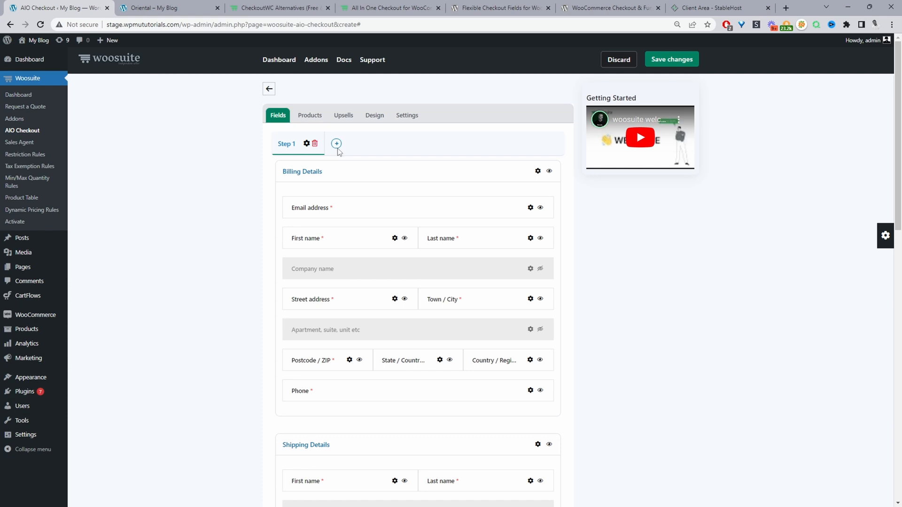
- Add a Step 2 to the checkout and review what Step 1 and Step 2 each hold
left_click(337, 143)
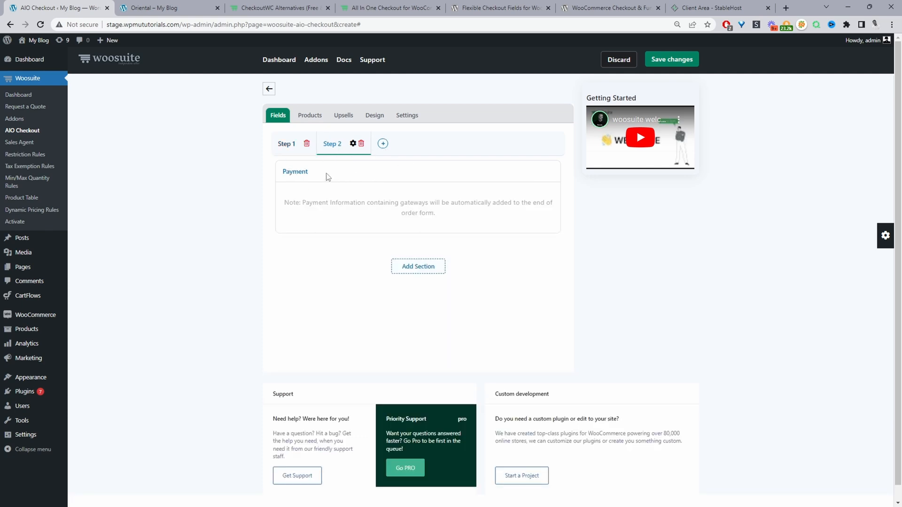
left_click(287, 144)
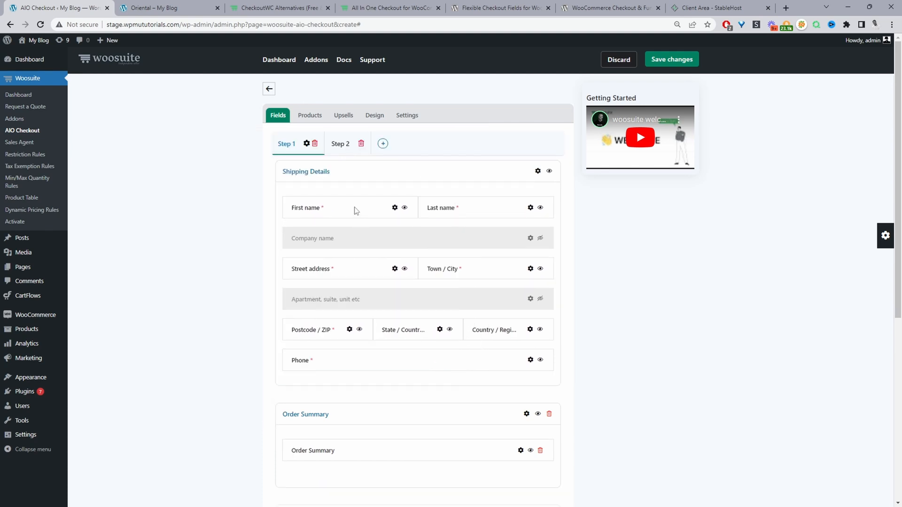
left_click(340, 143)
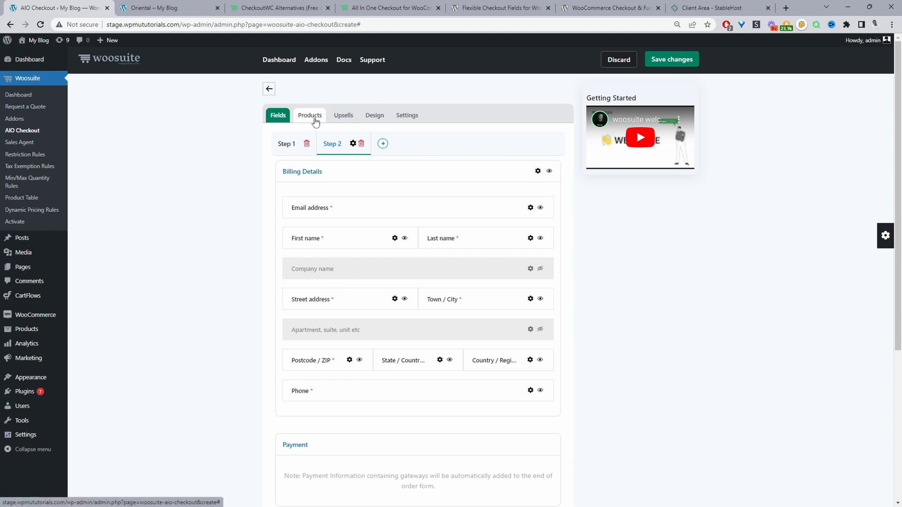
- Check the checkout's empty Products list, then its Upsells options marked Coming Soon
left_click(309, 114)
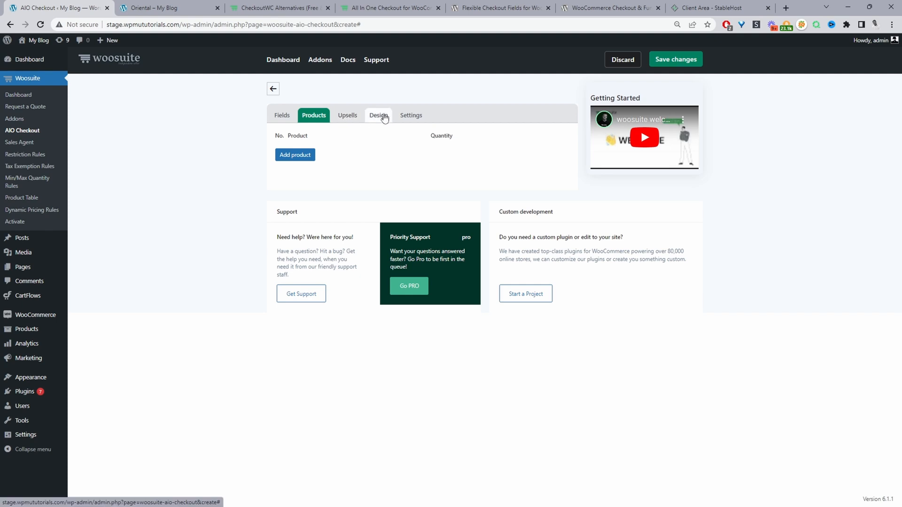
left_click(347, 115)
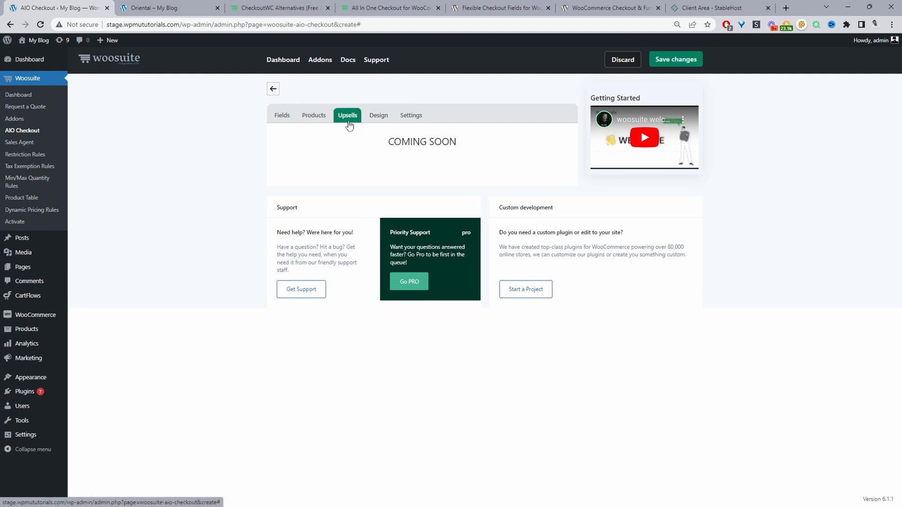
mouse_move(411, 135)
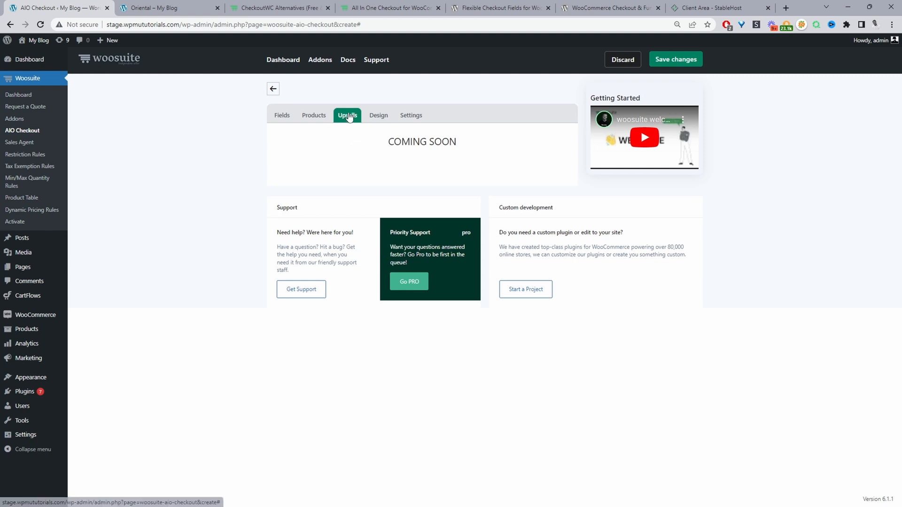
mouse_move(378, 114)
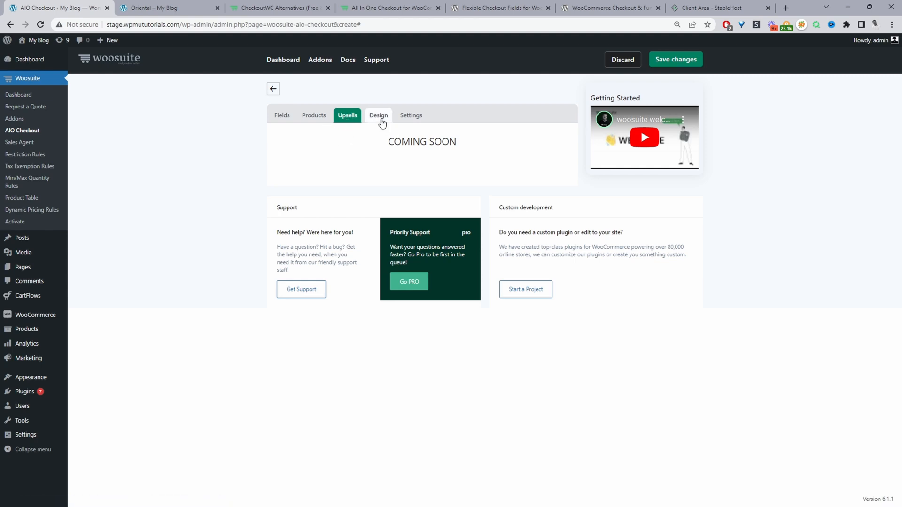
mouse_move(334, 157)
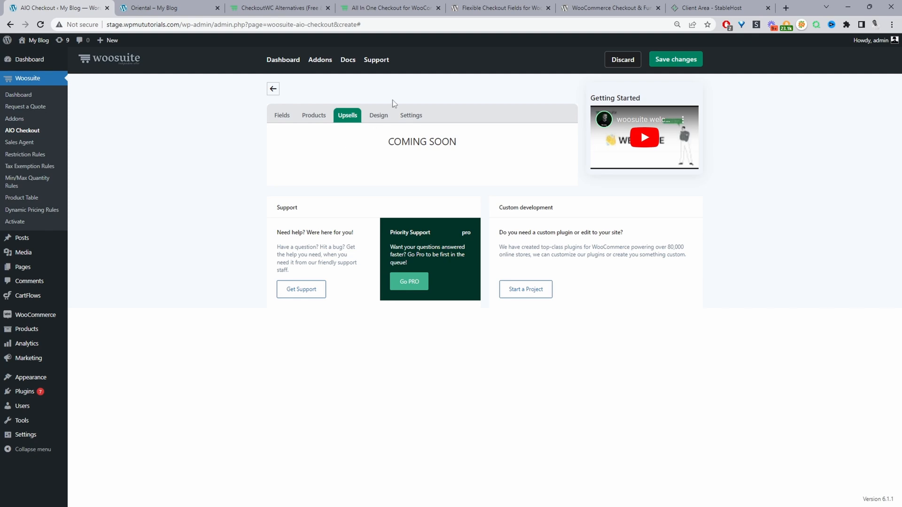
mouse_move(378, 115)
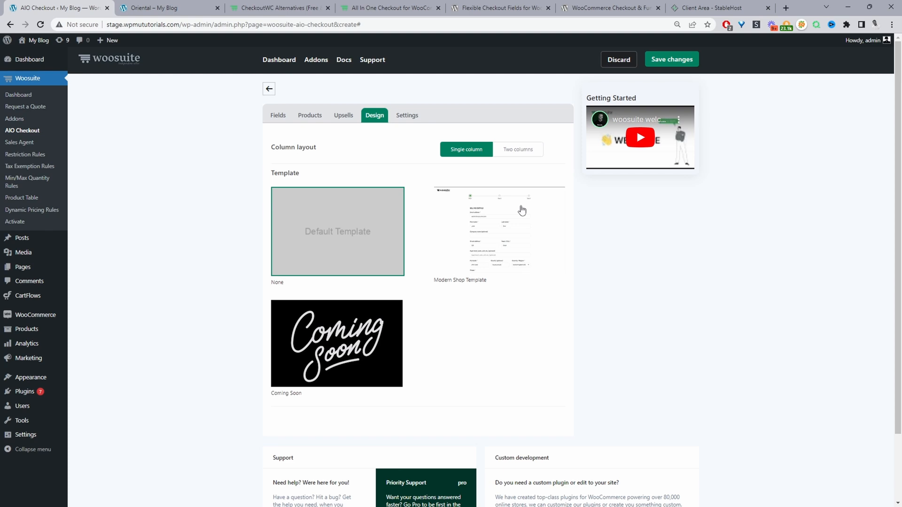
mouse_move(389, 246)
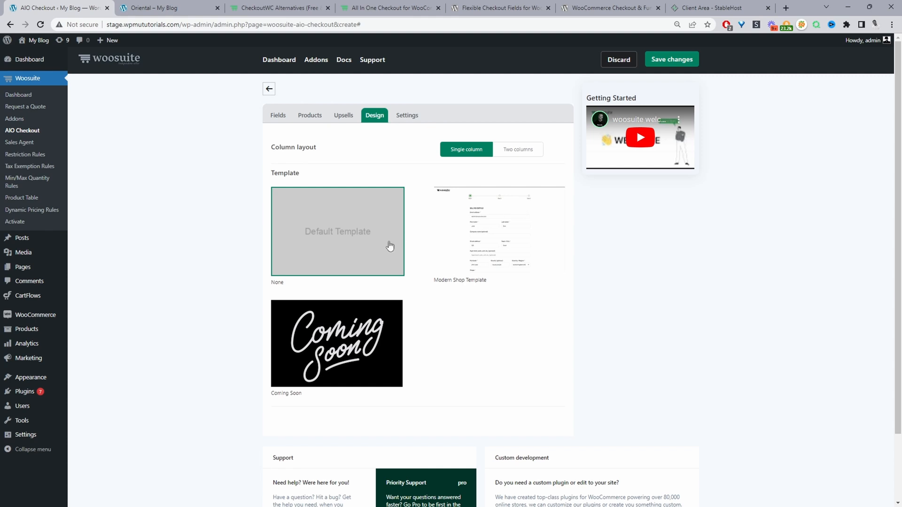
mouse_move(309, 273)
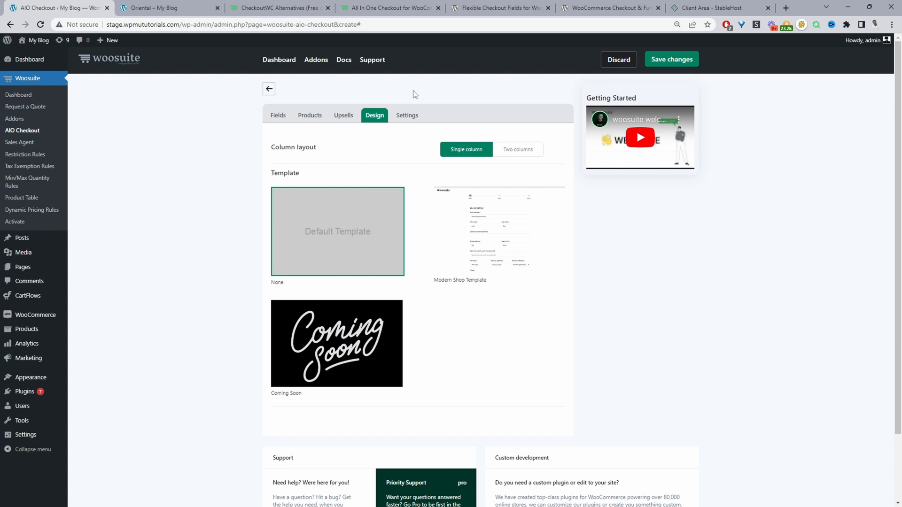
mouse_move(514, 242)
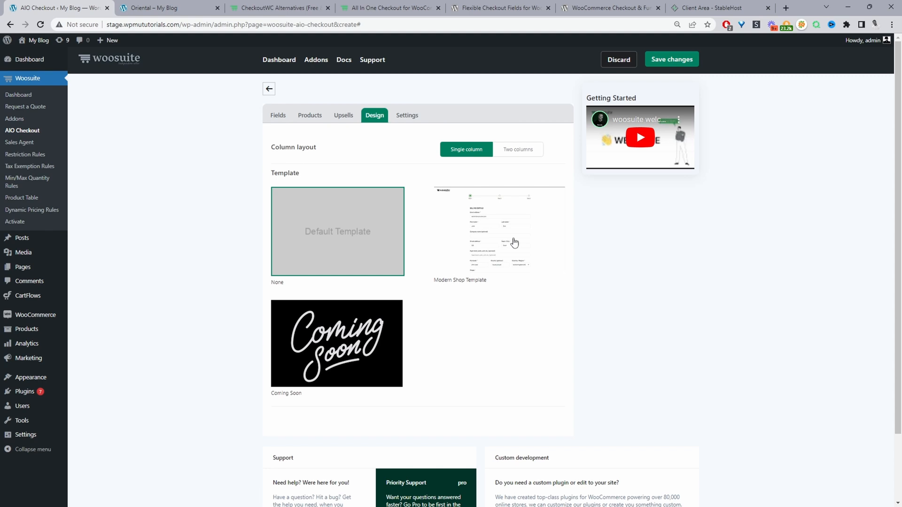
mouse_move(461, 270)
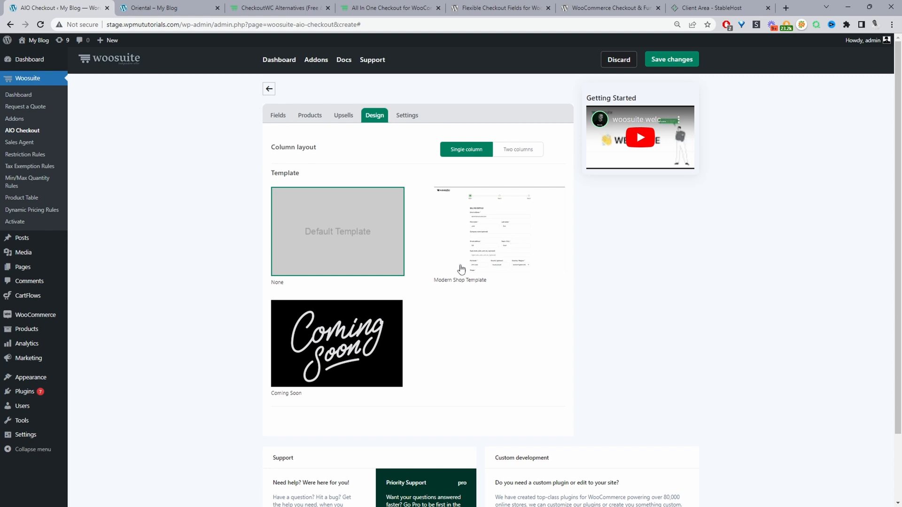
mouse_move(491, 189)
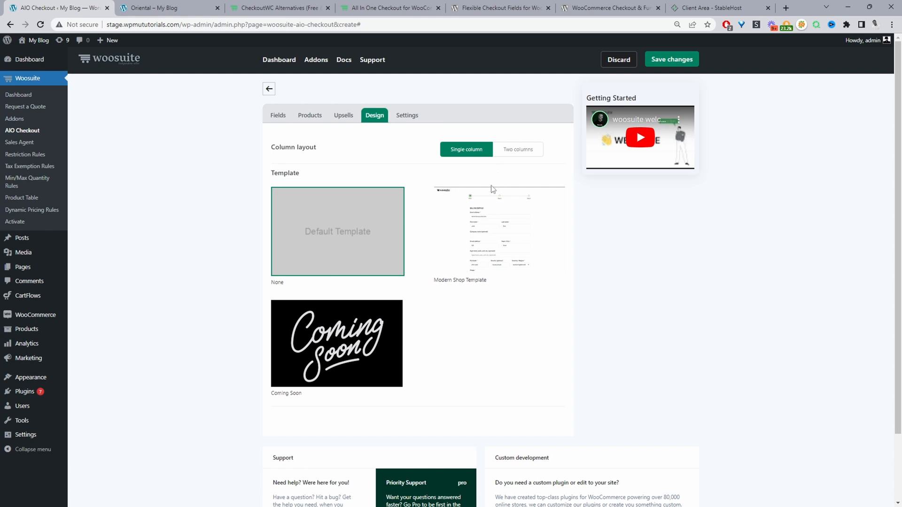
- Apply the Modern Shop Template in two columns and move on to the checkout's Settings
left_click(498, 231)
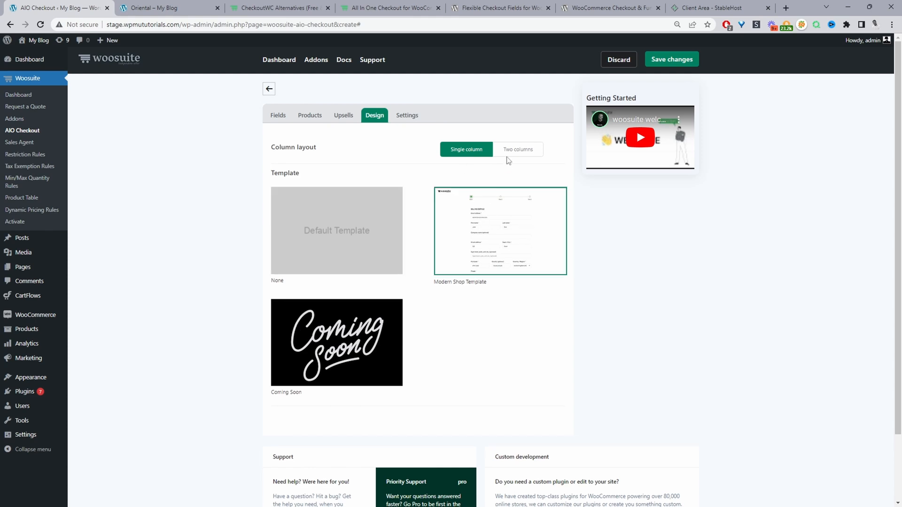
left_click(517, 150)
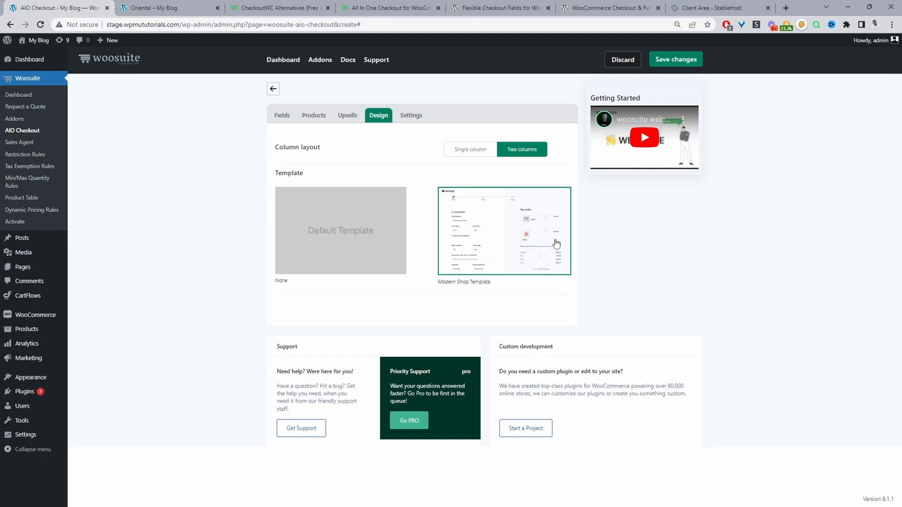
left_click(411, 114)
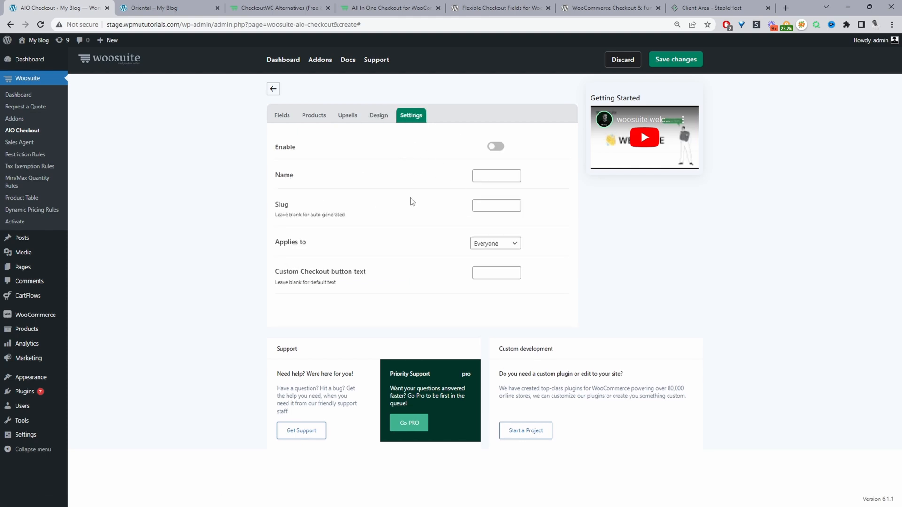
- Enable the checkout, keep Applies to as Everyone, and start editing the custom button text
left_click(495, 147)
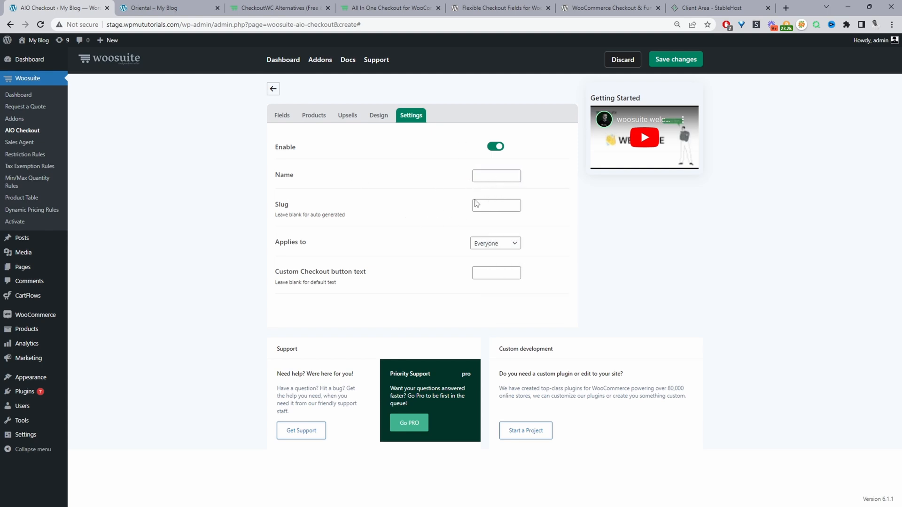
mouse_move(482, 235)
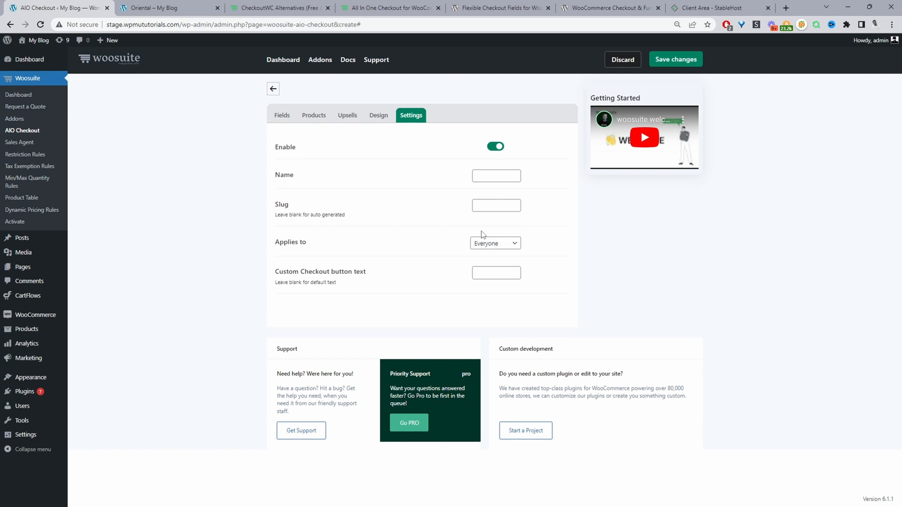
mouse_move(485, 192)
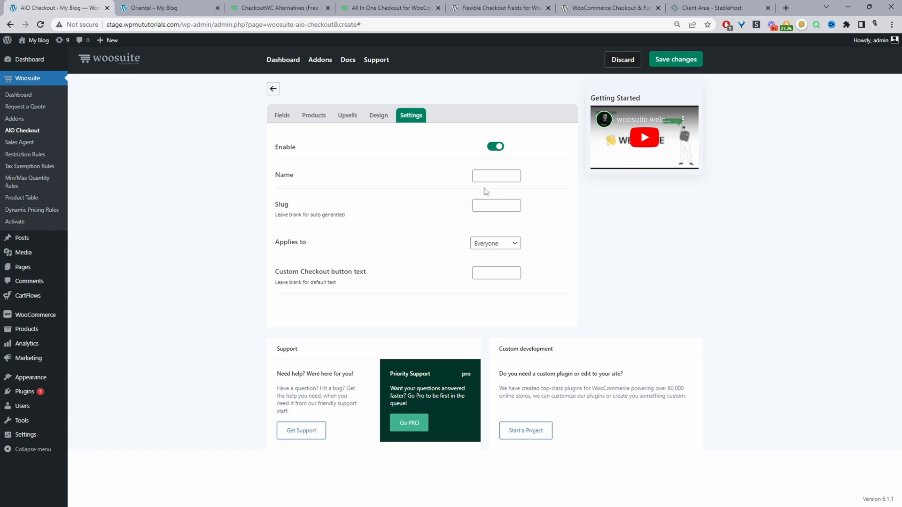
mouse_move(475, 198)
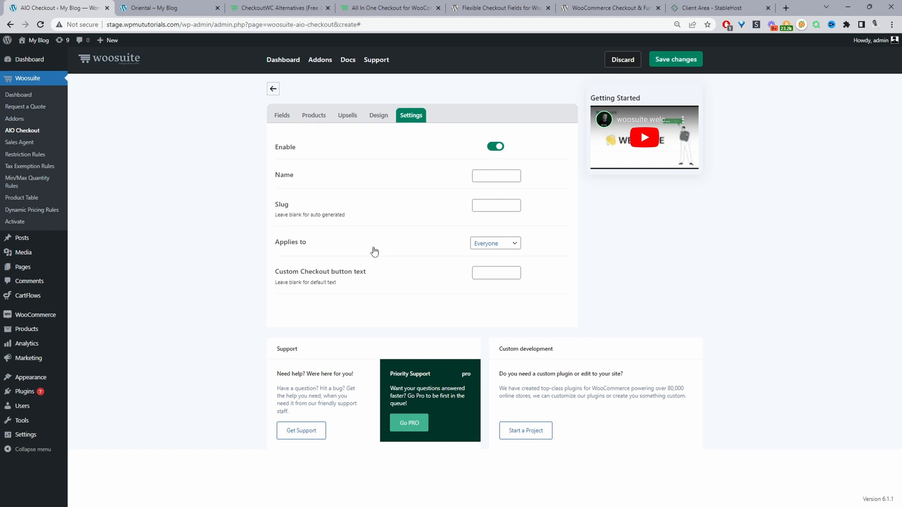
left_click(493, 243)
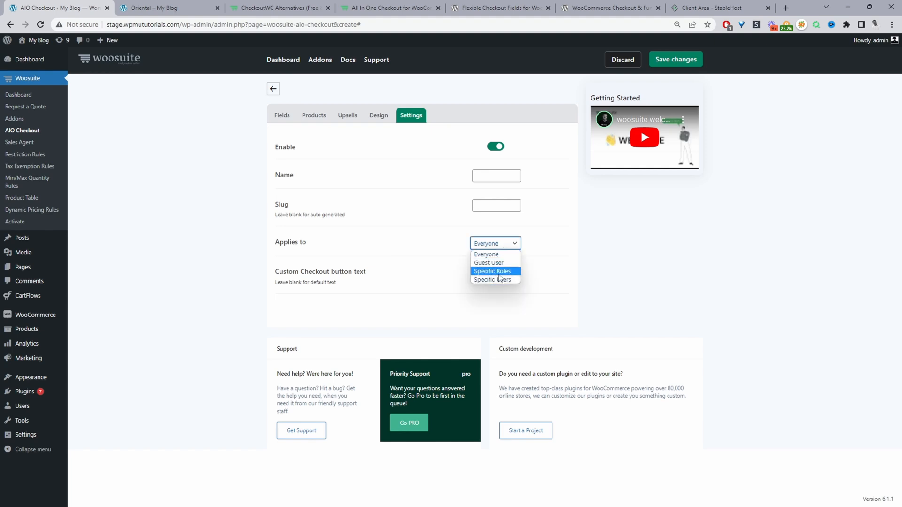
mouse_move(492, 280)
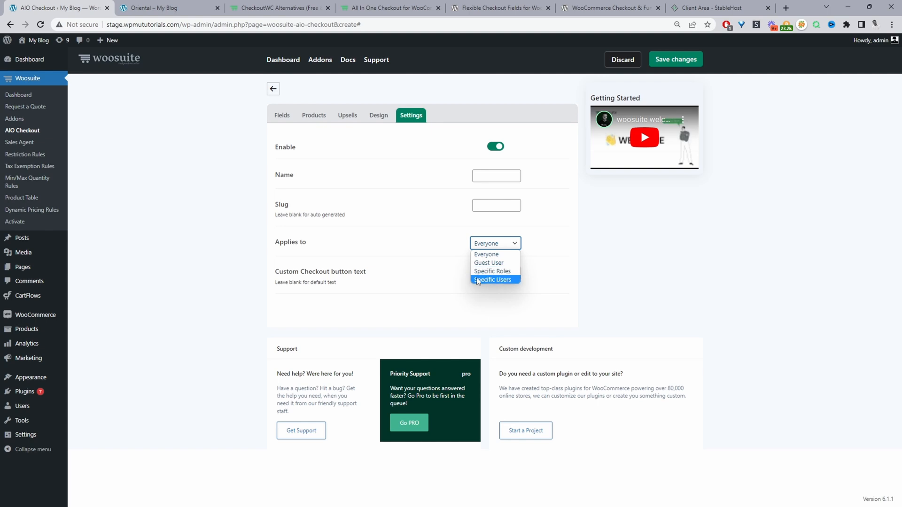
left_click(360, 263)
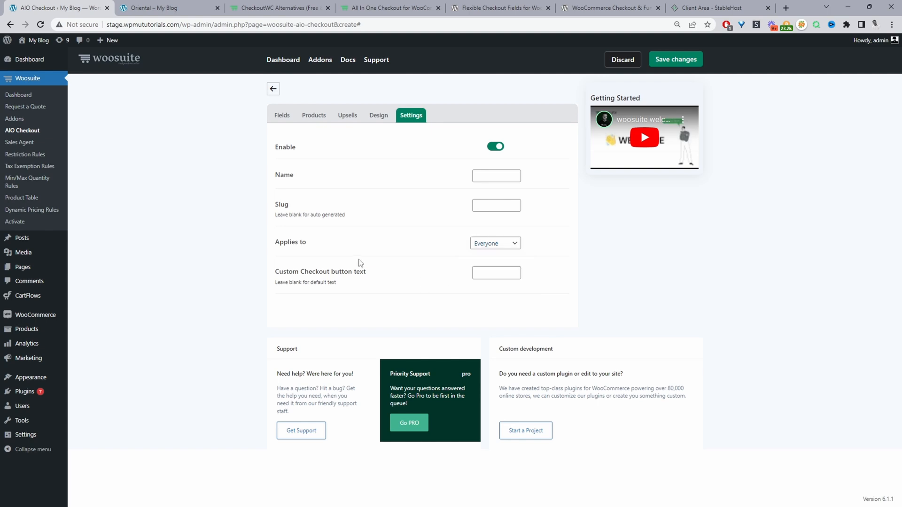
left_click(496, 272)
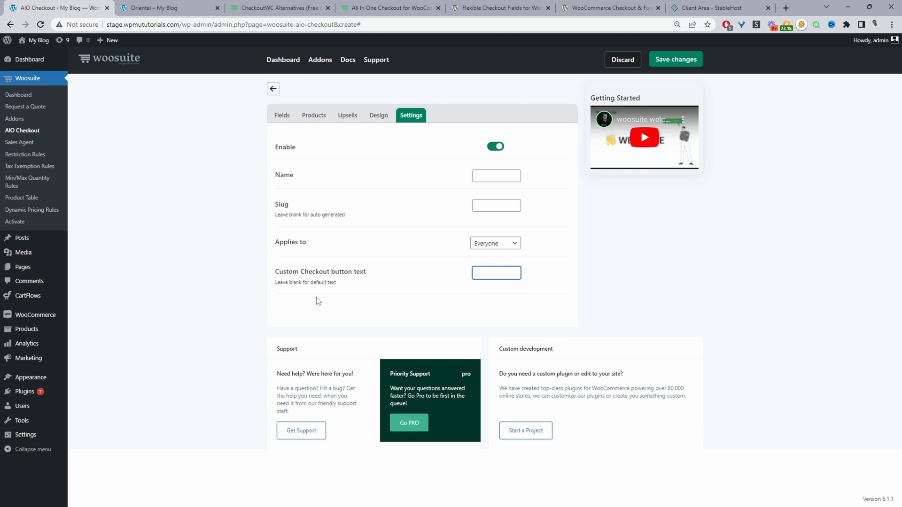
left_click(496, 272)
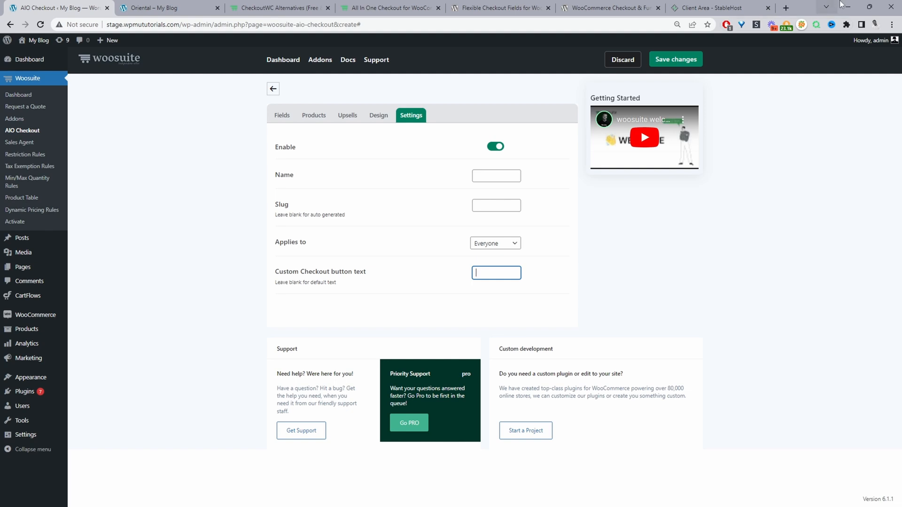
- Return to the All in One Checkout overview and reopen the existing Checkout for editing
left_click(272, 89)
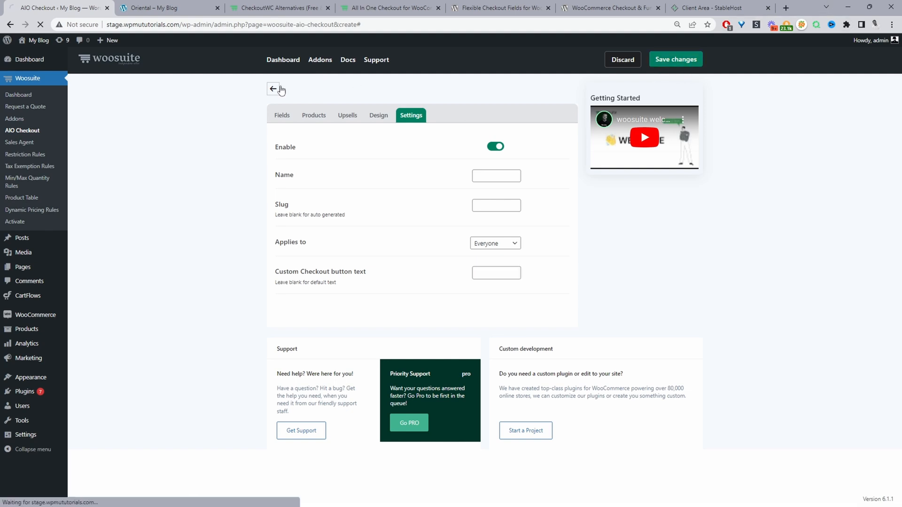
left_click(273, 88)
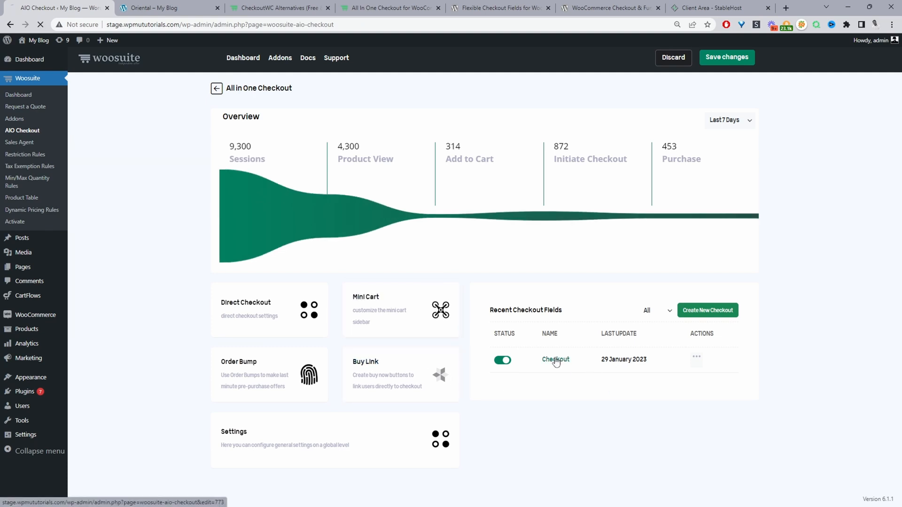
left_click(556, 359)
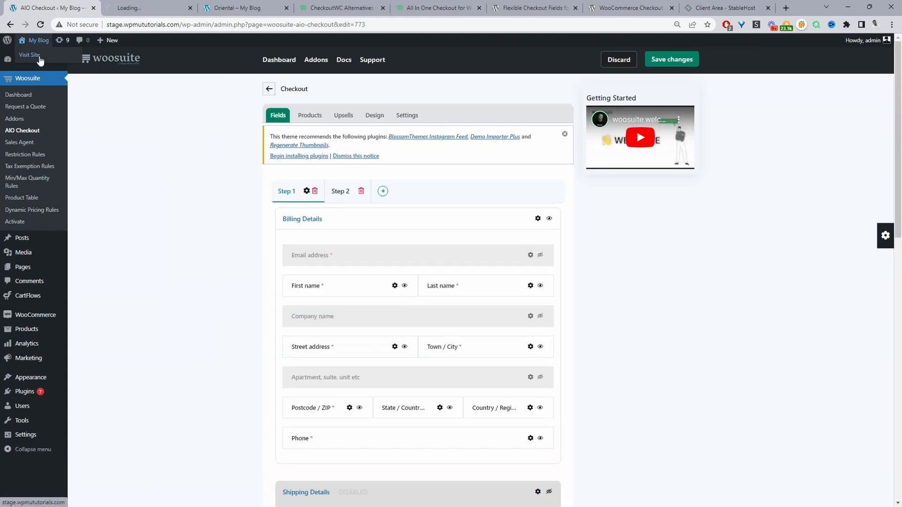
mouse_move(411, 280)
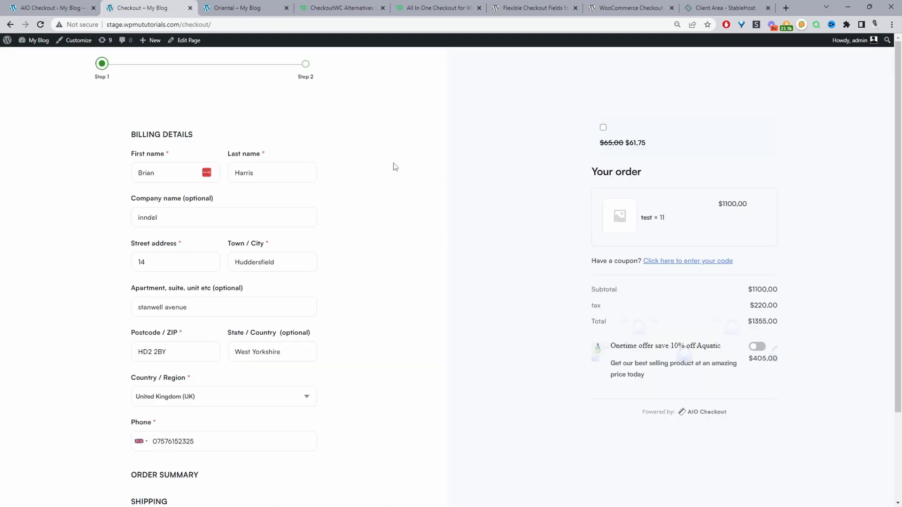
mouse_move(75, 74)
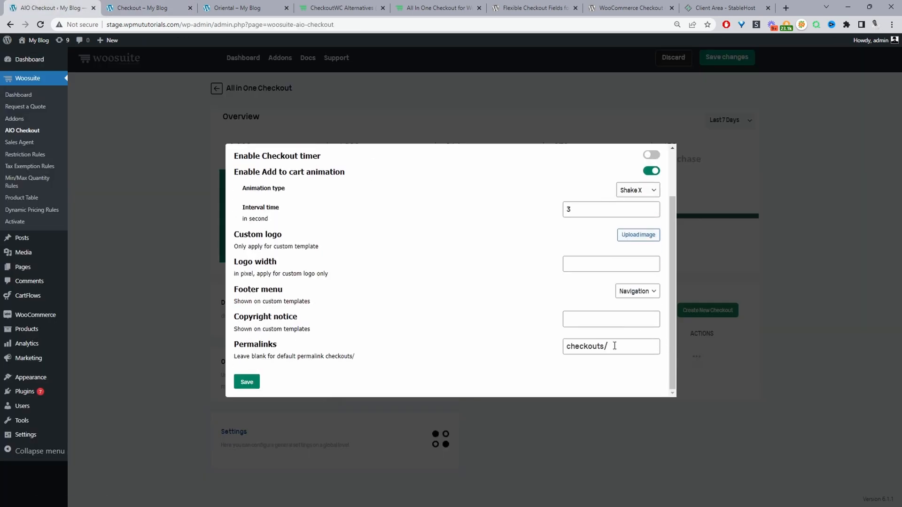
- Set Logo width to 150 px and save the global checkout settings
left_click(637, 235)
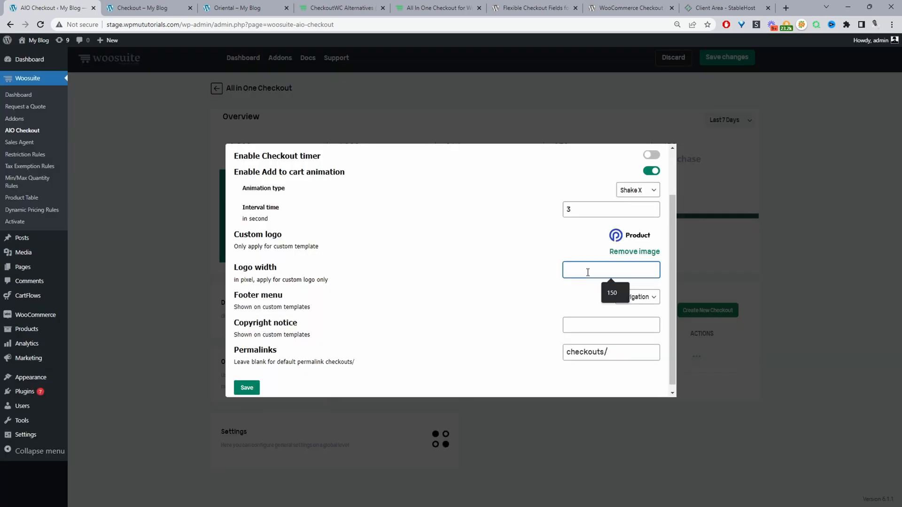
type("150")
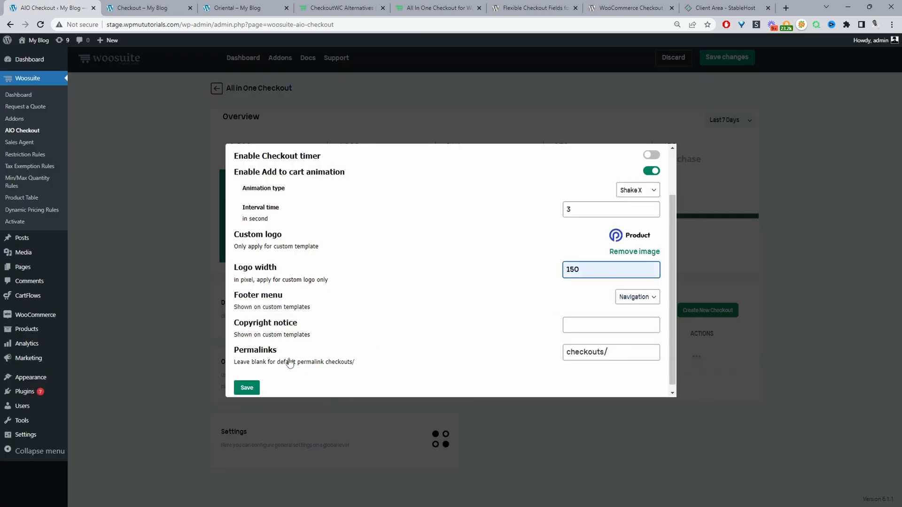
left_click(246, 387)
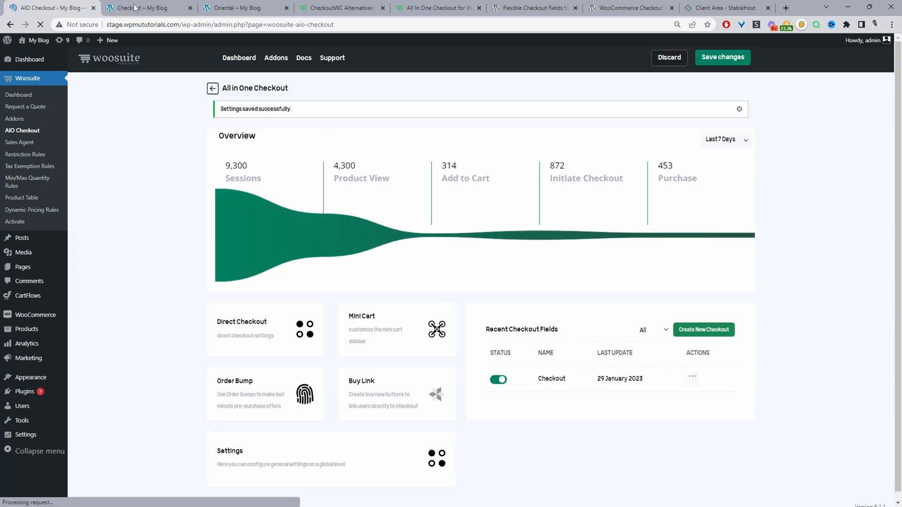
- On the live checkout, accept the Aquatic one-time offer, raising the total to $1809.80
left_click(146, 7)
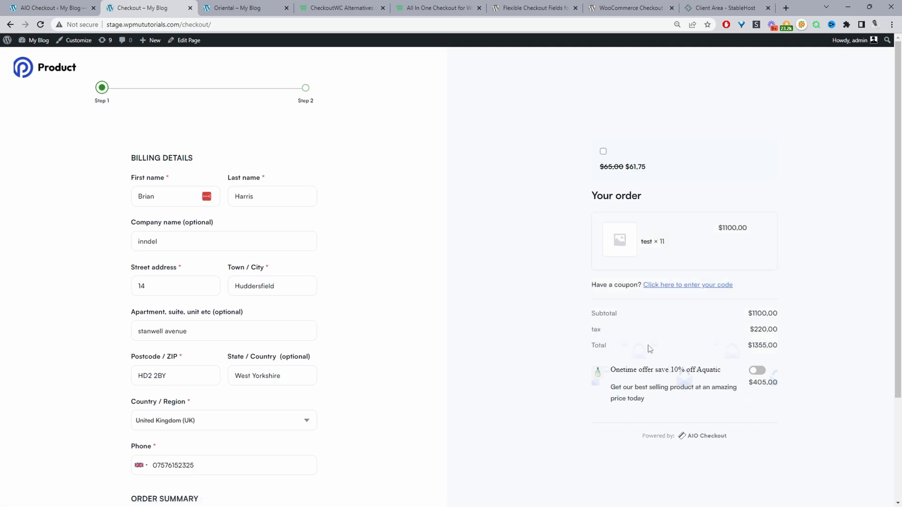
scroll("down", 3)
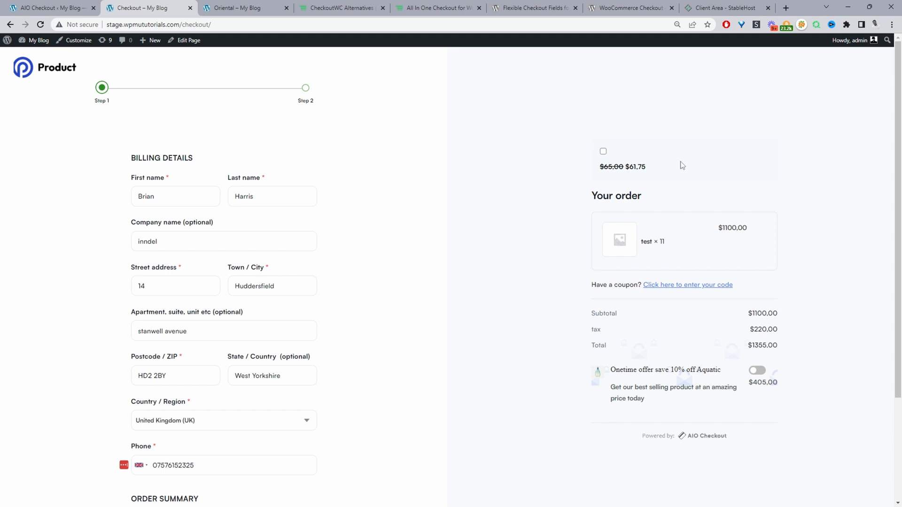
mouse_move(631, 151)
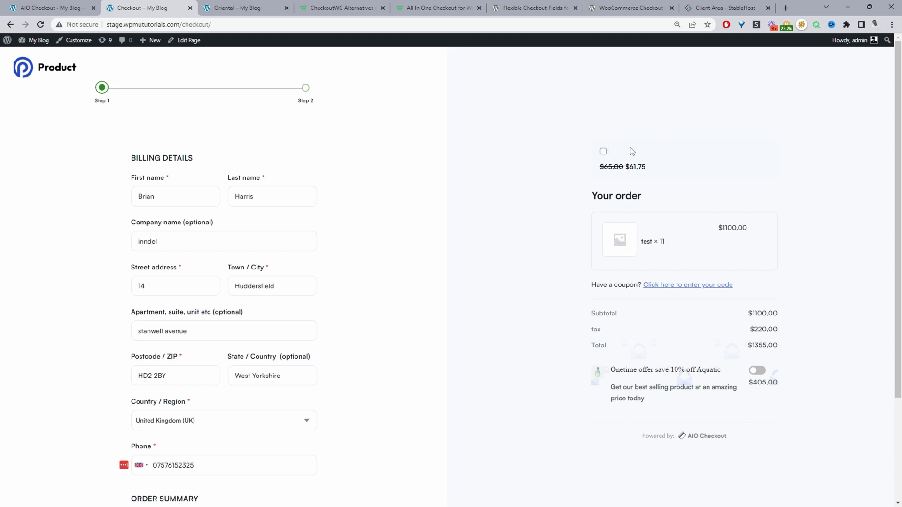
mouse_move(621, 166)
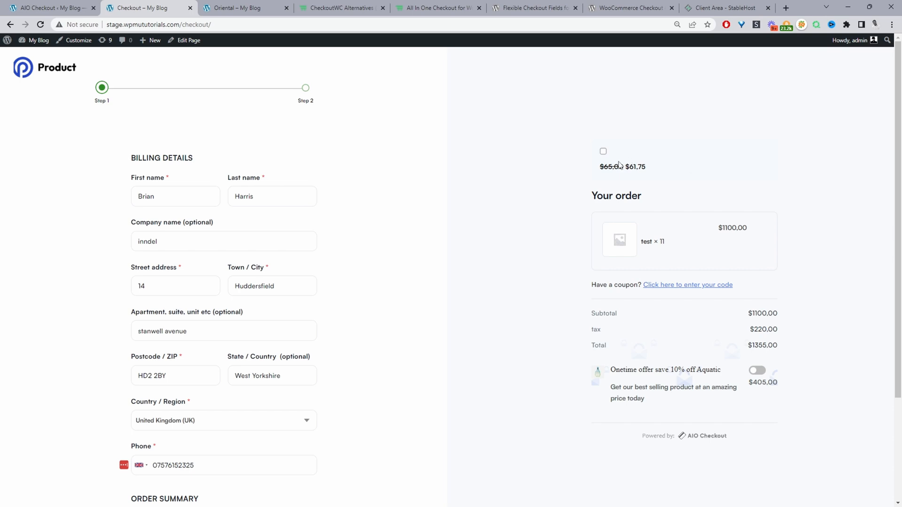
scroll("down", 3)
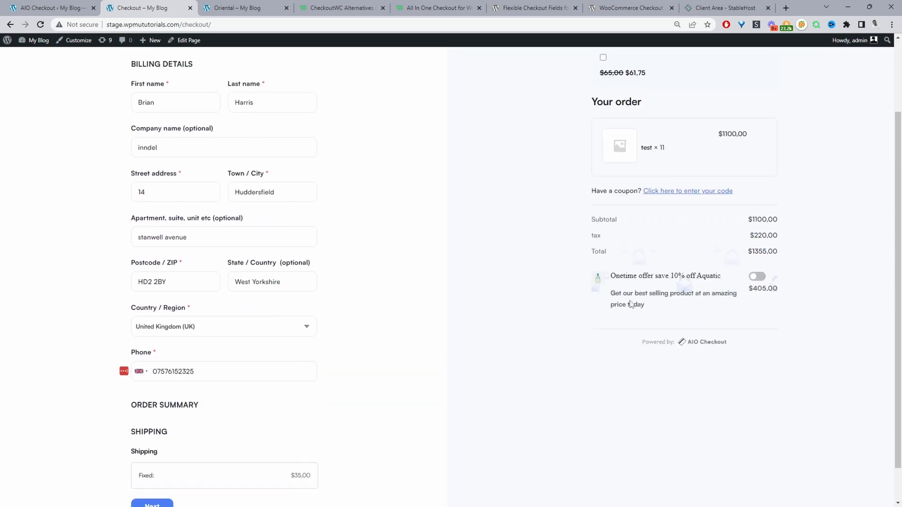
mouse_move(619, 290)
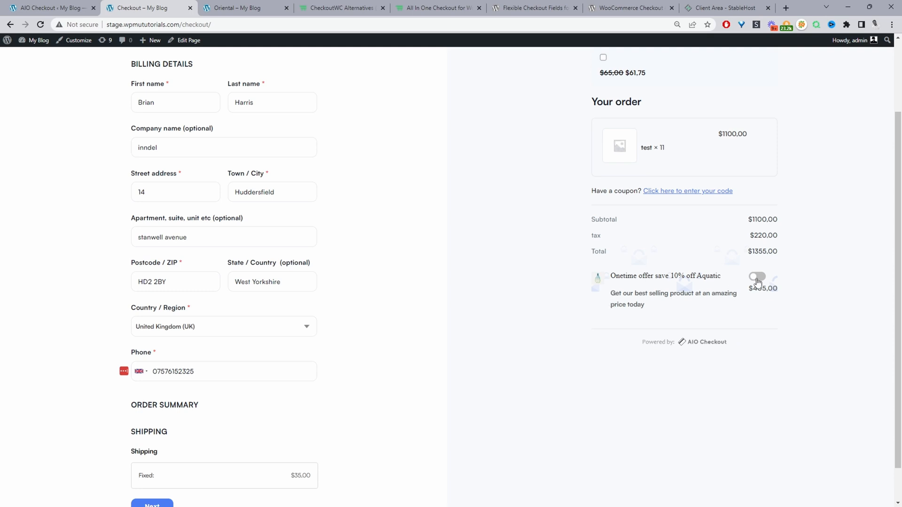
left_click(757, 277)
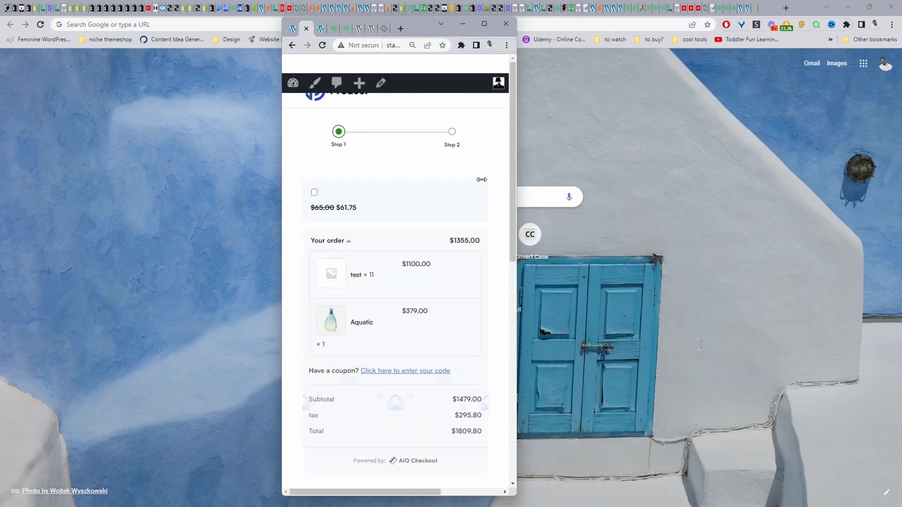
scroll("down", 3)
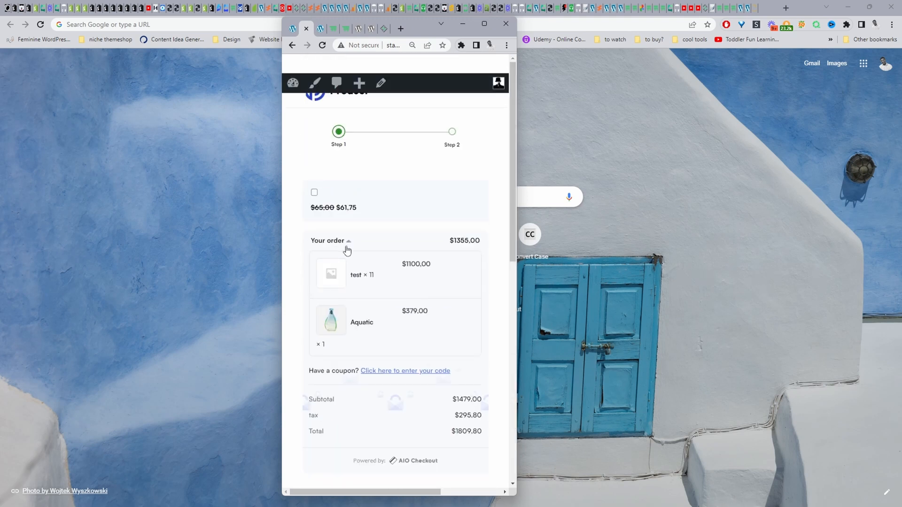
left_click(348, 241)
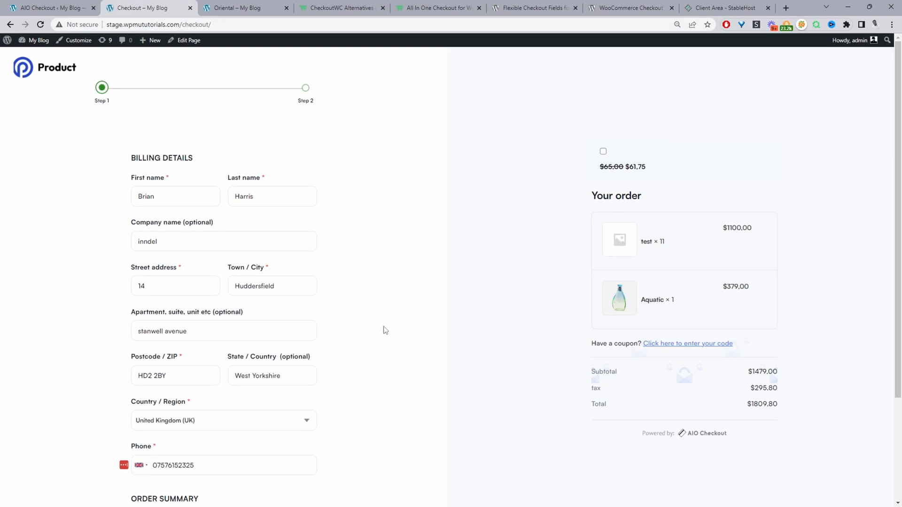
- View the All In One Checkout product page, then the Flexible Checkout Fields wordpress.org listing
left_click(437, 8)
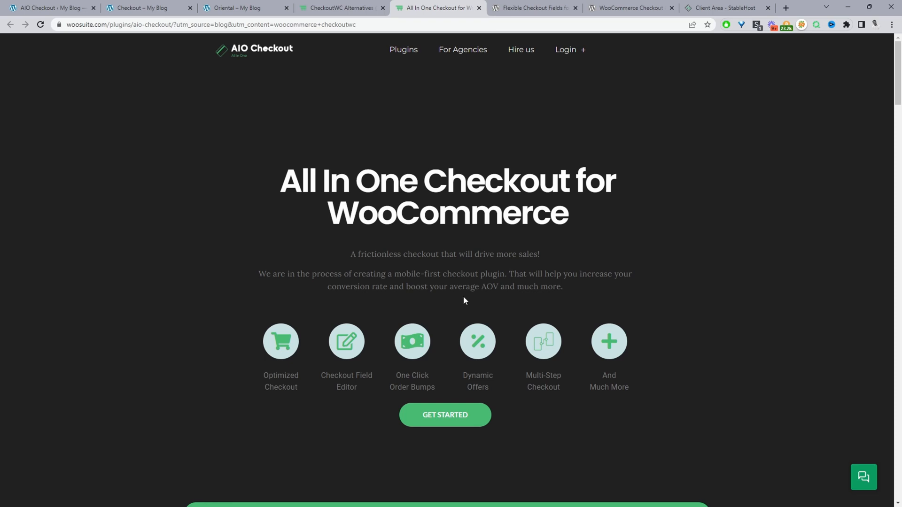
mouse_move(673, 110)
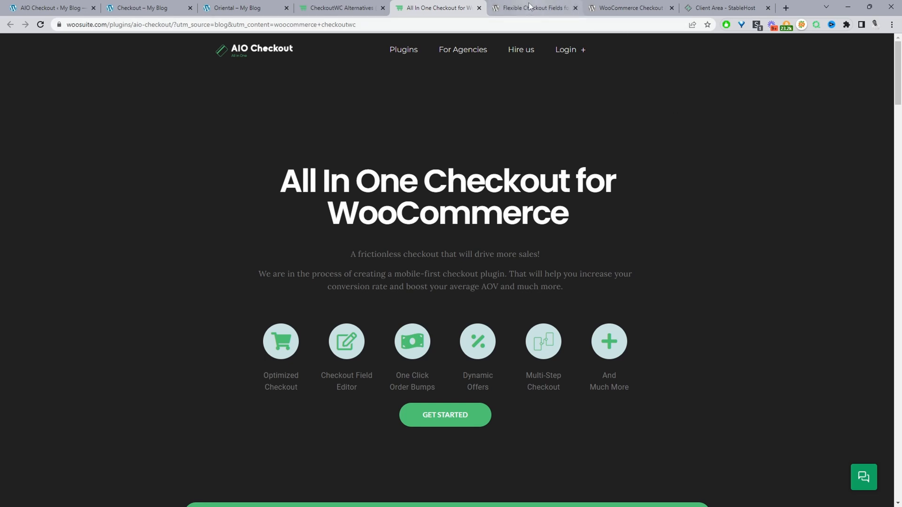
left_click(532, 8)
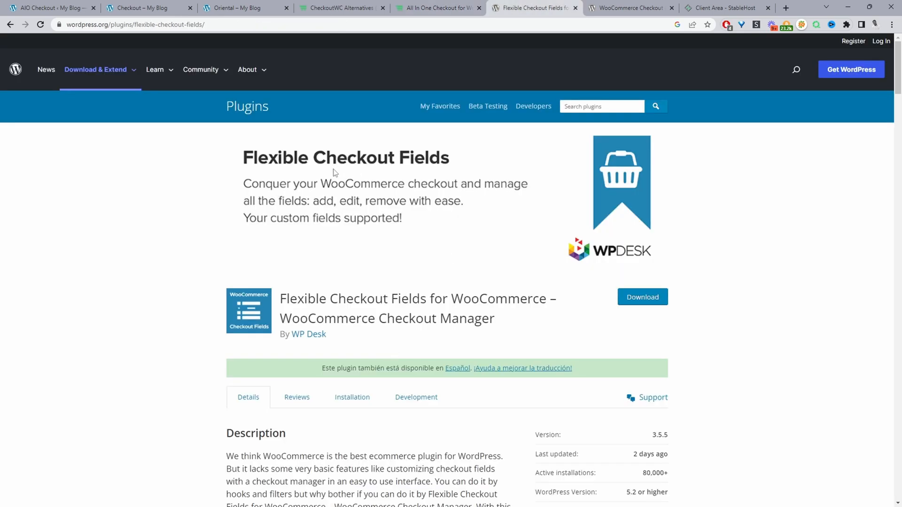
mouse_move(611, 280)
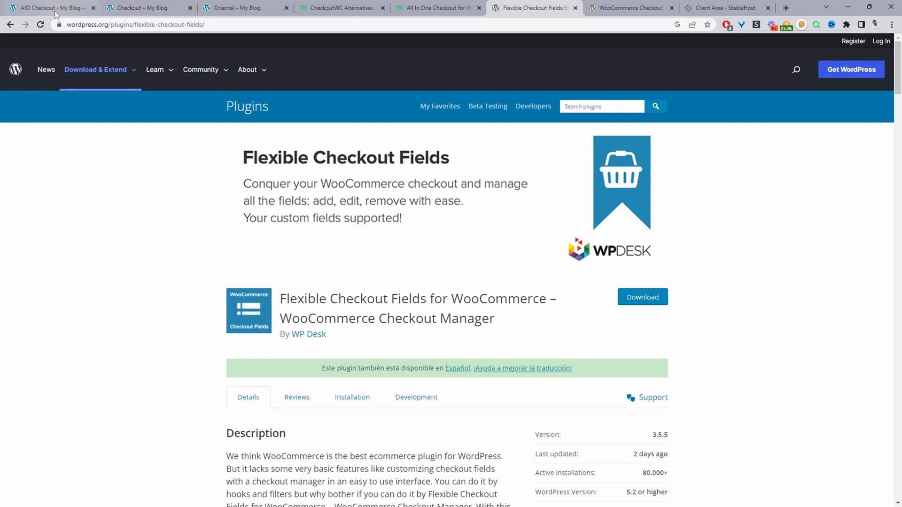
- Disable the AIO Checkout custom Checkout, then return to the Flexible Checkout Fields page
left_click(49, 7)
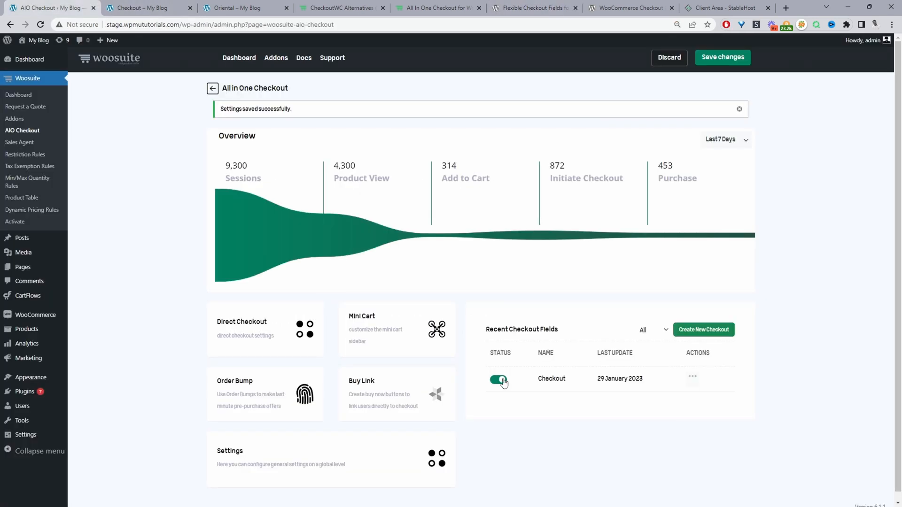
left_click(499, 380)
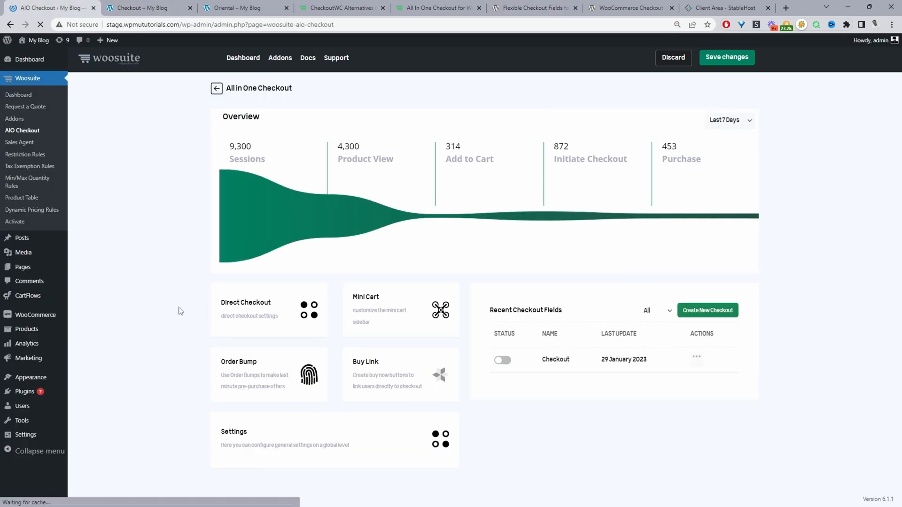
left_click(529, 8)
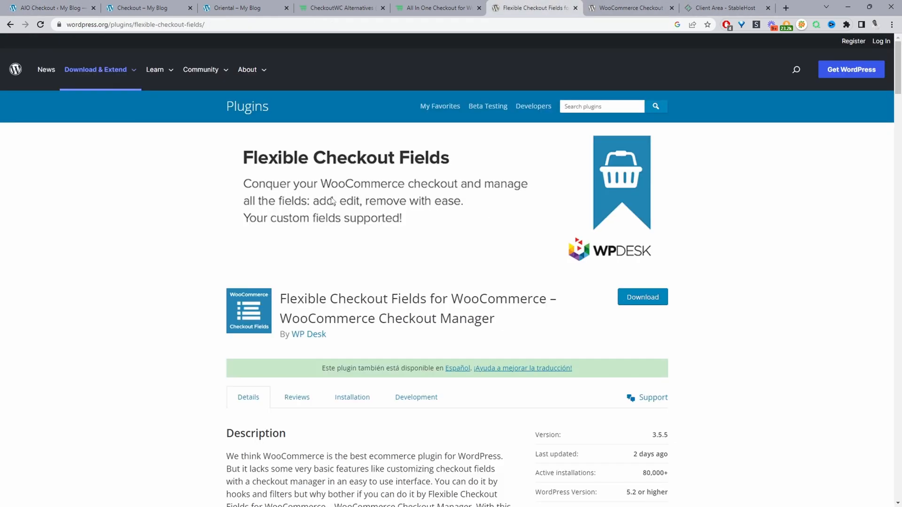
mouse_move(273, 214)
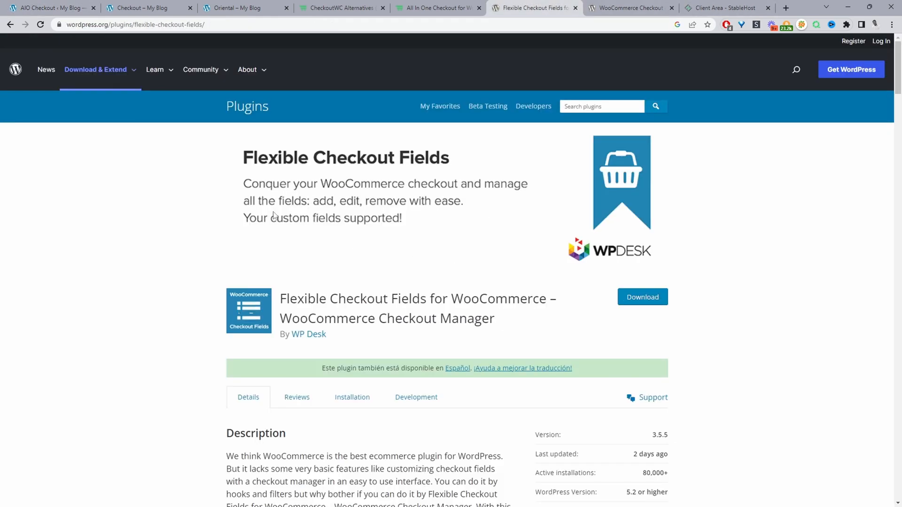
- In Checkout Fields, add a Text field 'dgsd' to Billing and try the PRO-only Multi-checkbox type
left_click(48, 8)
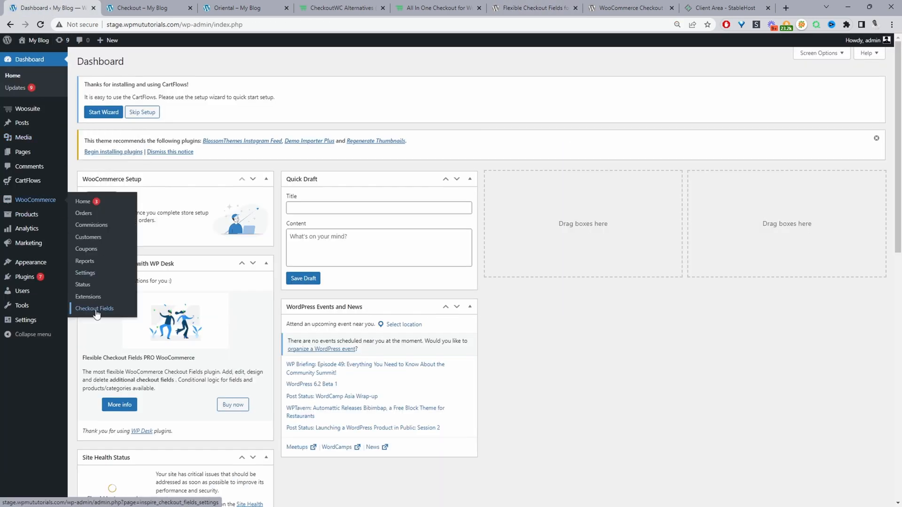
left_click(94, 309)
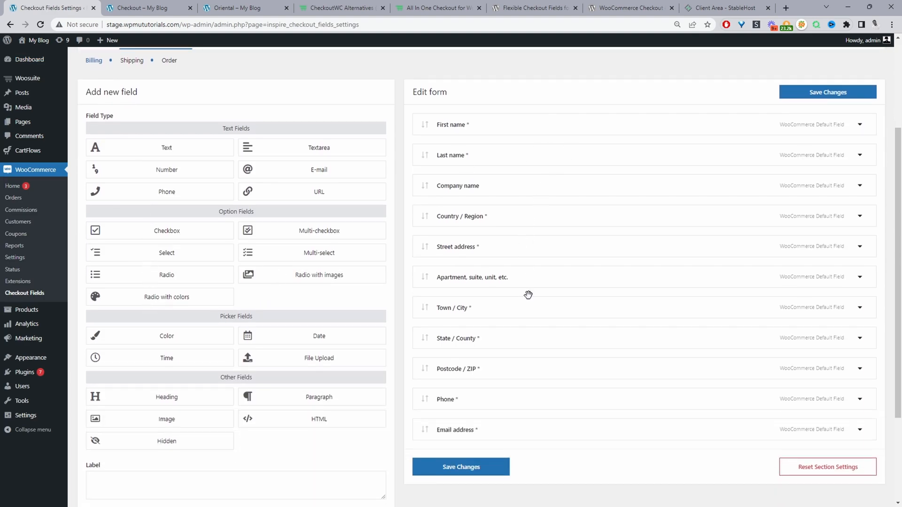
scroll("down", 3)
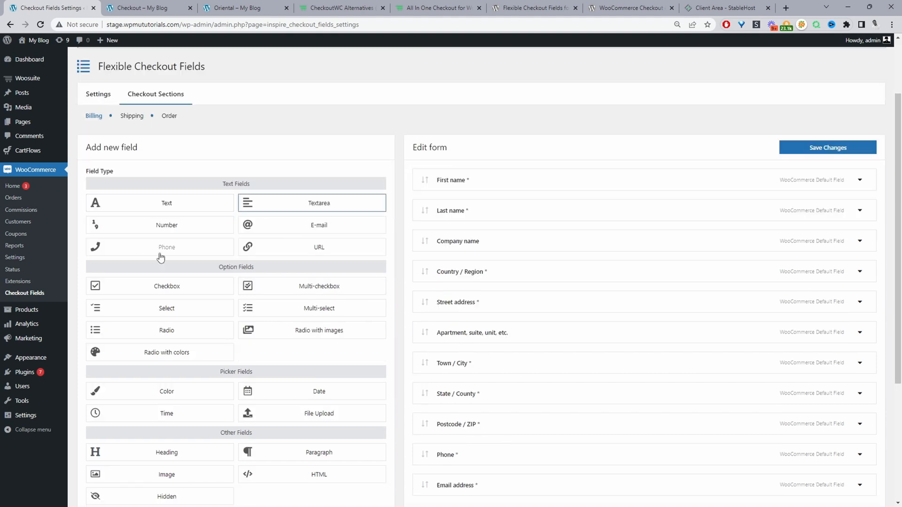
mouse_move(196, 179)
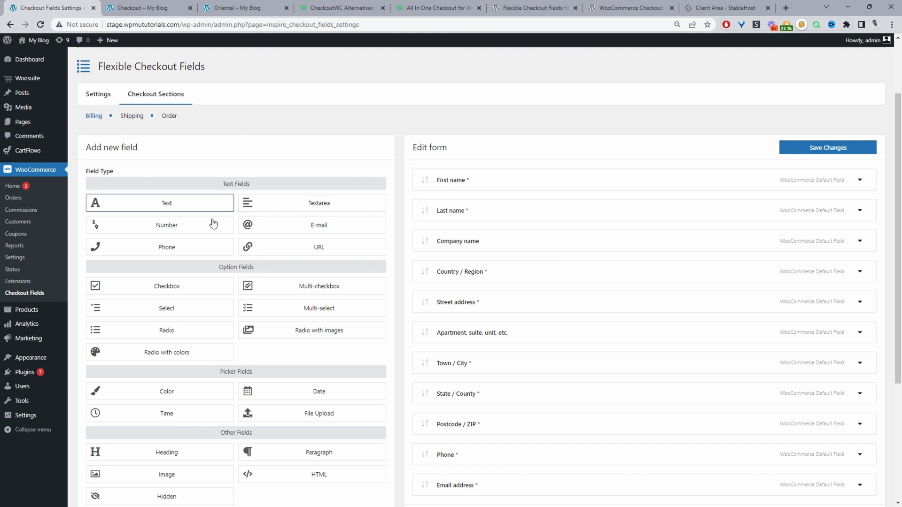
scroll("down", 3)
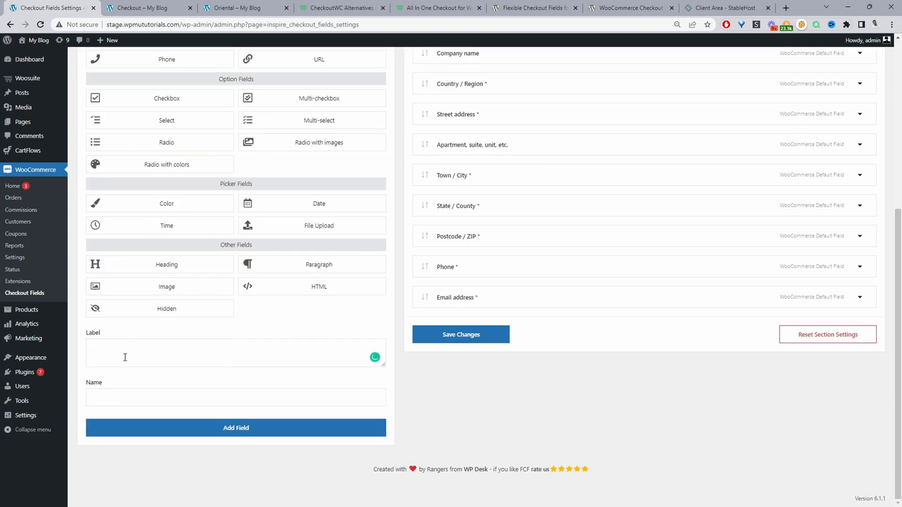
left_click(235, 429)
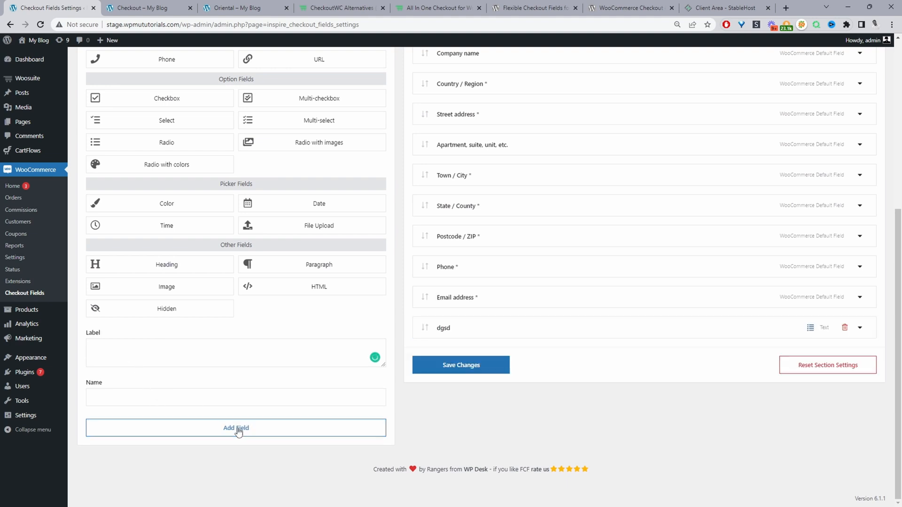
left_click(312, 145)
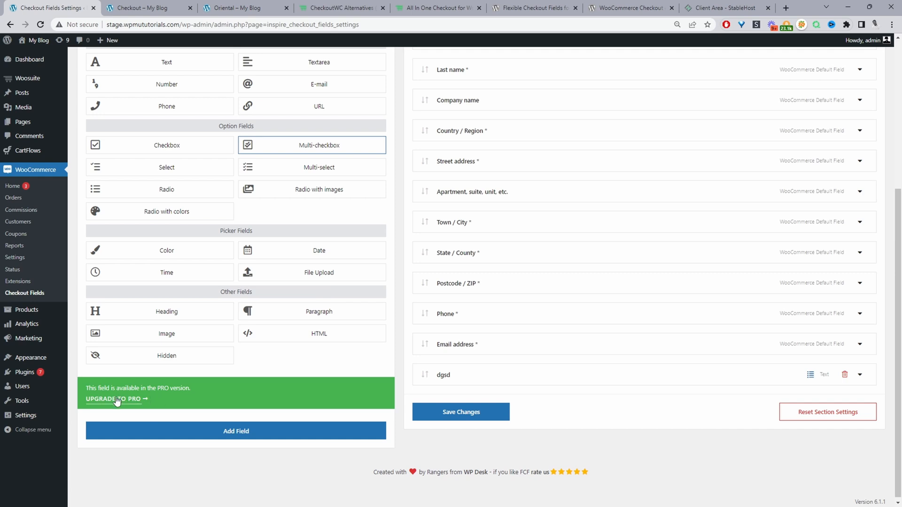
mouse_move(320, 145)
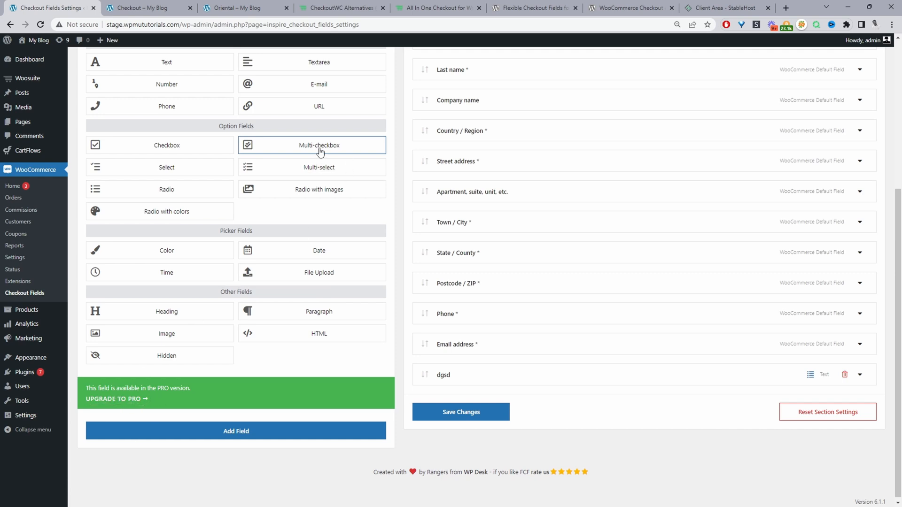
mouse_move(322, 171)
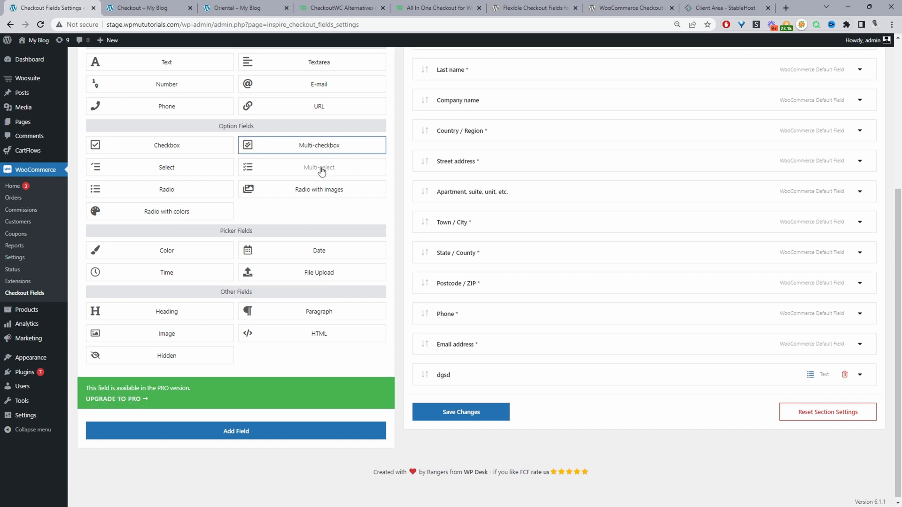
mouse_move(98, 308)
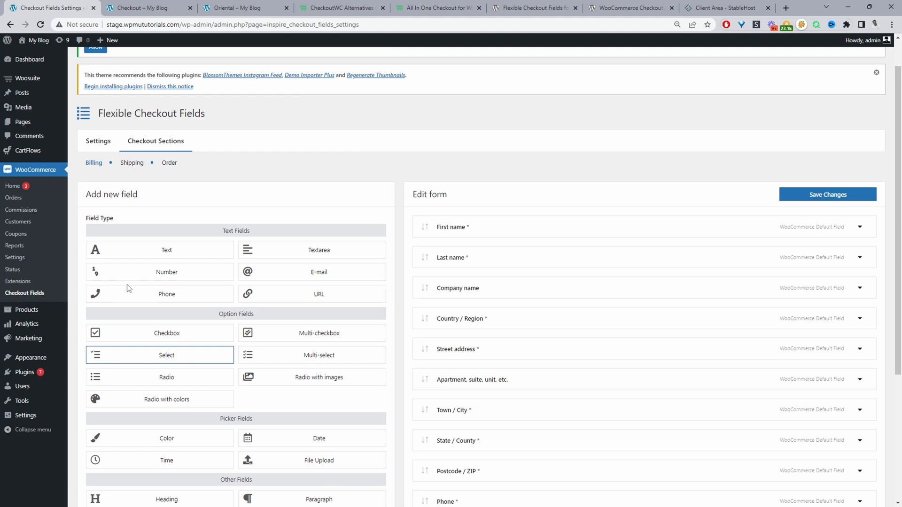
mouse_move(242, 278)
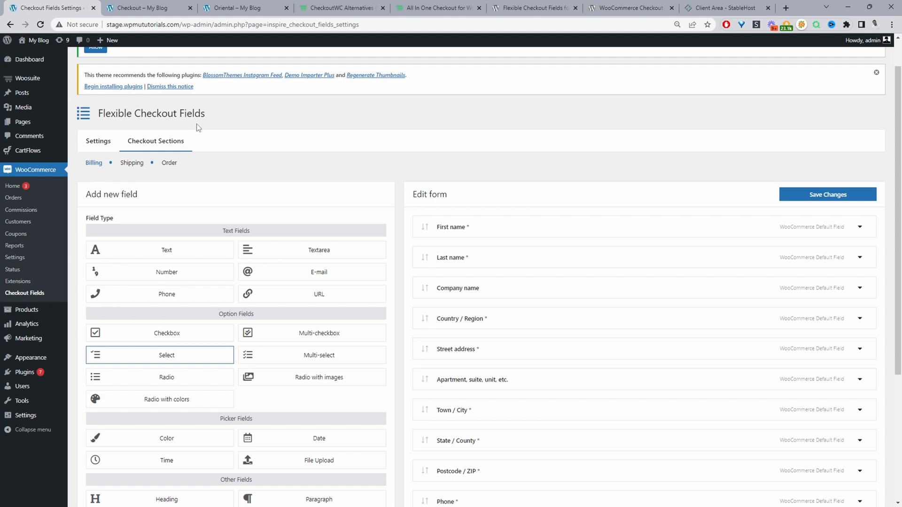
mouse_move(631, 21)
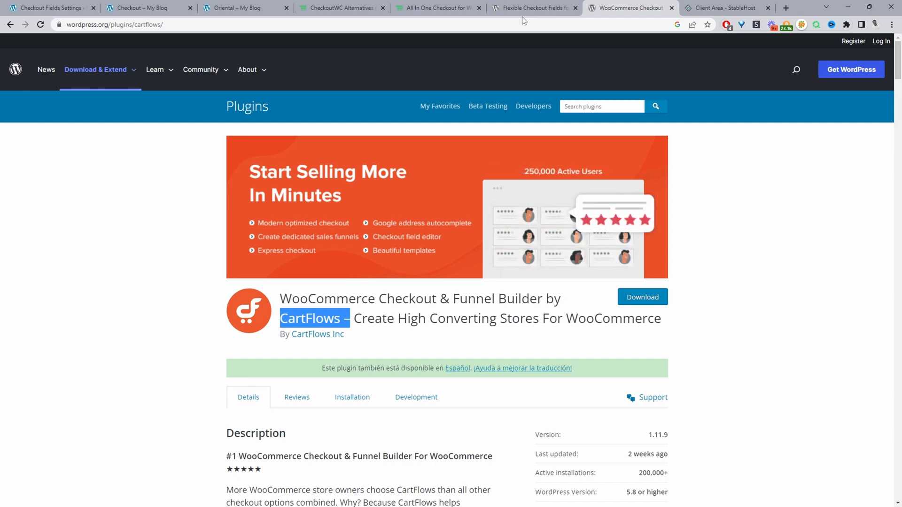
mouse_move(502, 29)
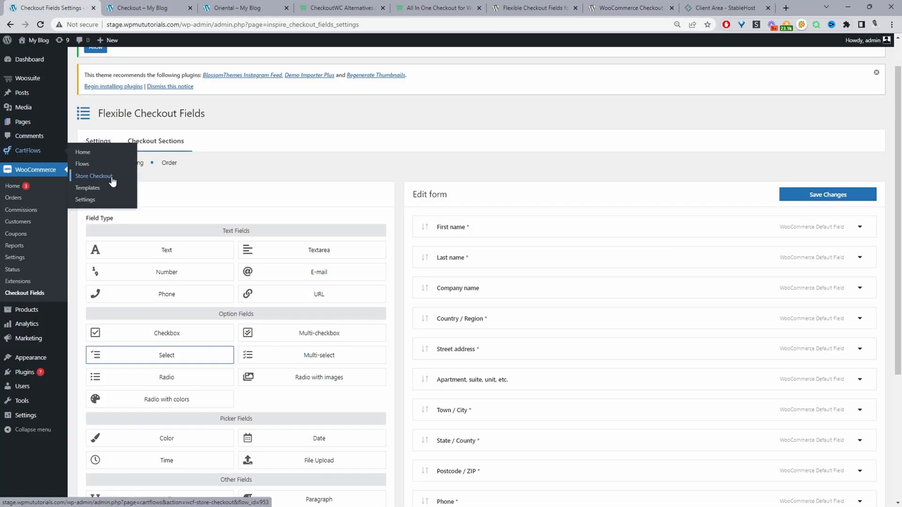
- Open the Store Checkout flow and edit its Checkout step
left_click(94, 176)
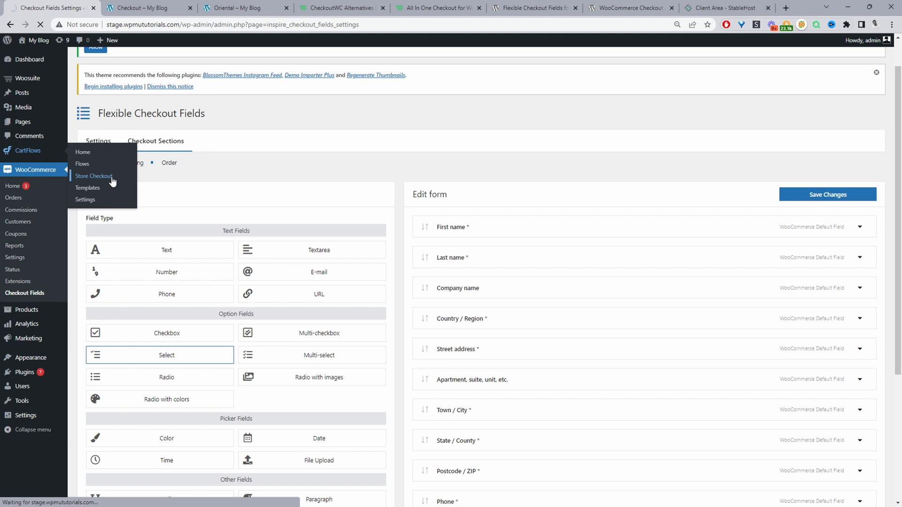
left_click(93, 175)
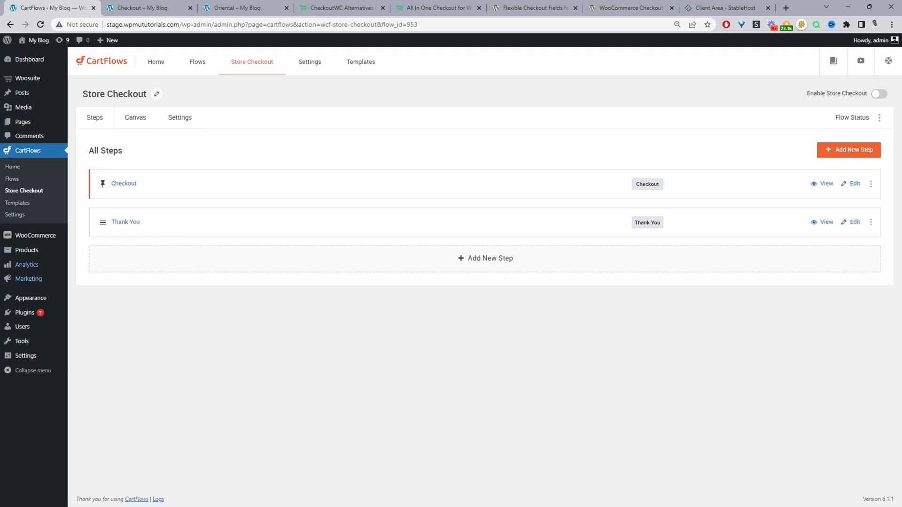
mouse_move(124, 183)
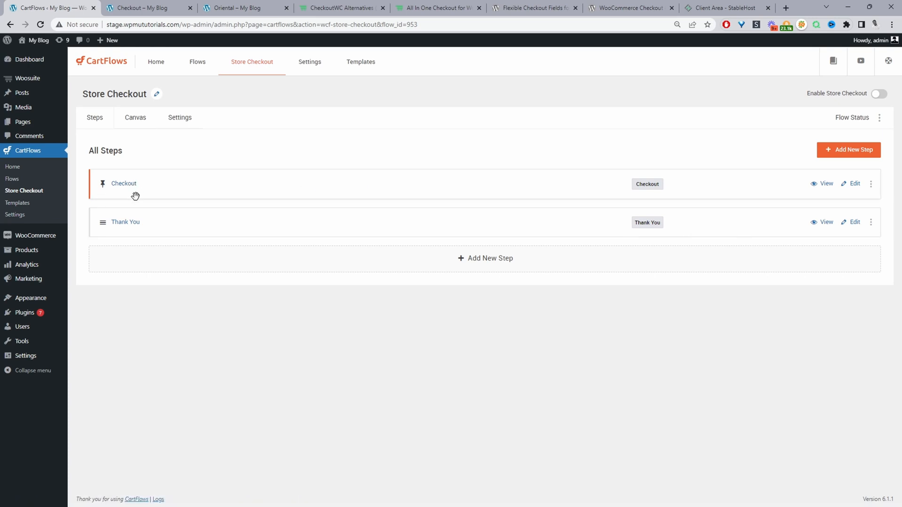
mouse_move(134, 235)
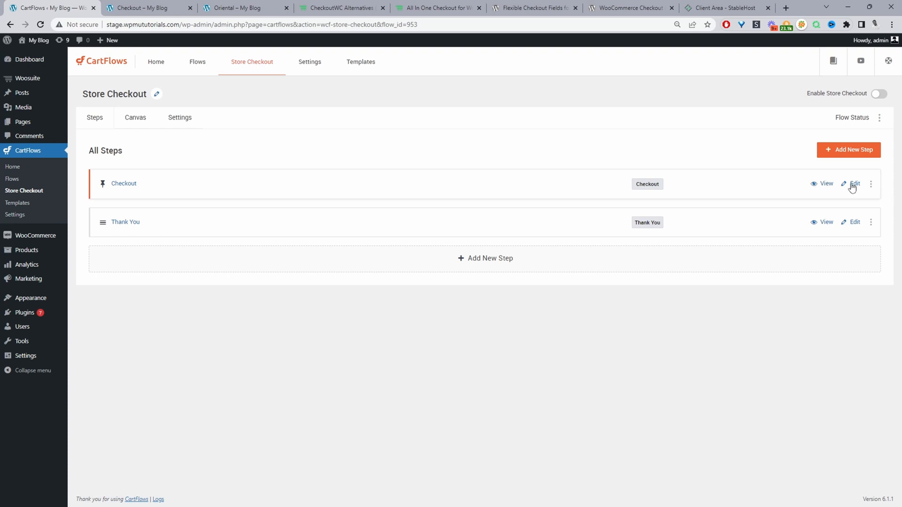
left_click(854, 183)
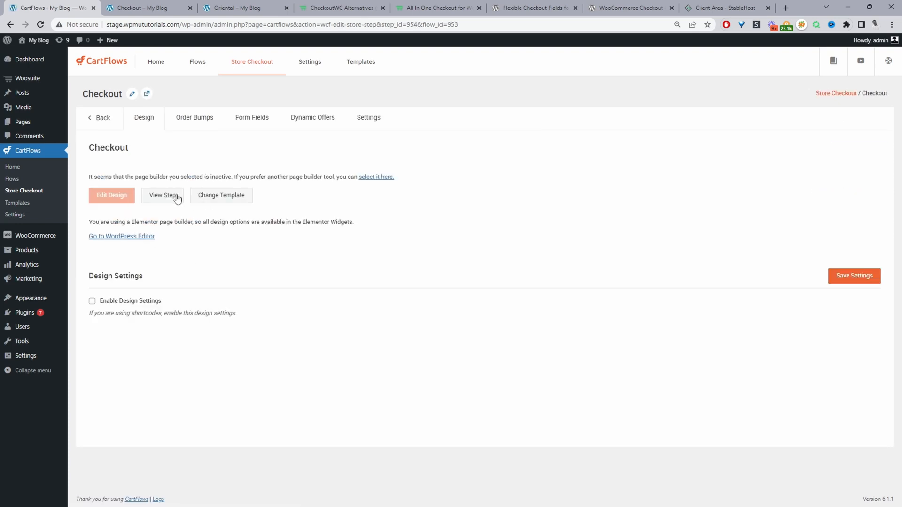
mouse_move(196, 245)
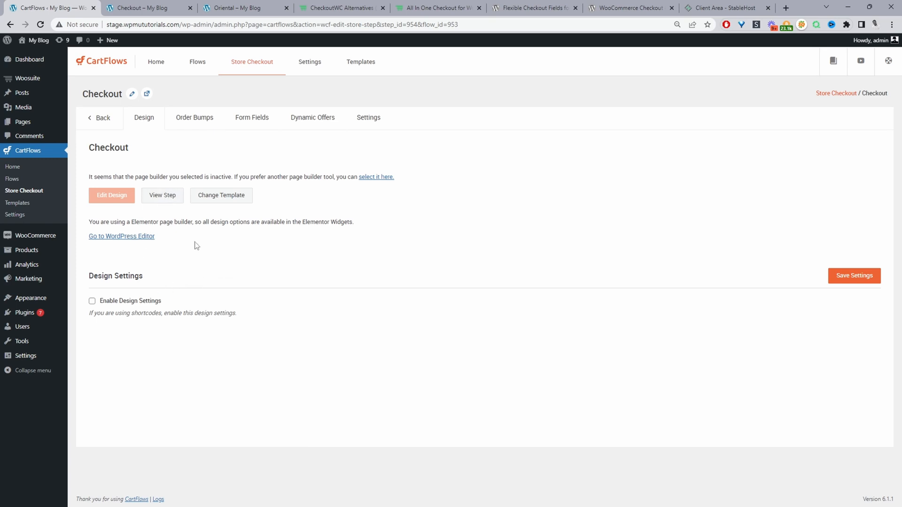
mouse_move(146, 236)
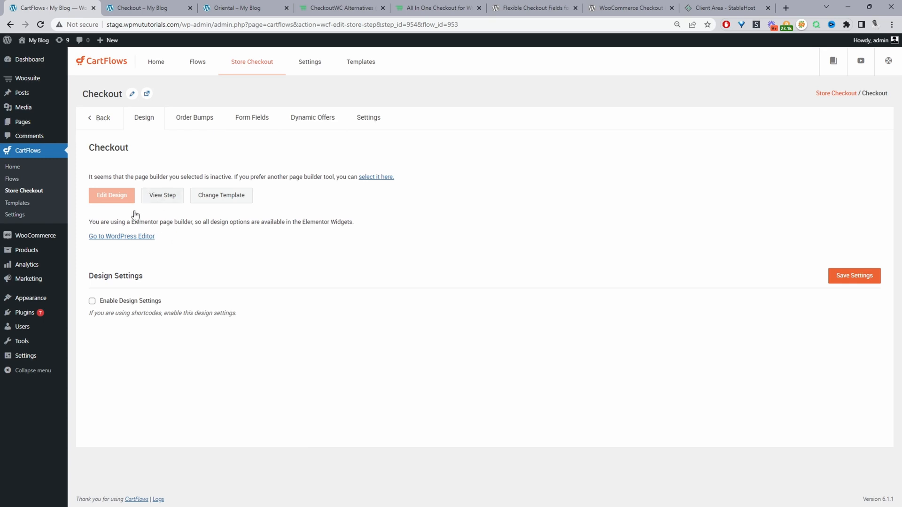
mouse_move(163, 255)
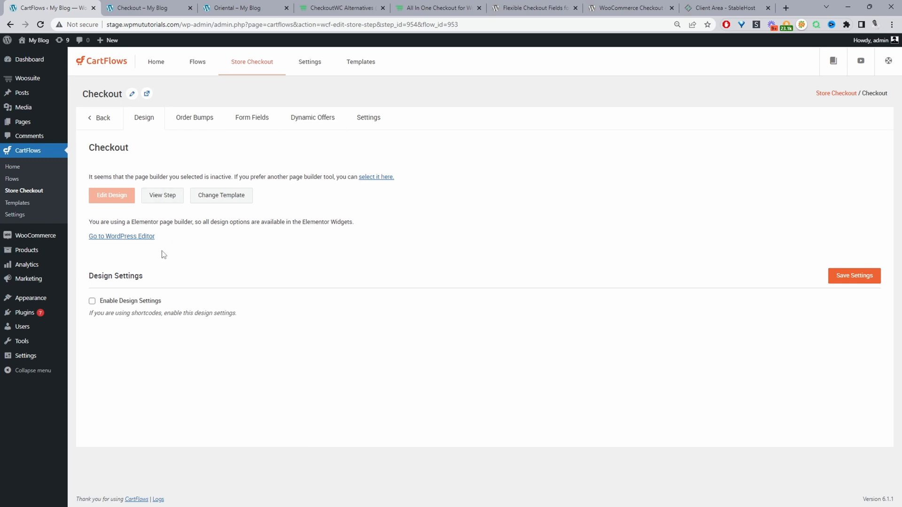
mouse_move(164, 140)
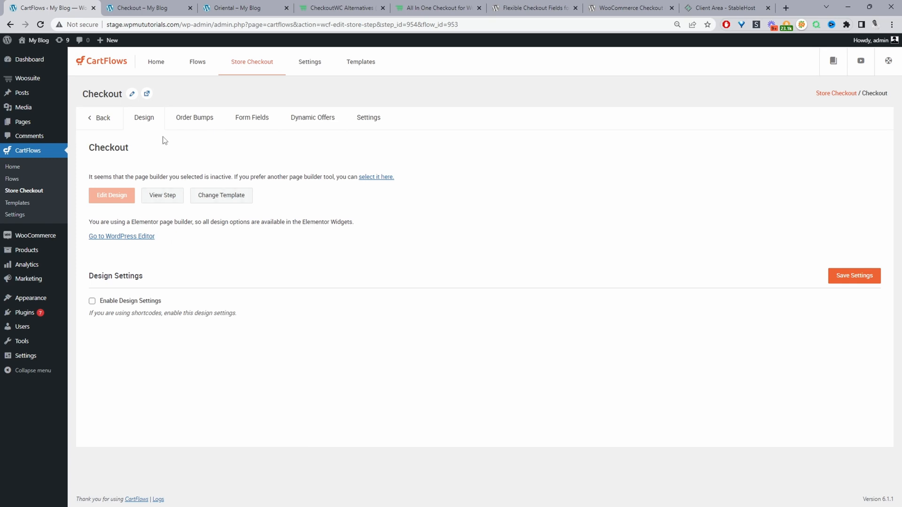
mouse_move(144, 117)
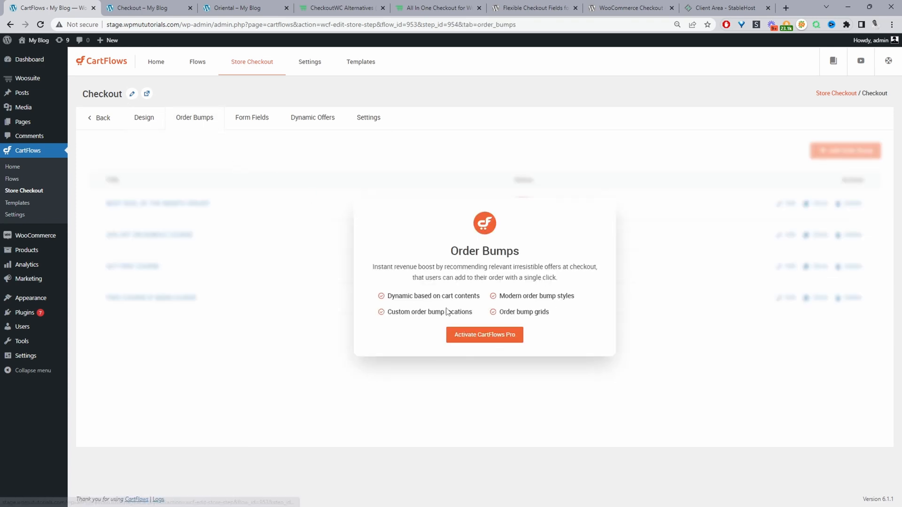
- On Form Fields, switch off coupon and additional fields and enable the Custom Field Editor
left_click(252, 117)
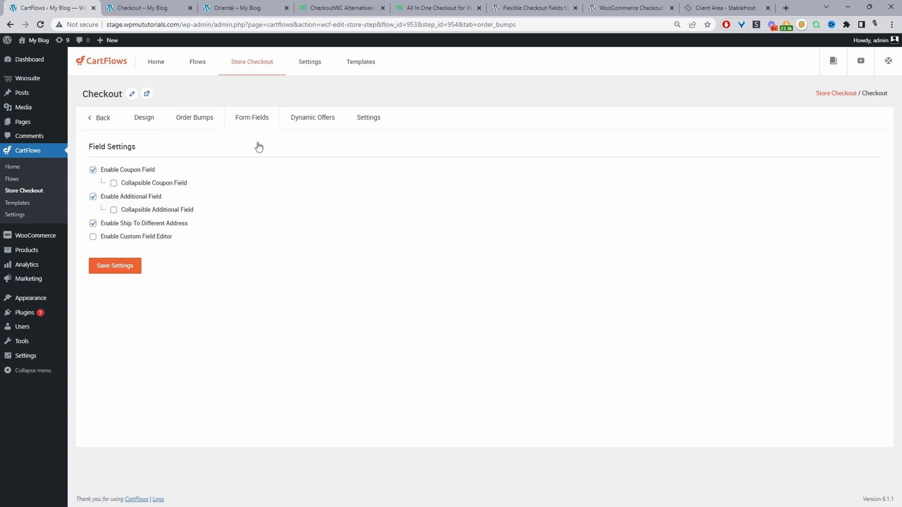
left_click(252, 117)
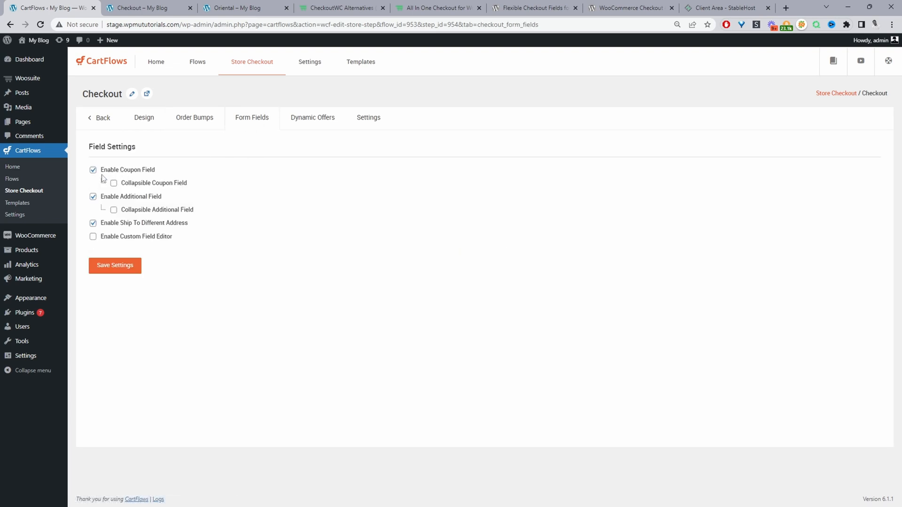
left_click(93, 170)
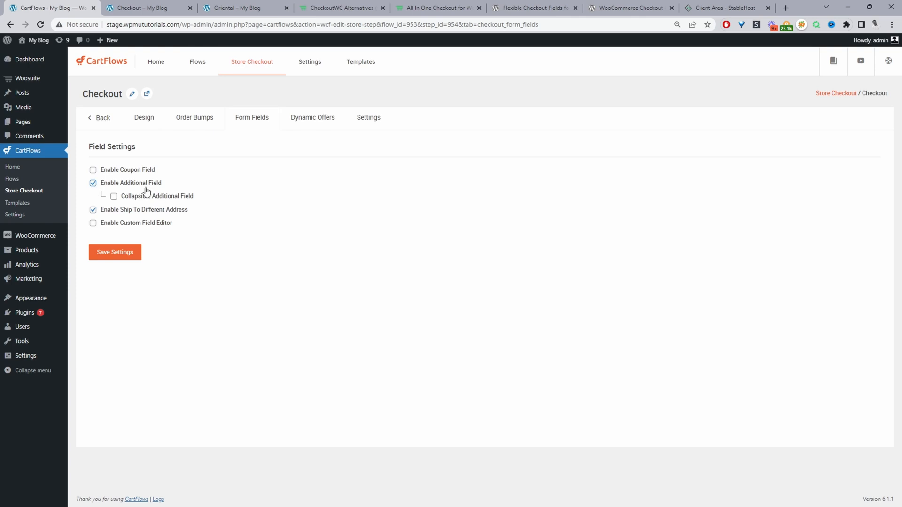
left_click(93, 183)
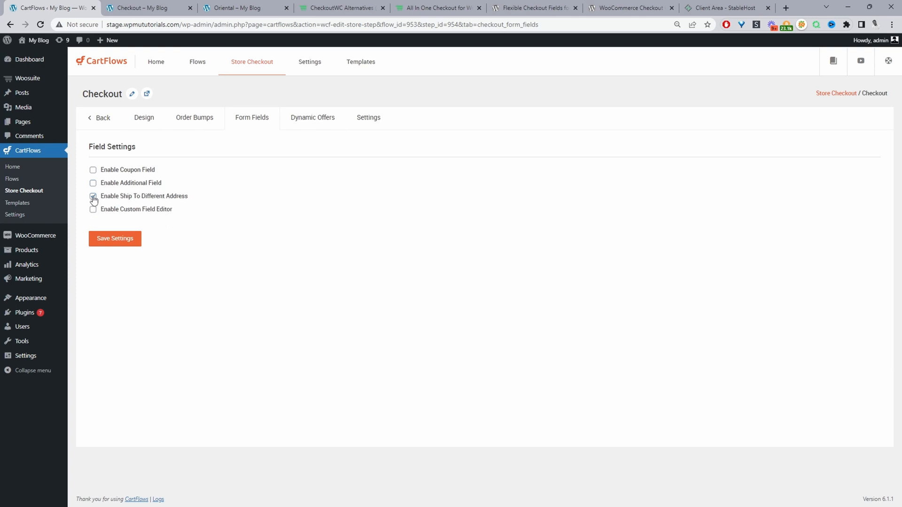
left_click(93, 196)
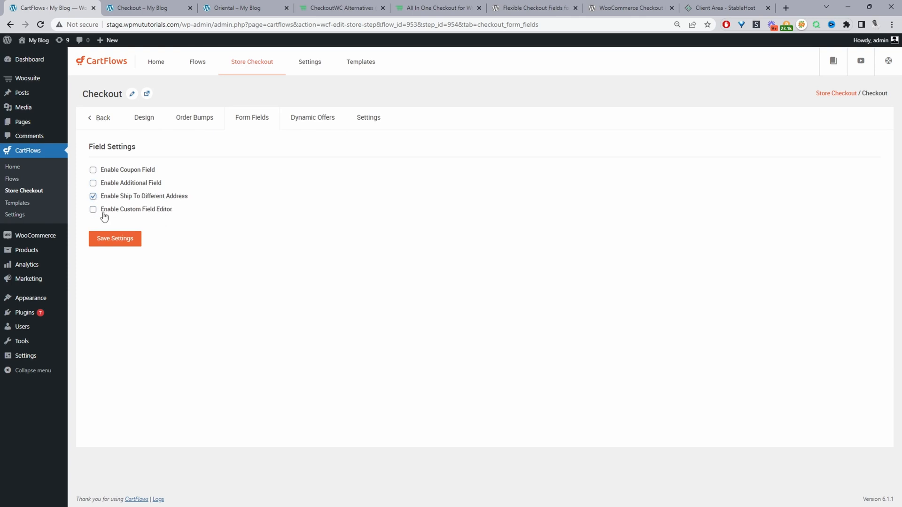
left_click(93, 210)
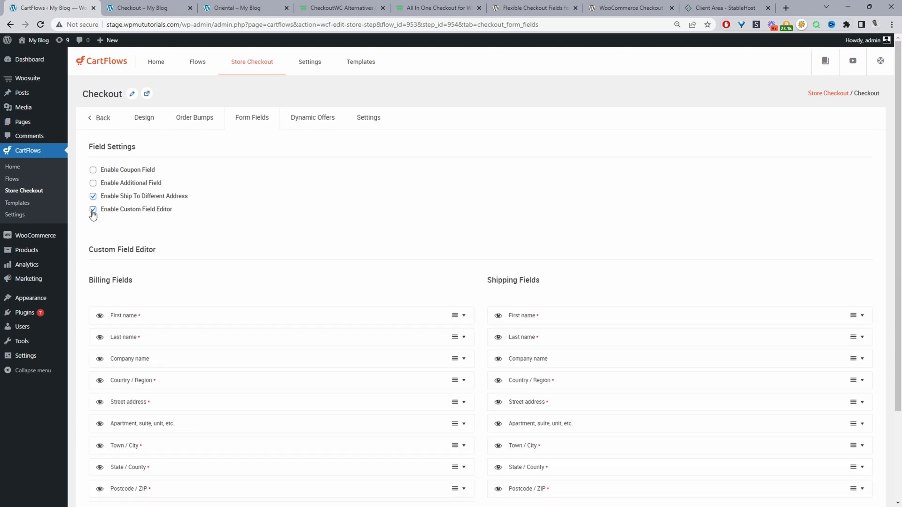
- Hide billing First name, Last name and Country / Region, and move Company name to the top
left_click(93, 209)
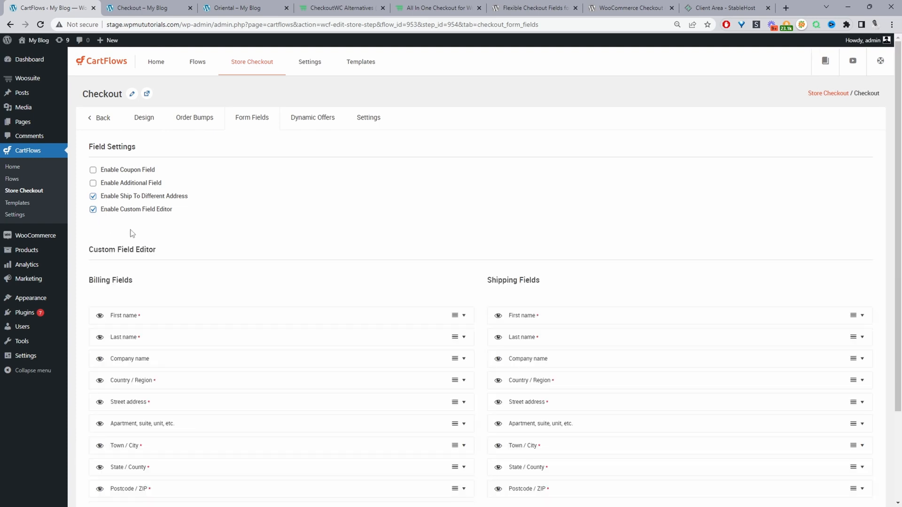
scroll("down", 3)
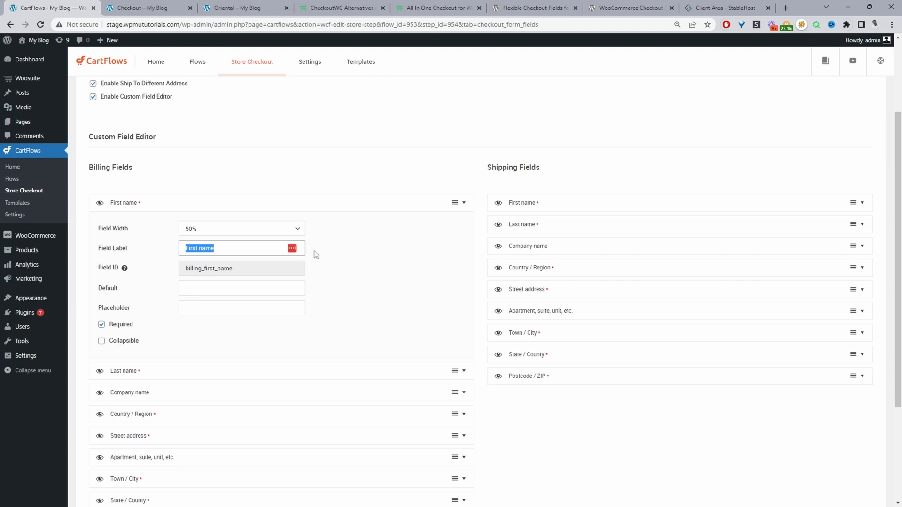
mouse_move(104, 205)
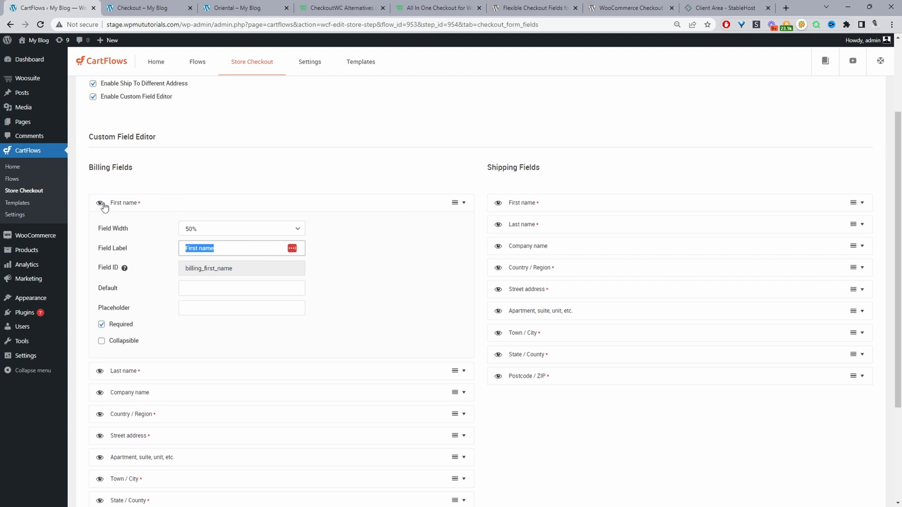
left_click(101, 200)
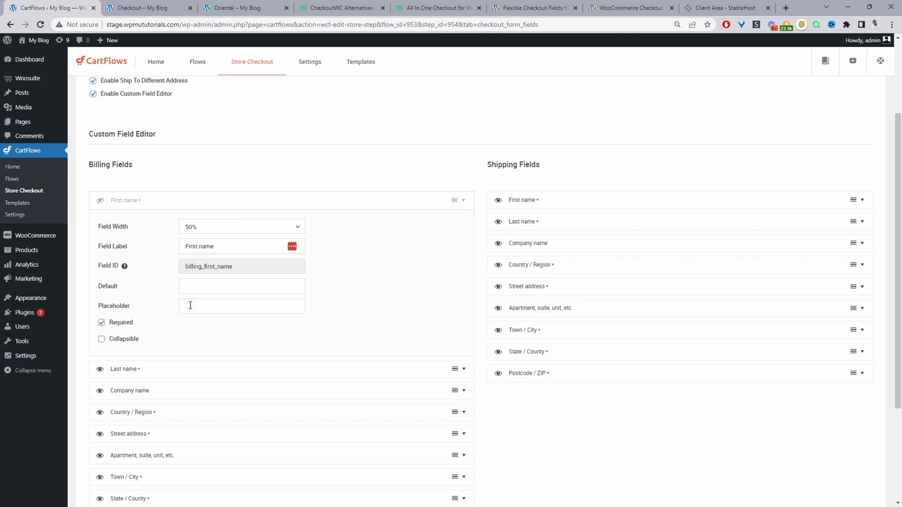
scroll("down", 3)
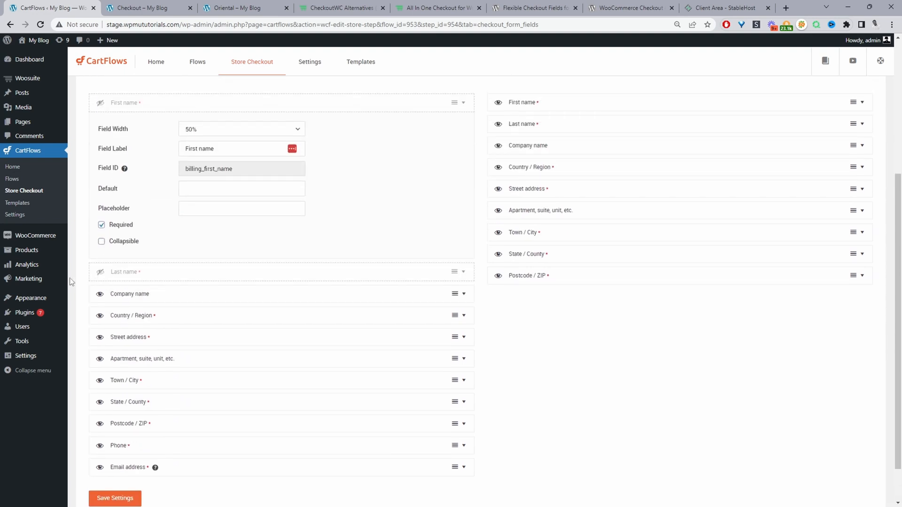
scroll("down", 3)
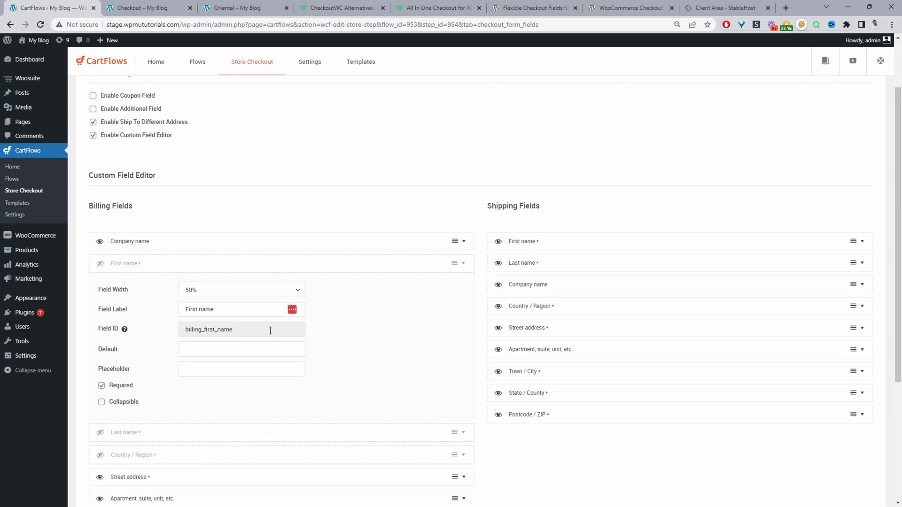
mouse_move(307, 296)
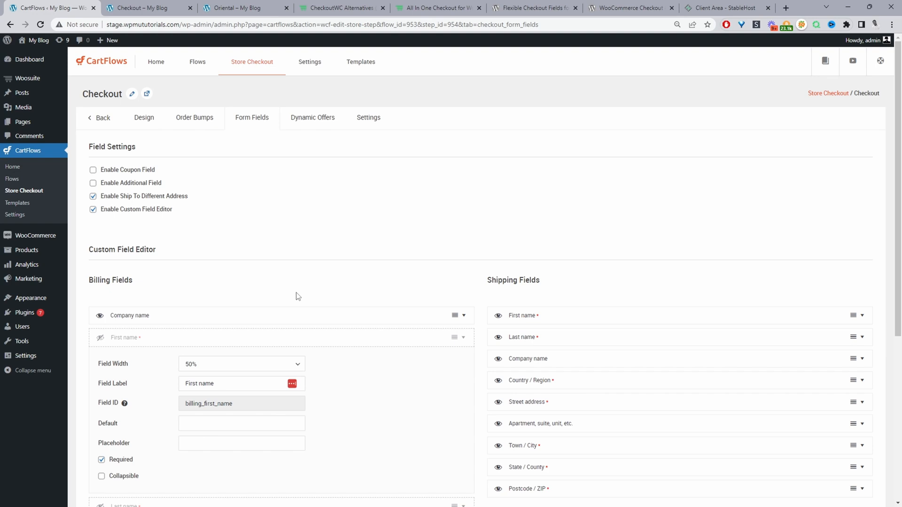
mouse_move(262, 127)
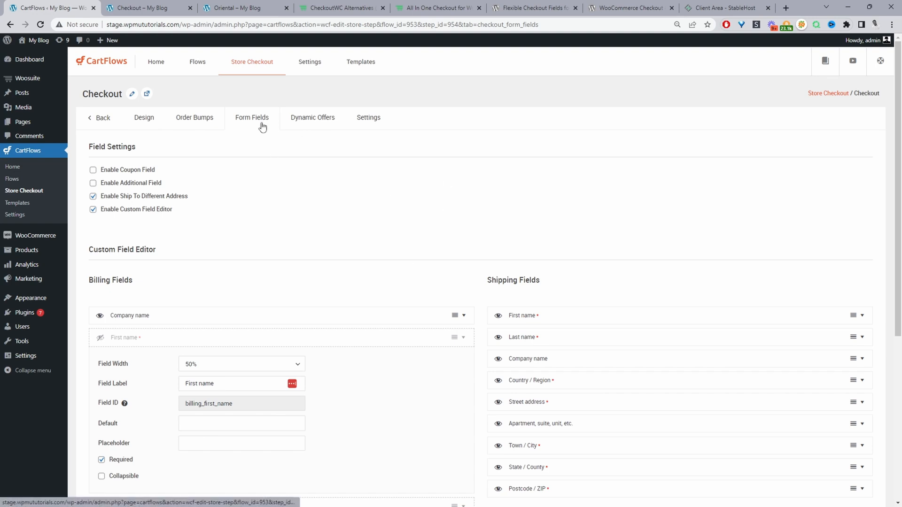
- Review Dynamic Offers and Settings, then select the [cartflows_checkout] shortcode for copying
left_click(312, 117)
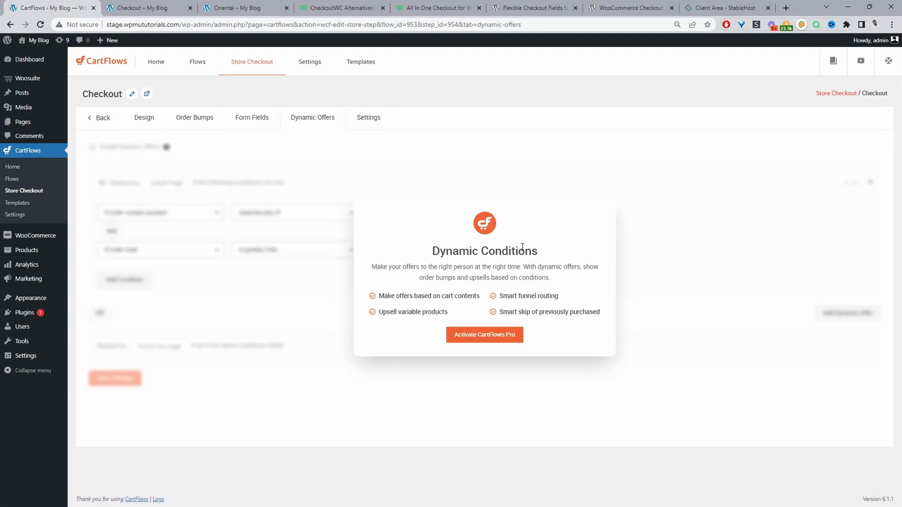
left_click(369, 118)
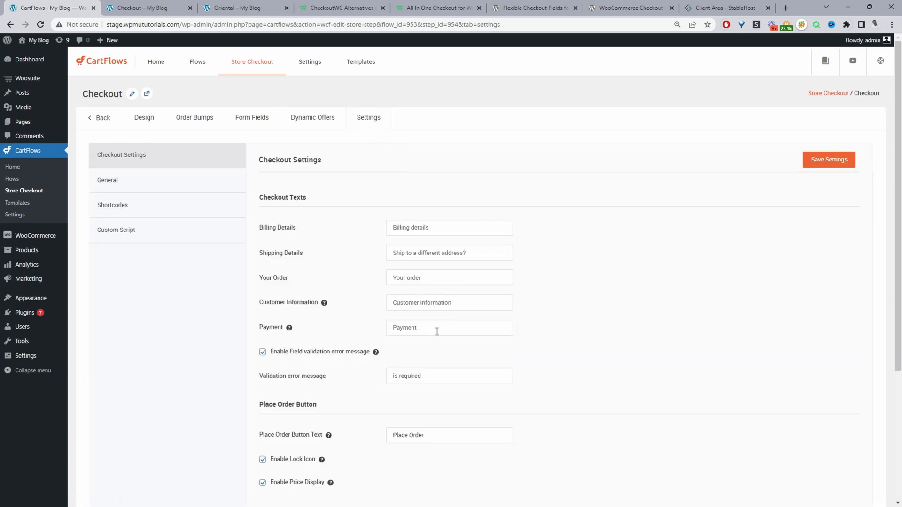
scroll("down", 3)
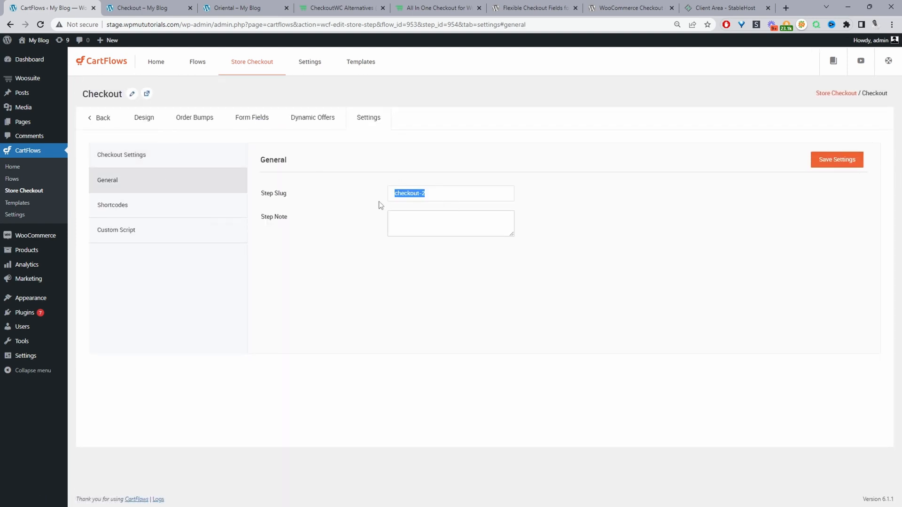
left_click(111, 205)
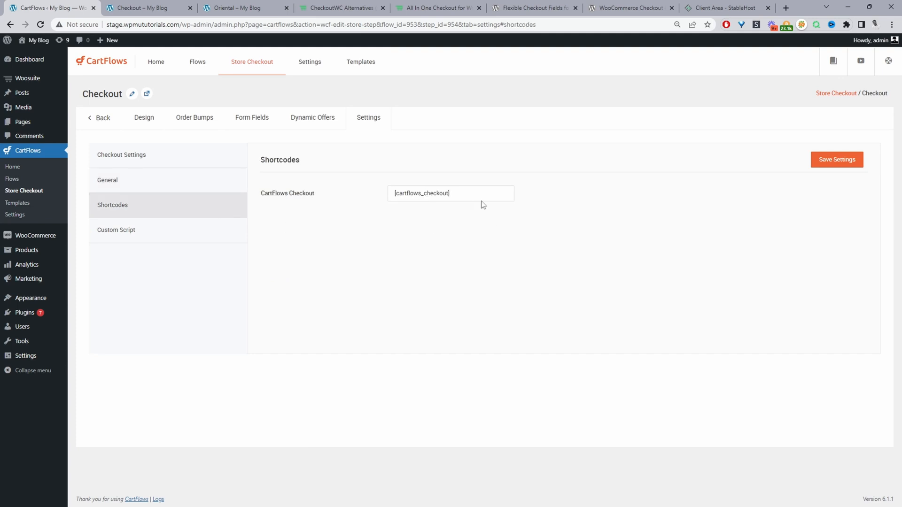
double_click(421, 193)
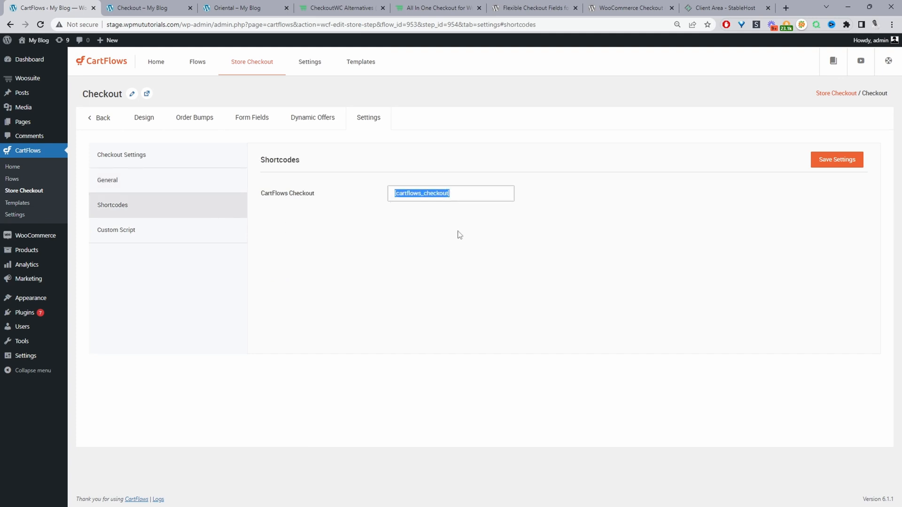
mouse_move(405, 259)
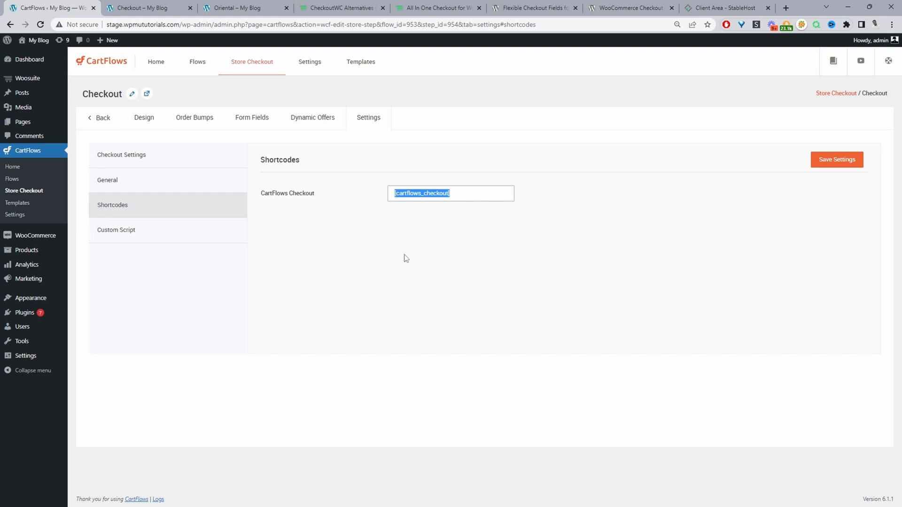
mouse_move(427, 238)
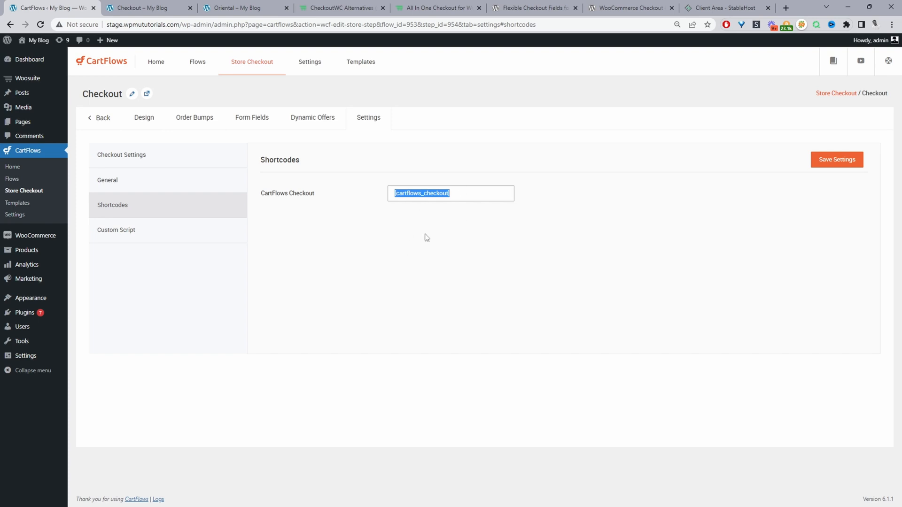
mouse_move(419, 236)
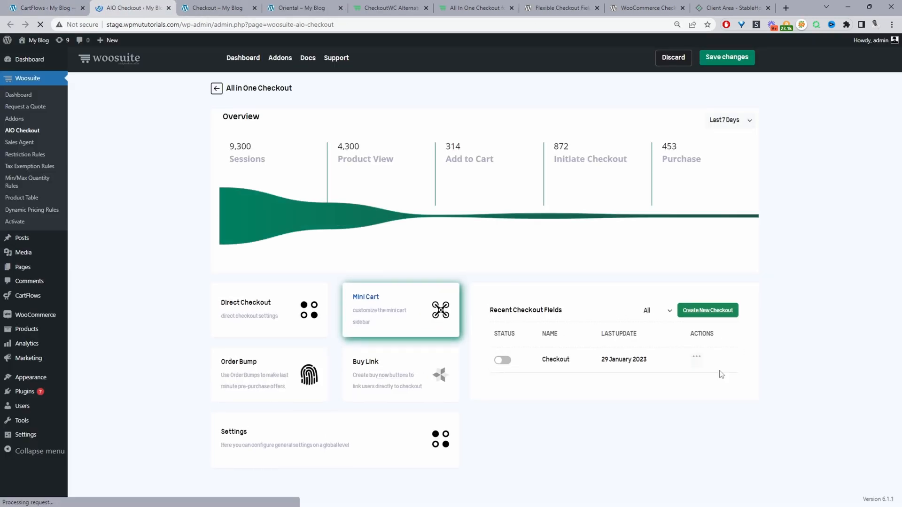
- From the Checkout row's Actions menu, get the shortcode [wooaio_checkout id=773]
left_click(696, 360)
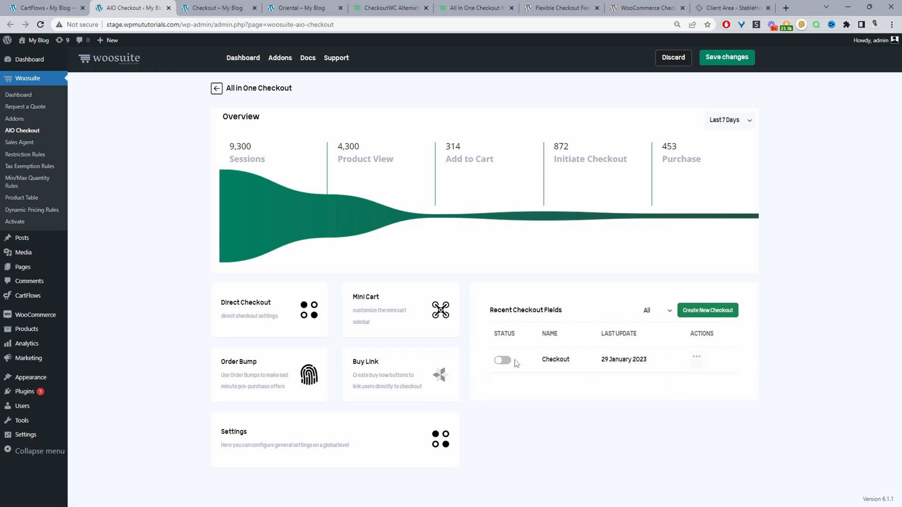
left_click(695, 359)
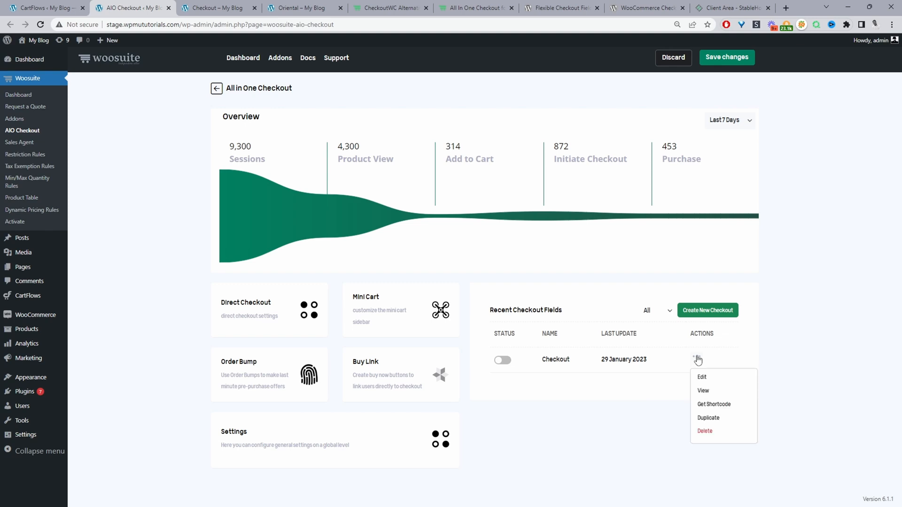
mouse_move(704, 390)
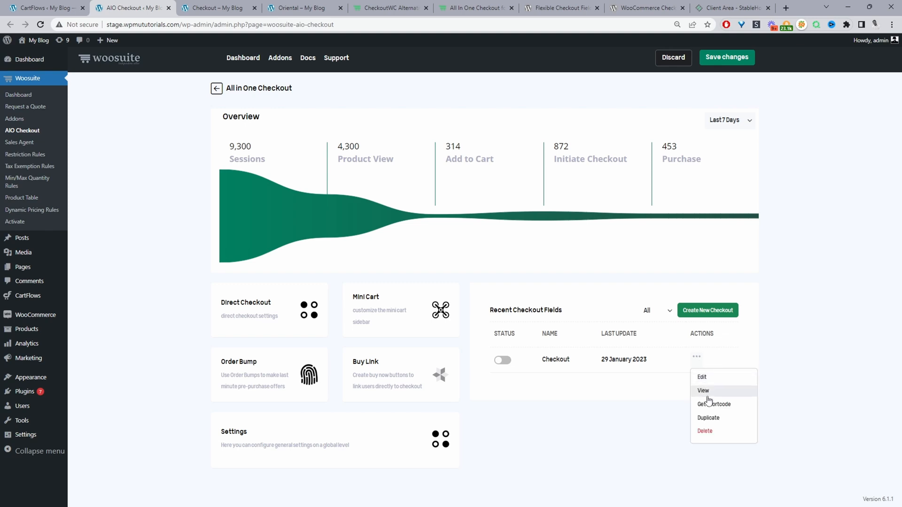
mouse_move(714, 404)
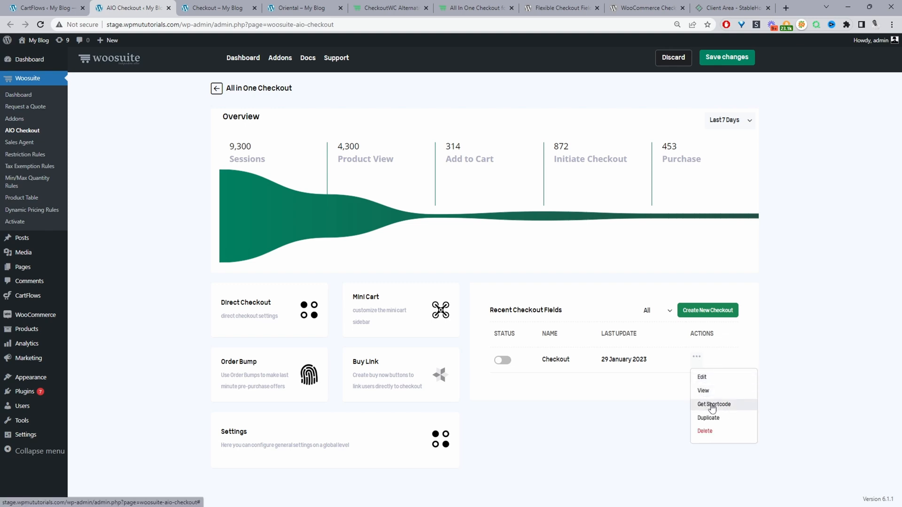
left_click(713, 403)
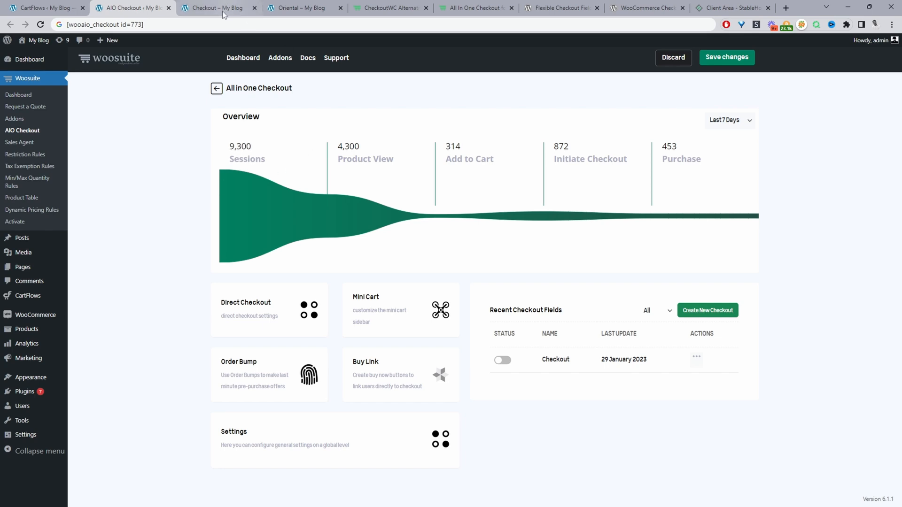
mouse_move(557, 320)
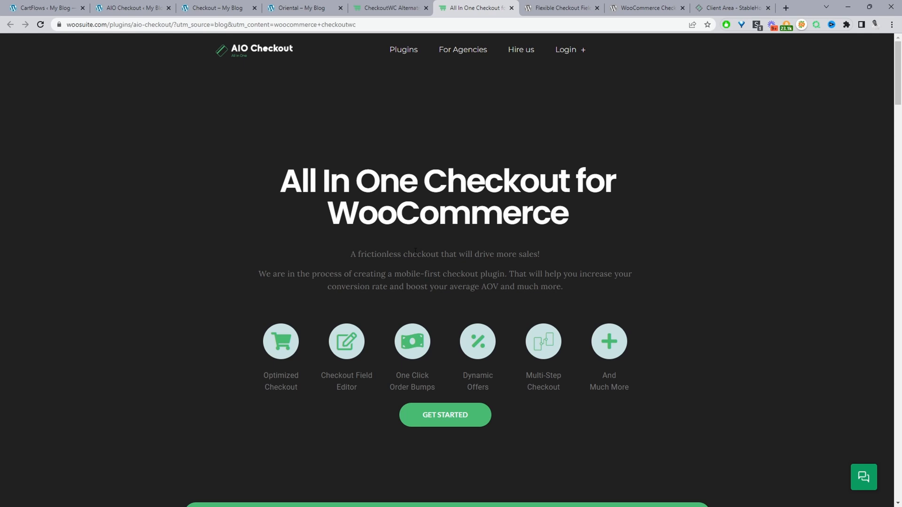
mouse_move(558, 8)
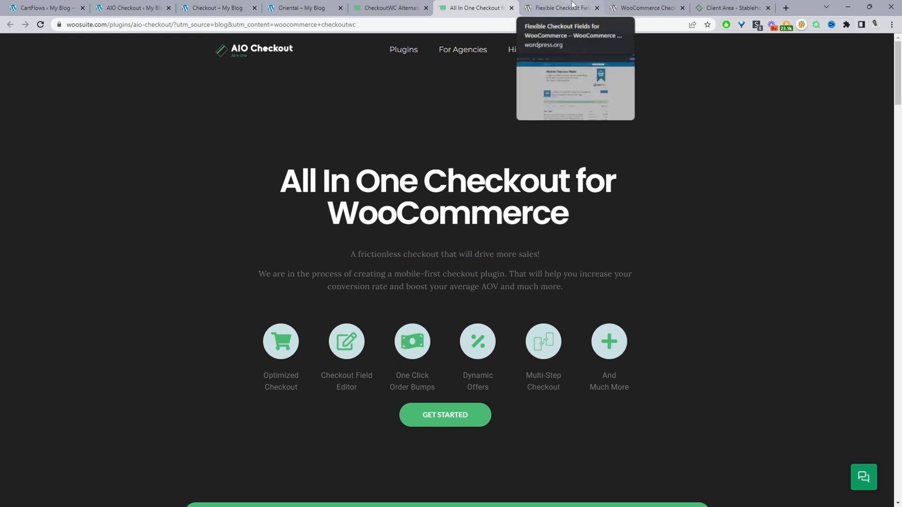
- Move from the AIO Checkout page through Flexible Checkout Fields to the CartFlows wordpress.org page
left_click(558, 7)
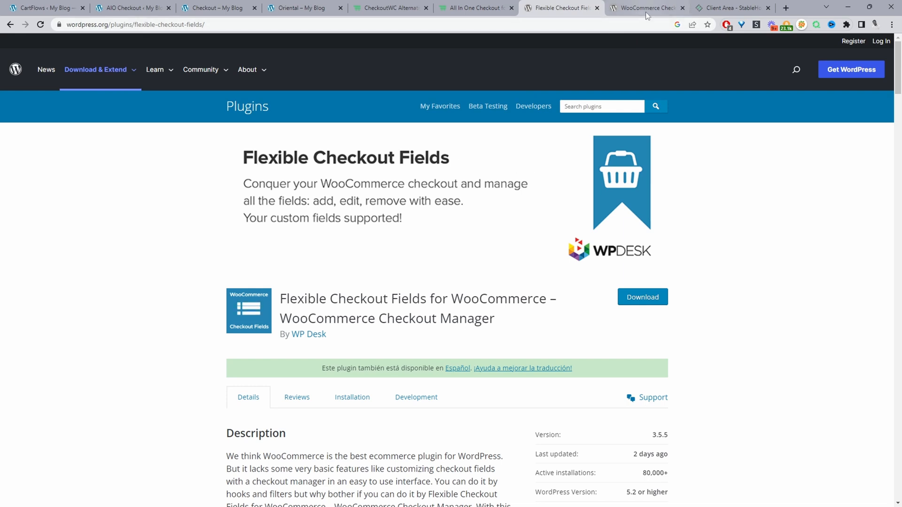
left_click(645, 9)
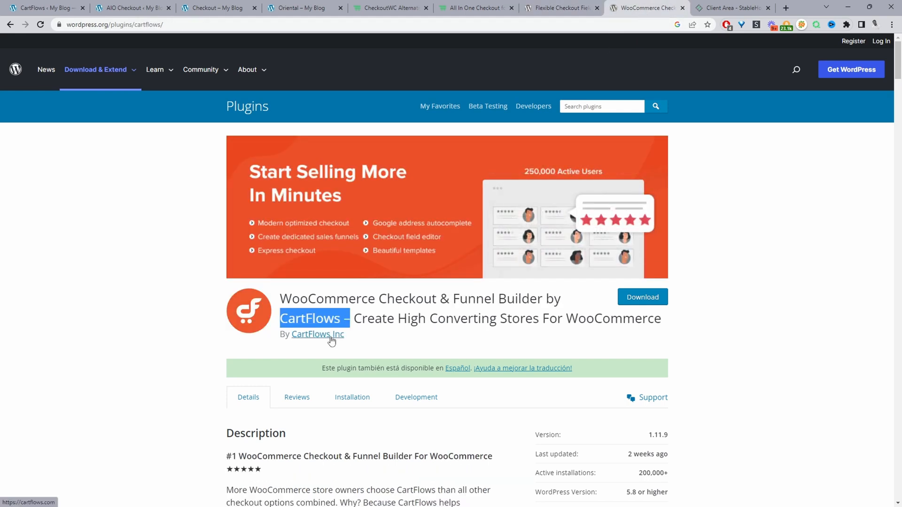